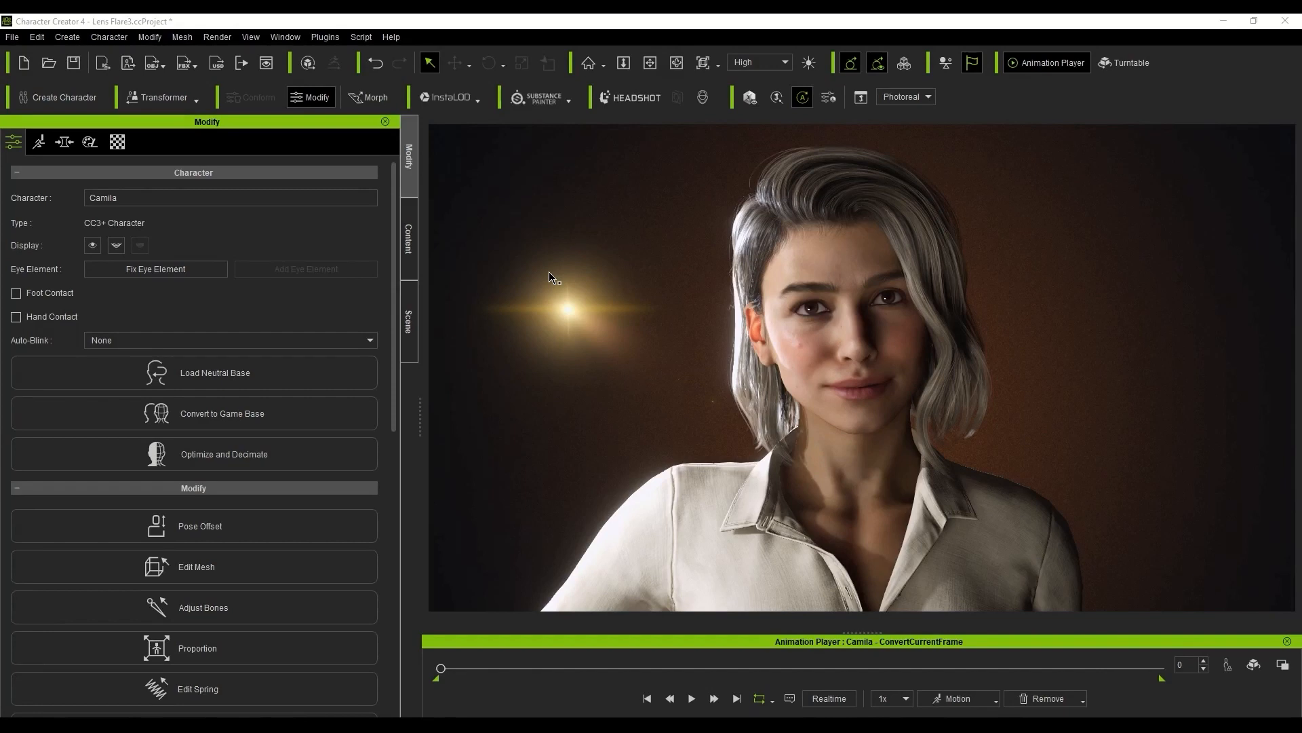
Step: Bring up the render settings with Jpg format and the quality value selected for editing
{"action": "left_click", "coordinate": [217, 37]}
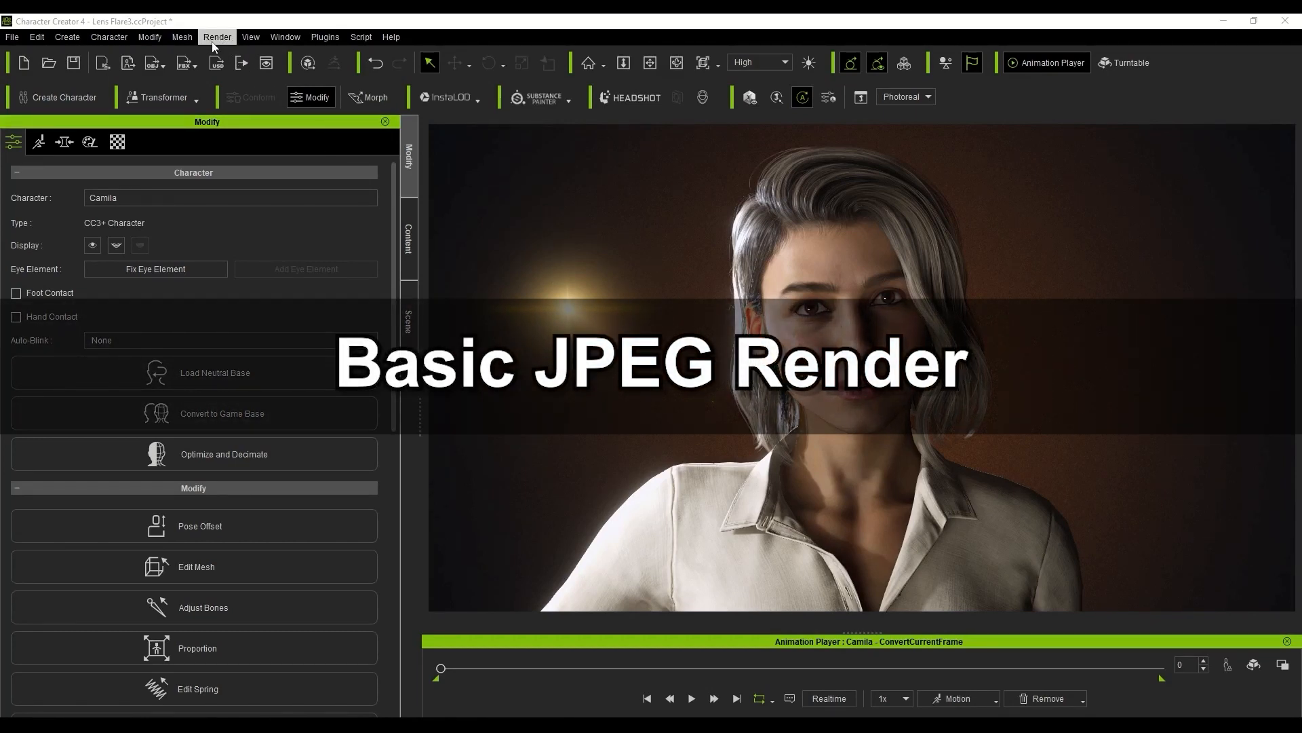
{"action": "left_click", "coordinate": [216, 37]}
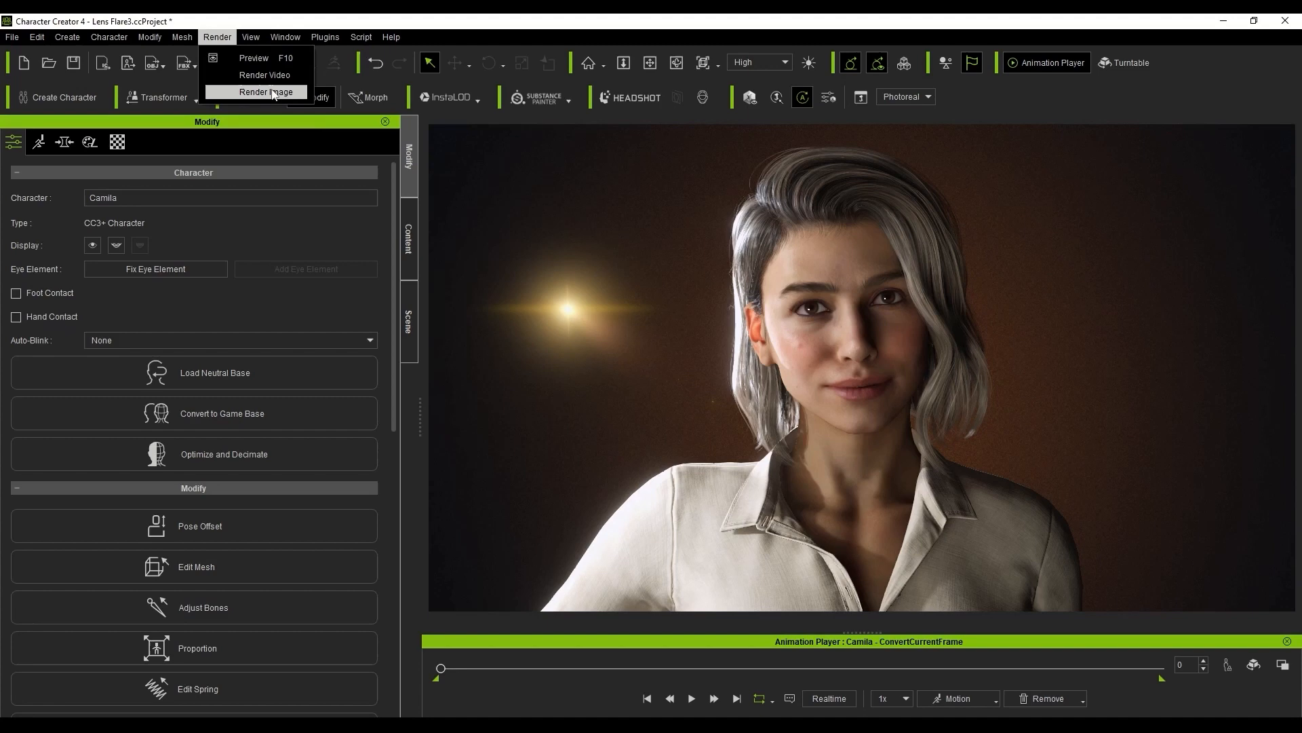
{"action": "mouse_move", "coordinate": [265, 75]}
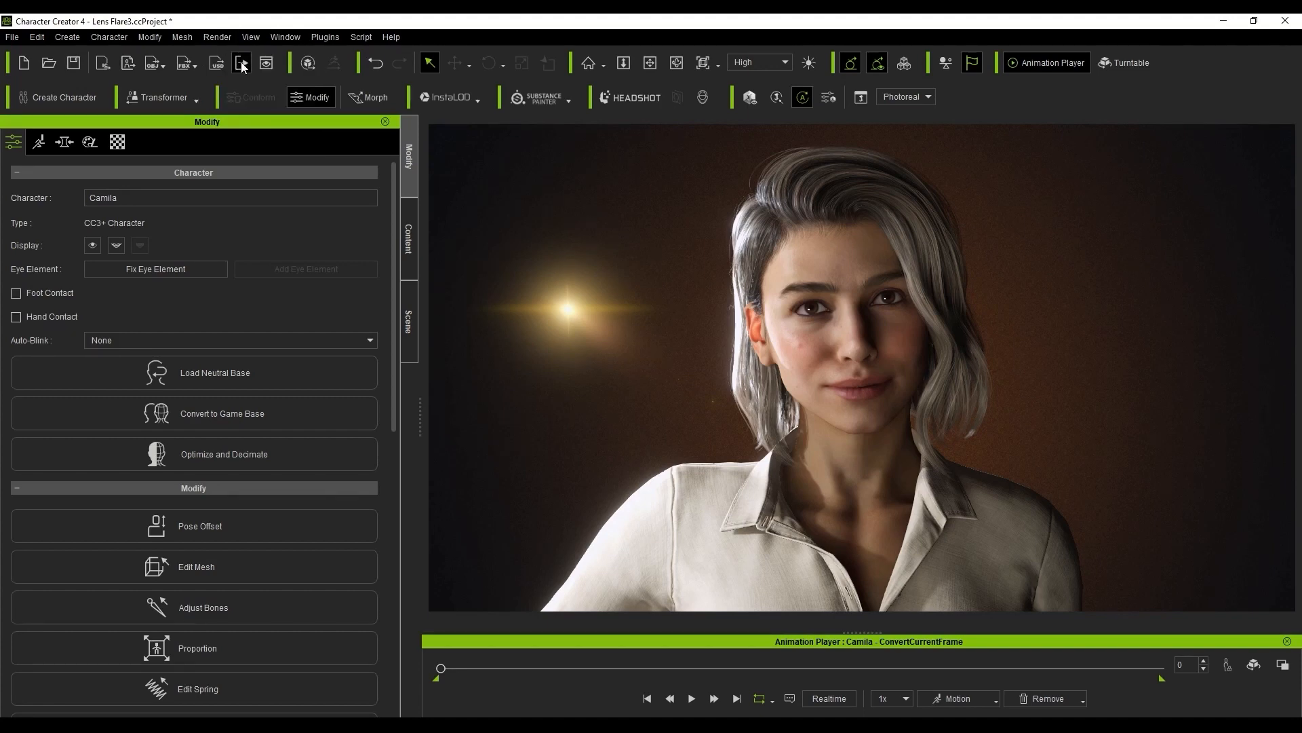
{"action": "mouse_move", "coordinate": [242, 63]}
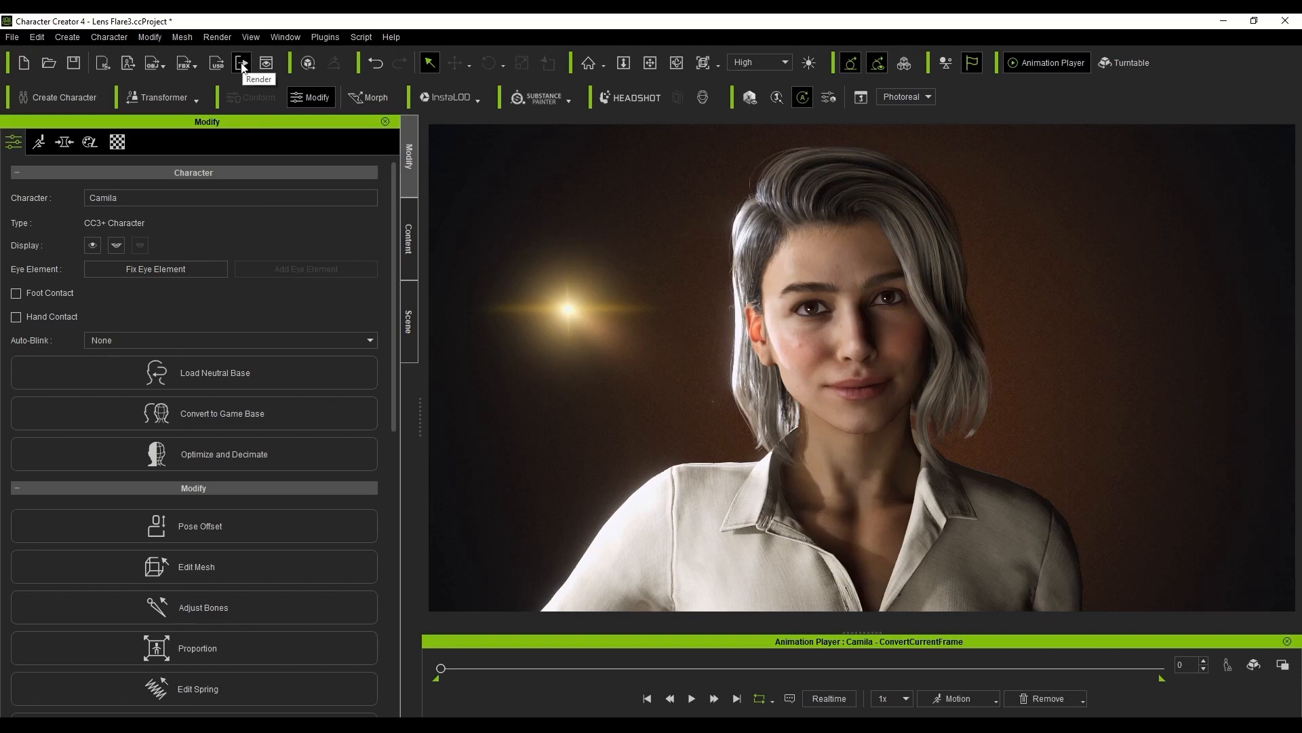
{"action": "left_click", "coordinate": [242, 63]}
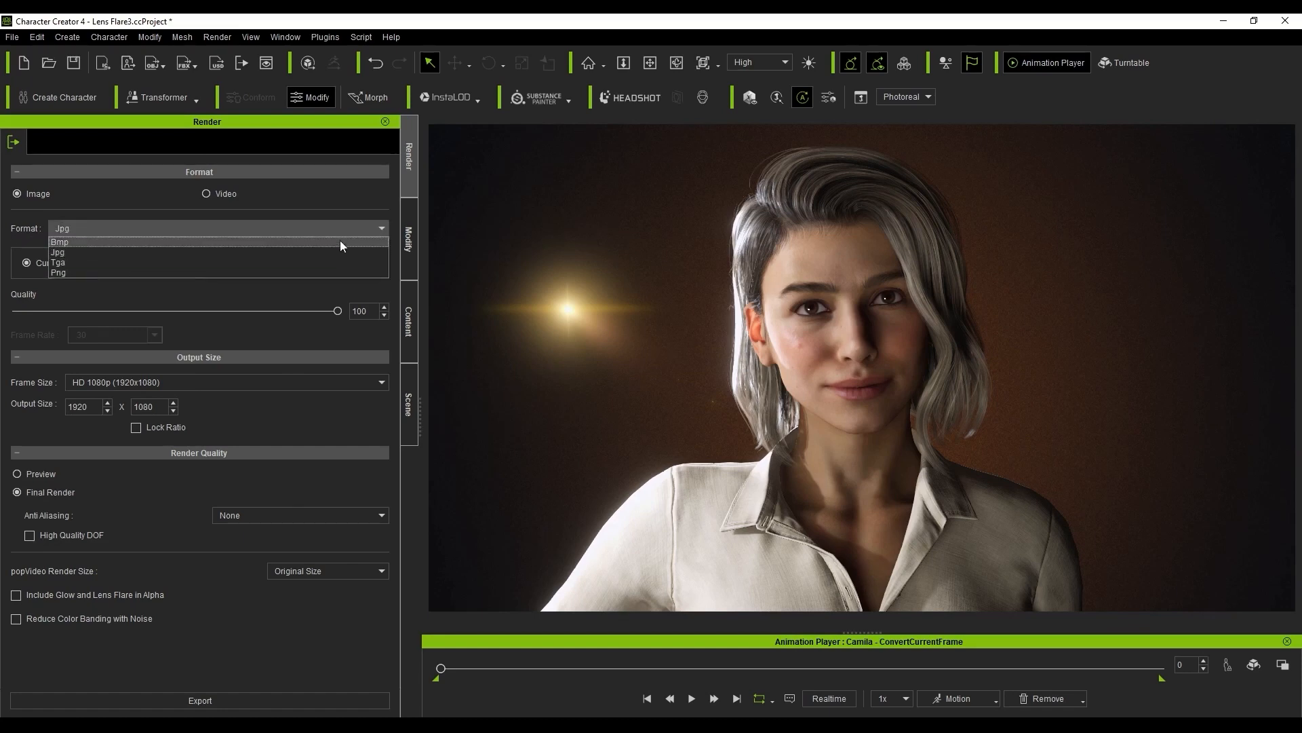
{"action": "mouse_move", "coordinate": [332, 257]}
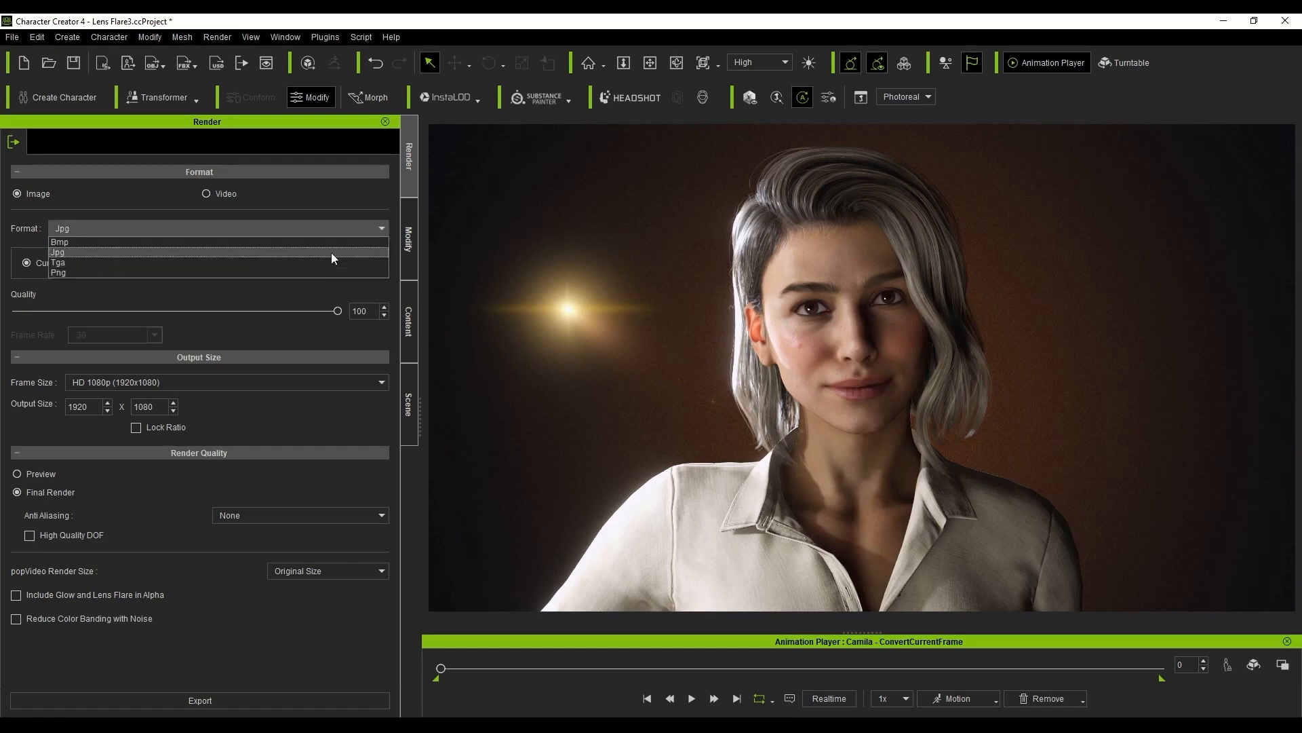
{"action": "left_click", "coordinate": [57, 252]}
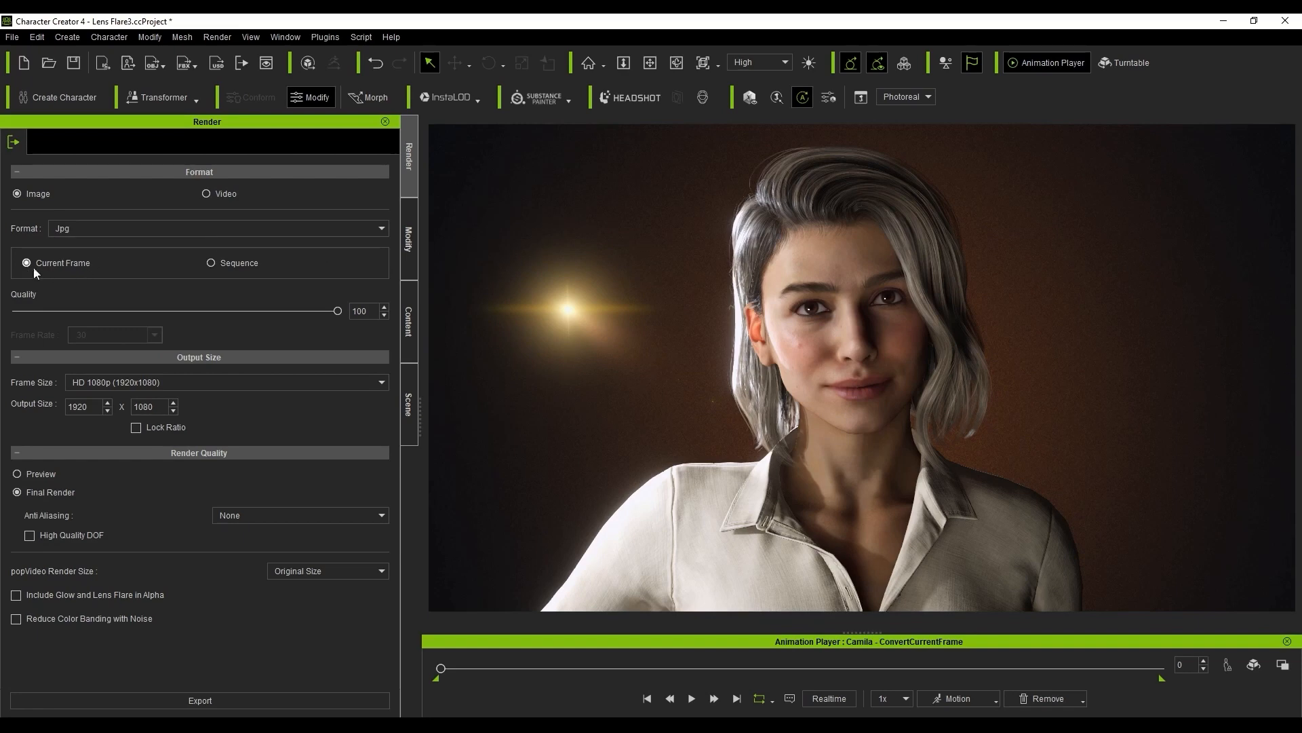
{"action": "mouse_move", "coordinate": [12, 302]}
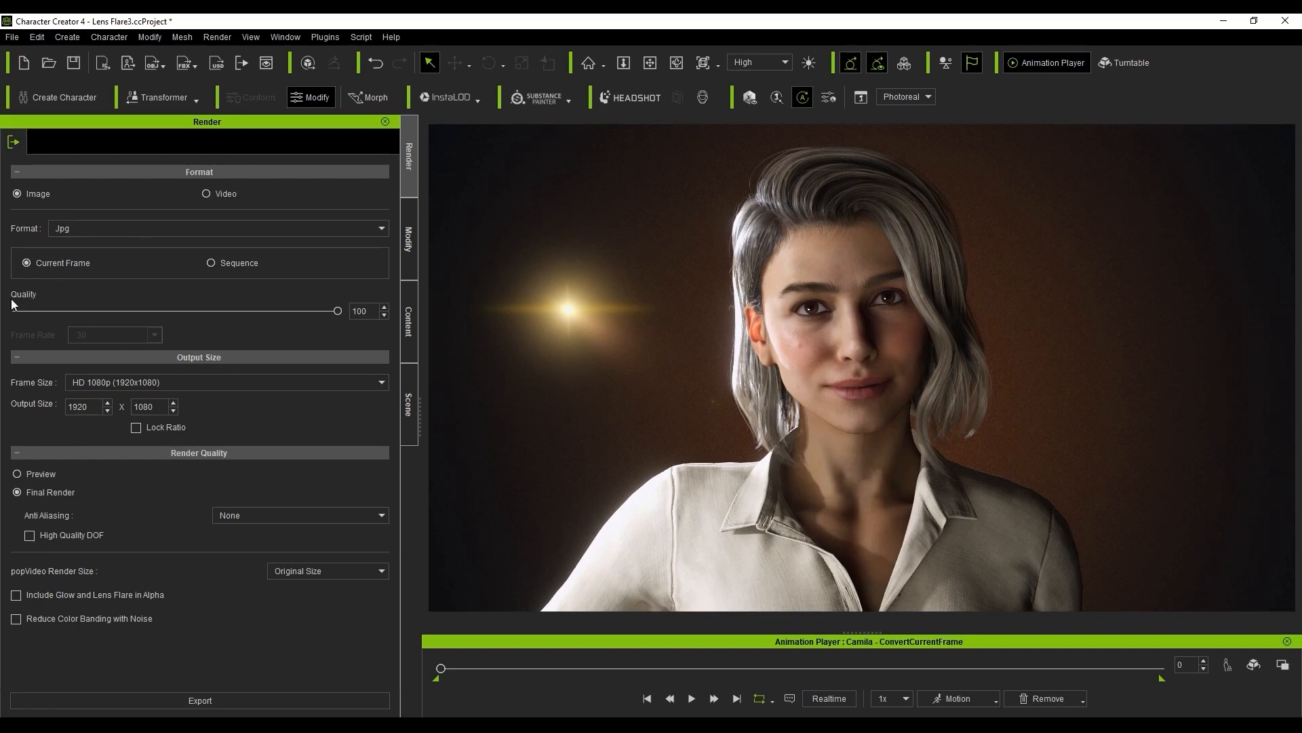
{"action": "triple_click", "coordinate": [362, 311]}
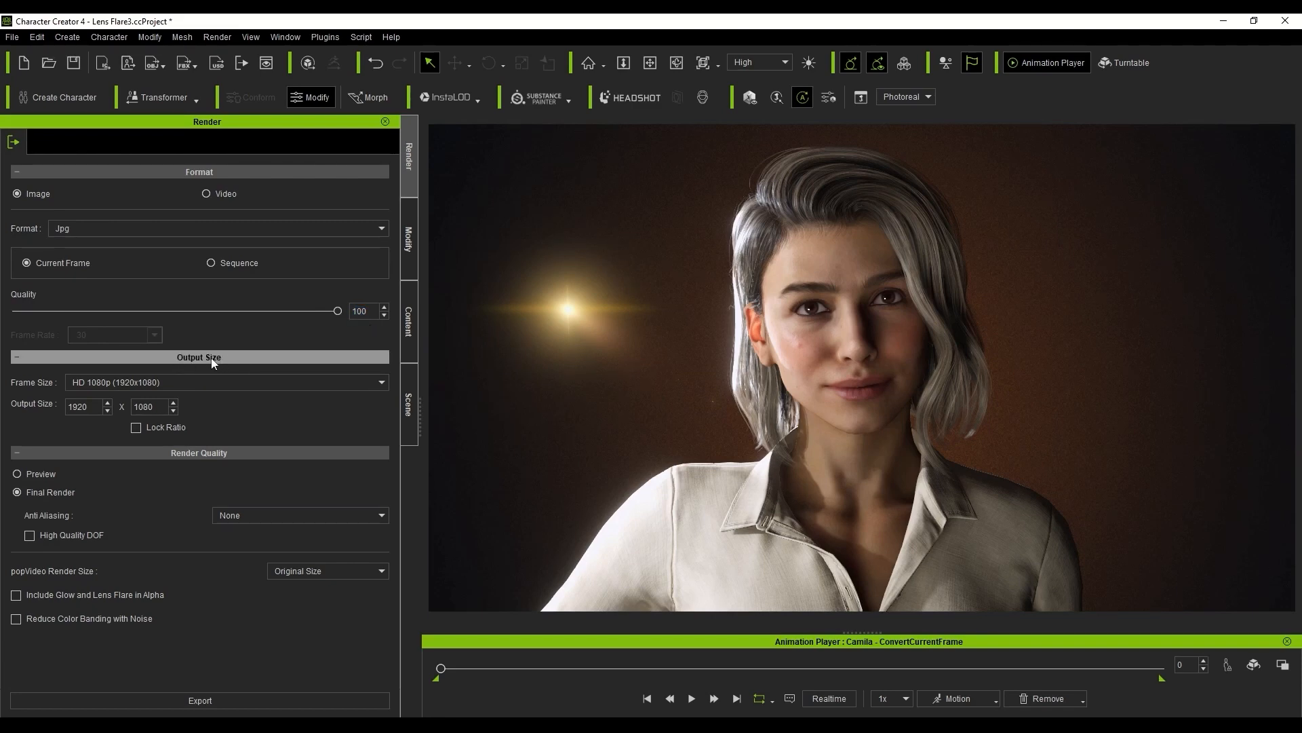
Step: Try the iPad Portrait preset, return to HD 1080p and lock the width-to-height ratio
{"action": "left_click", "coordinate": [380, 383]}
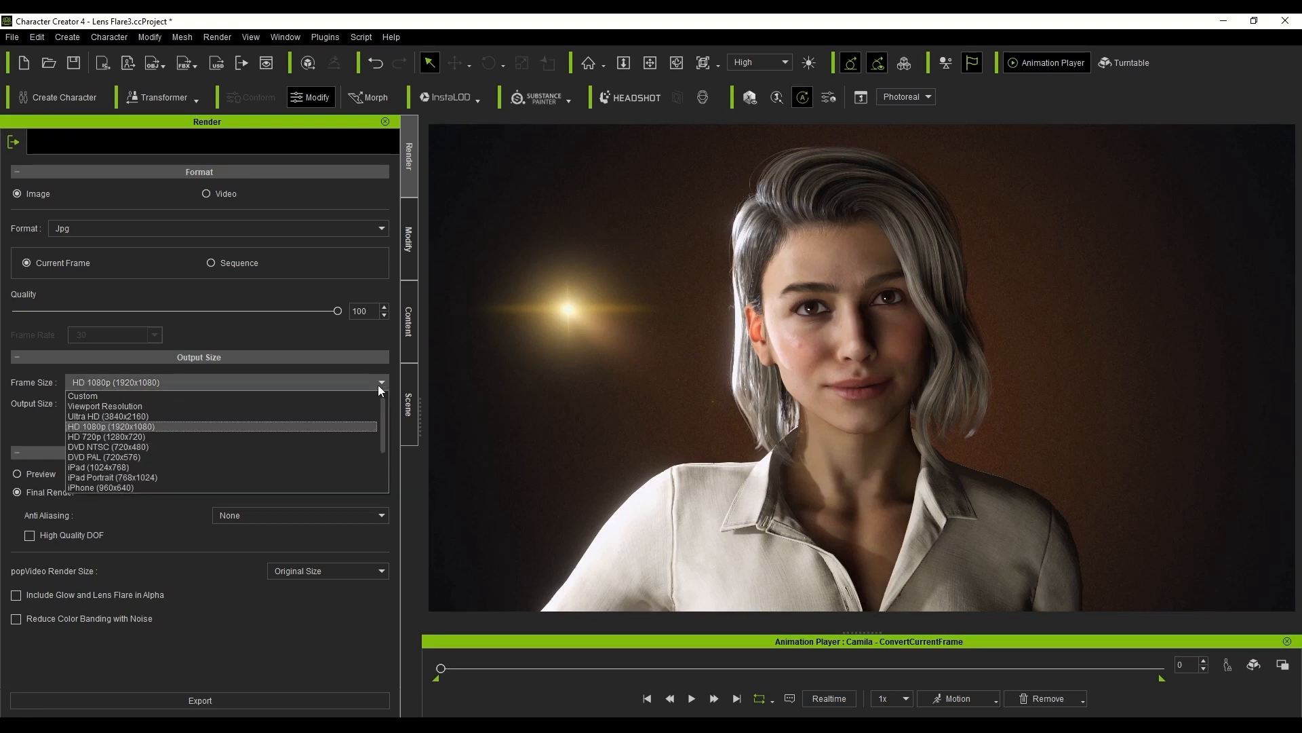
{"action": "mouse_move", "coordinate": [198, 426]}
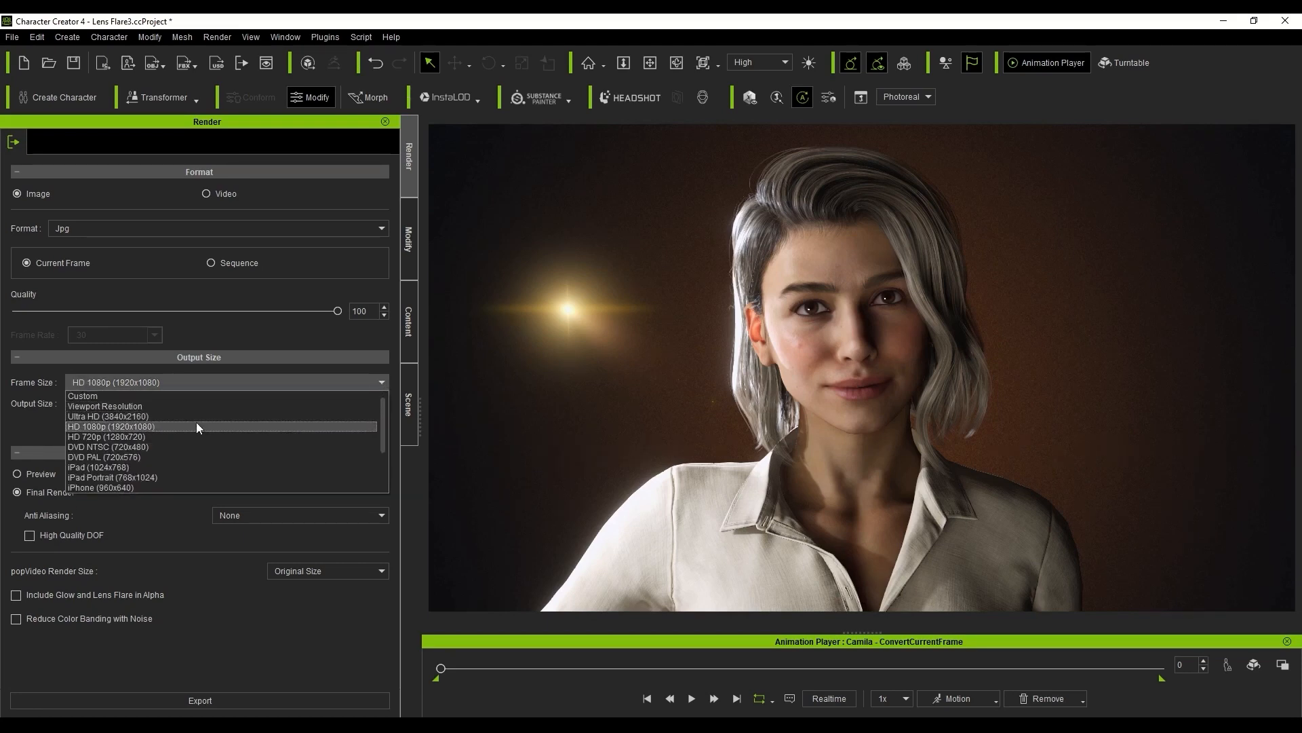
{"action": "left_click", "coordinate": [112, 477]}
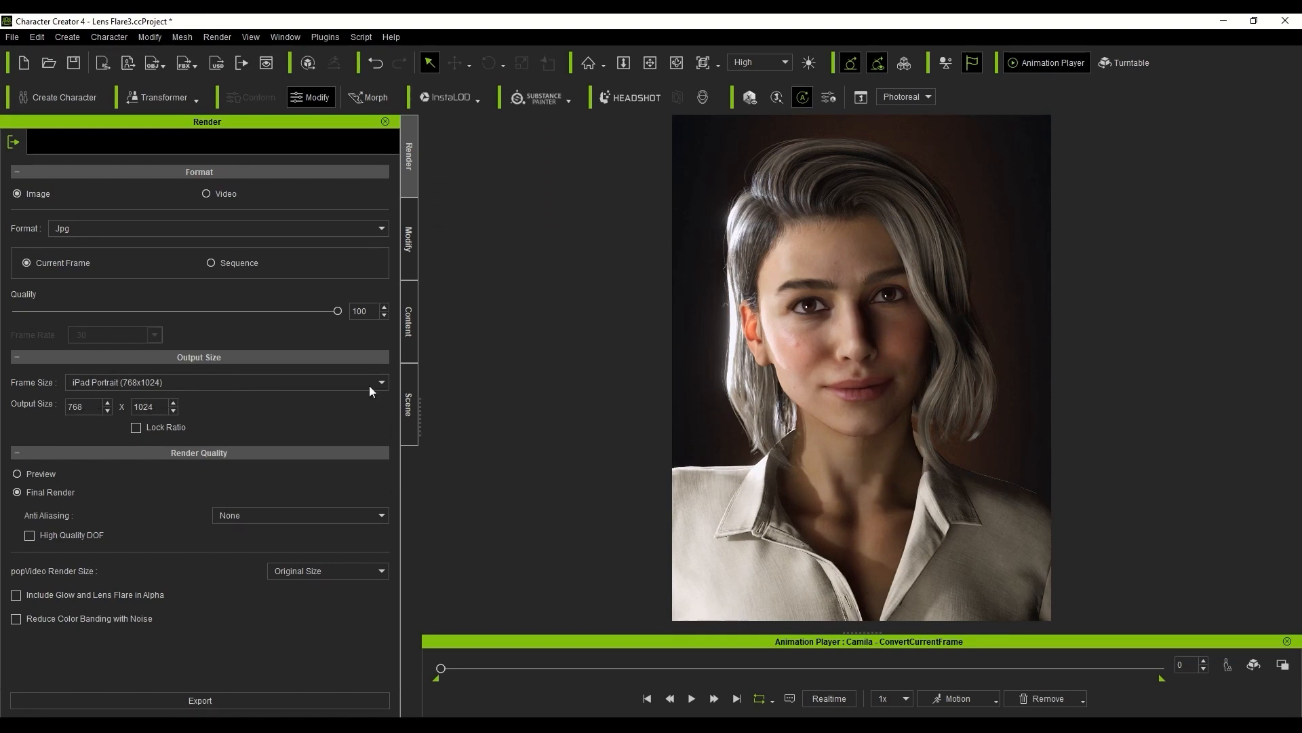
{"action": "left_click", "coordinate": [224, 383]}
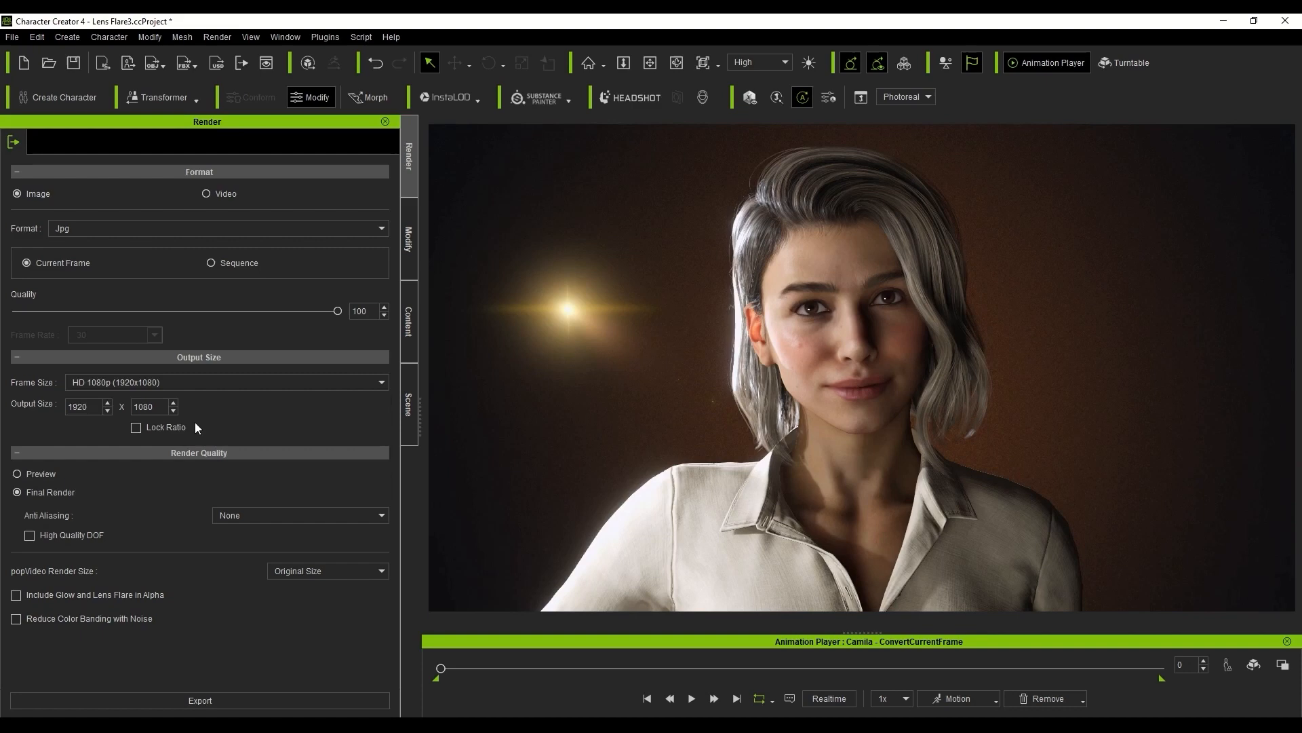
{"action": "mouse_move", "coordinate": [137, 427]}
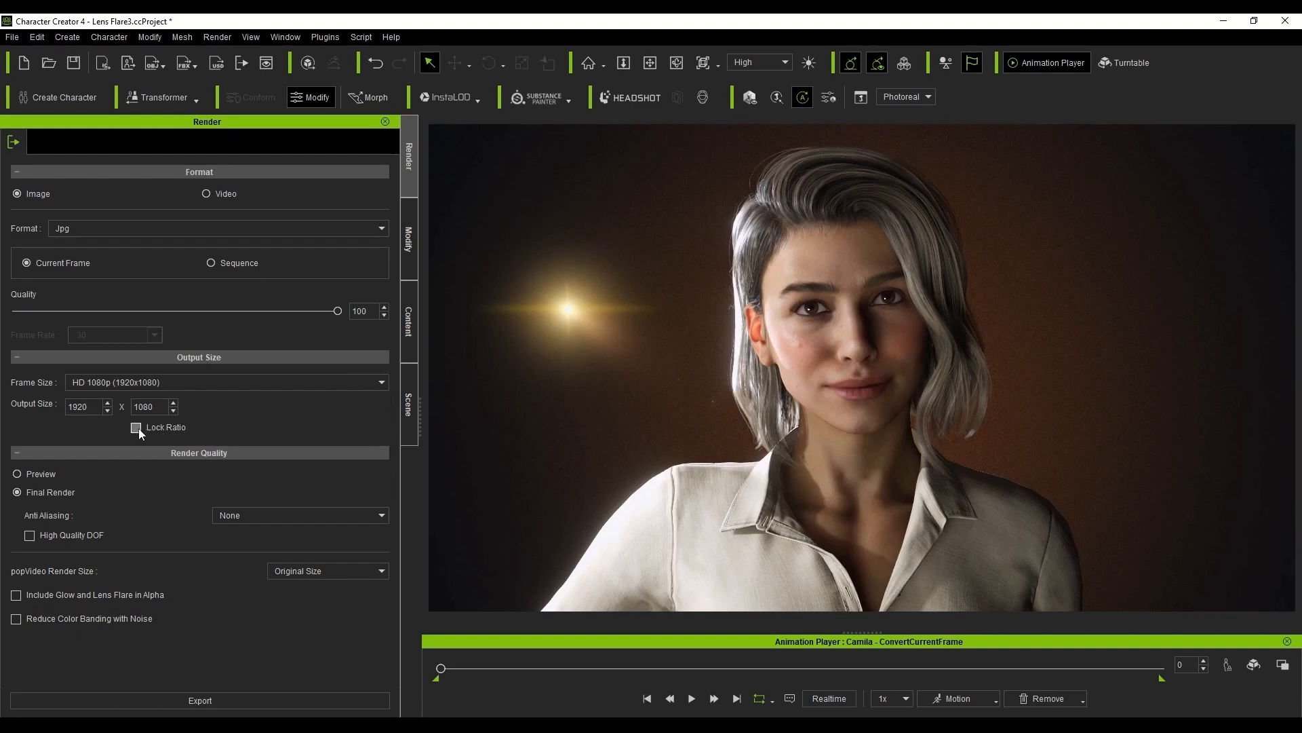
{"action": "left_click", "coordinate": [136, 427]}
{"action": "type", "text": "7680"}
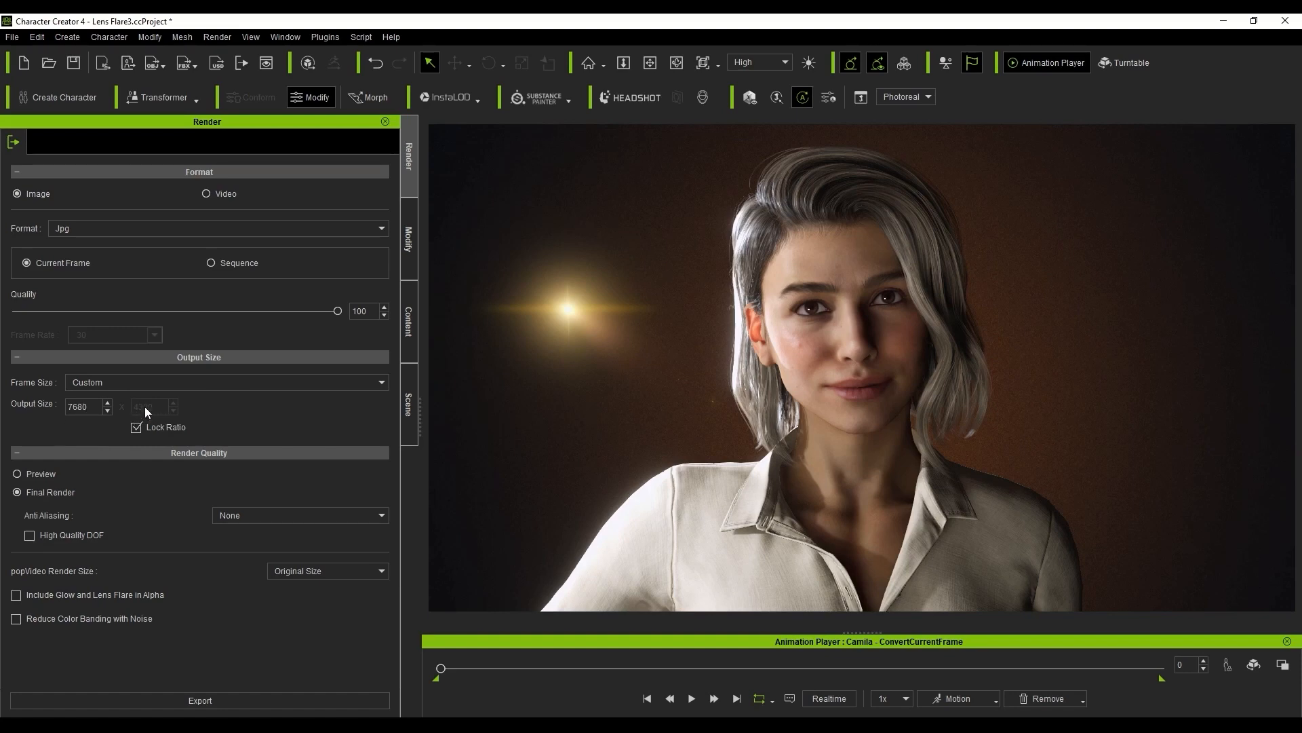
Step: Choose the HD 1080p (1920x1080) frame size and High (3 x 3) anti-aliasing
{"action": "left_click", "coordinate": [224, 382]}
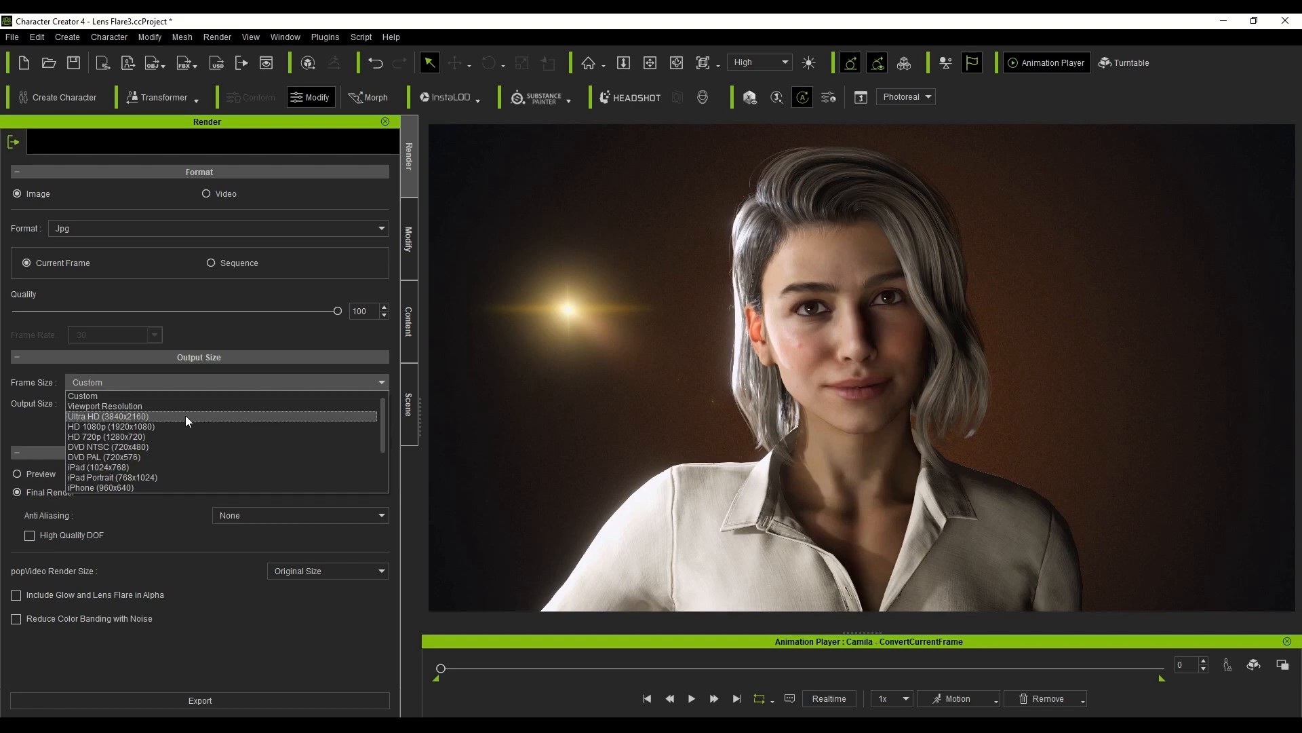
{"action": "left_click", "coordinate": [106, 426]}
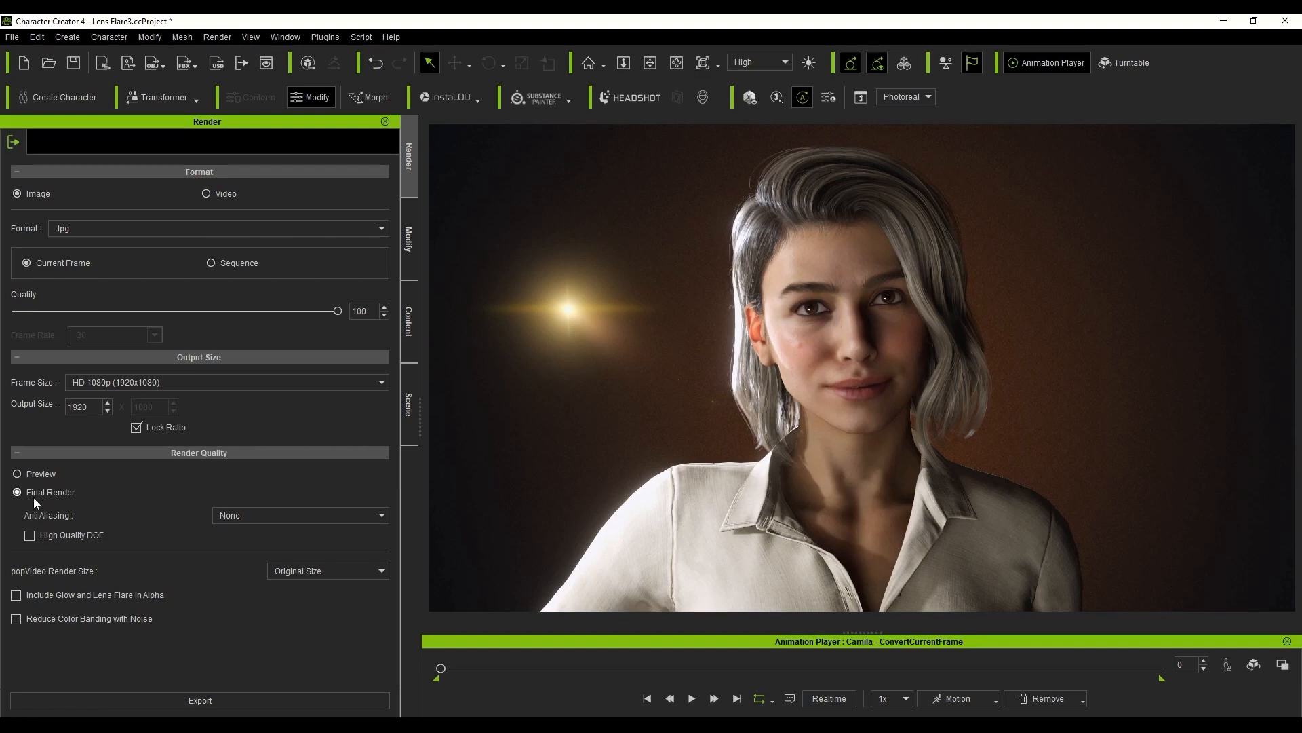
{"action": "mouse_move", "coordinate": [267, 525]}
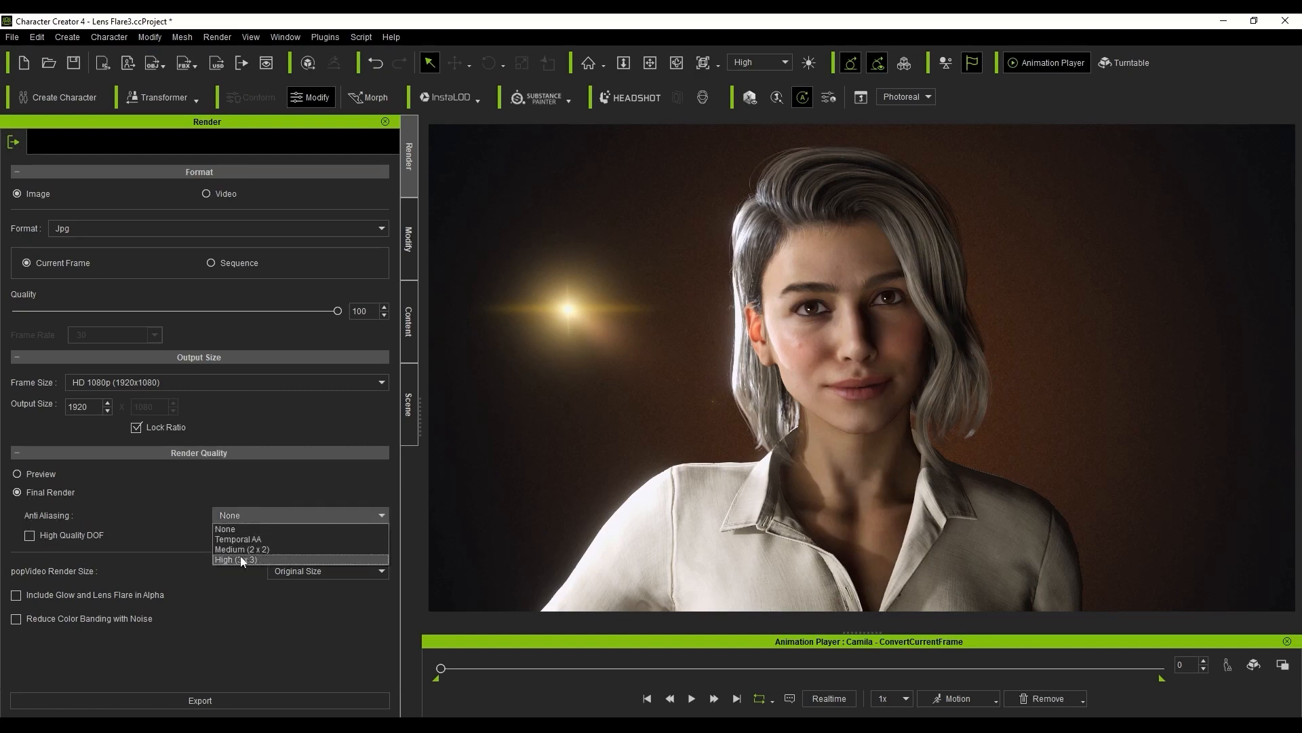
{"action": "left_click", "coordinate": [235, 559]}
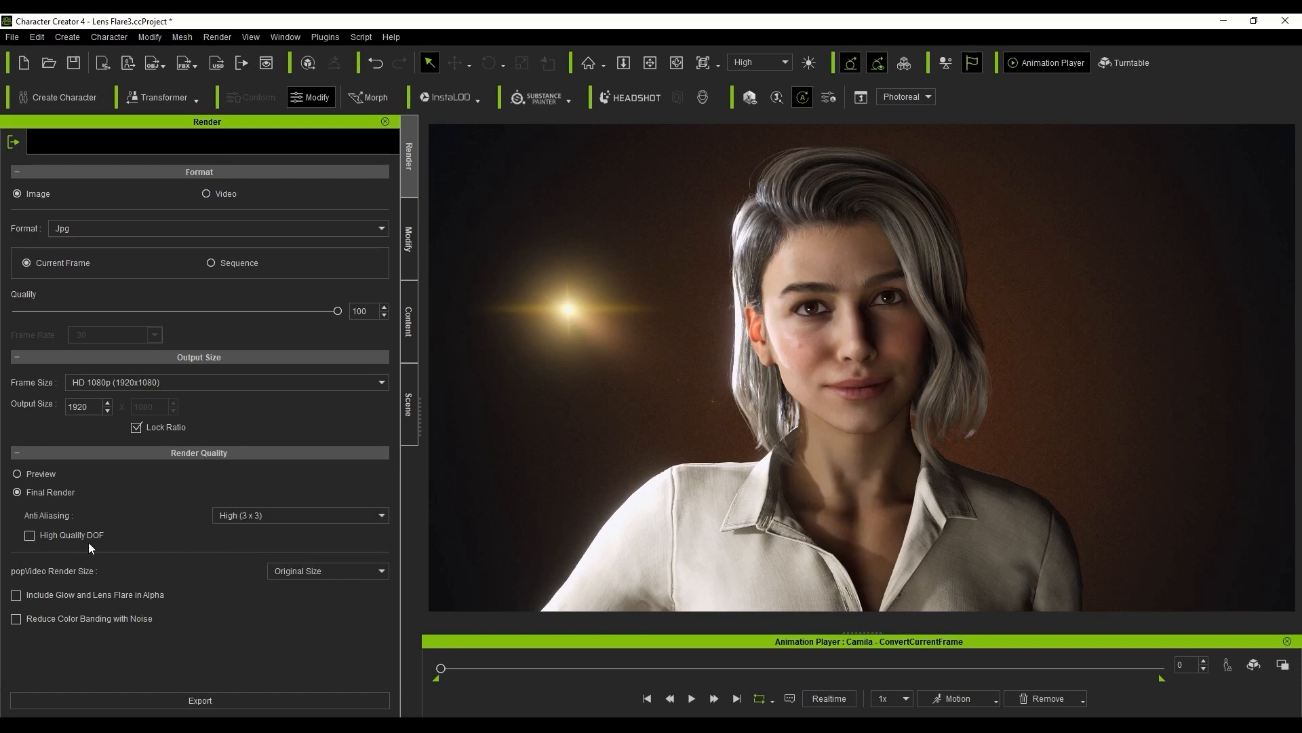
{"action": "mouse_move", "coordinate": [67, 548]}
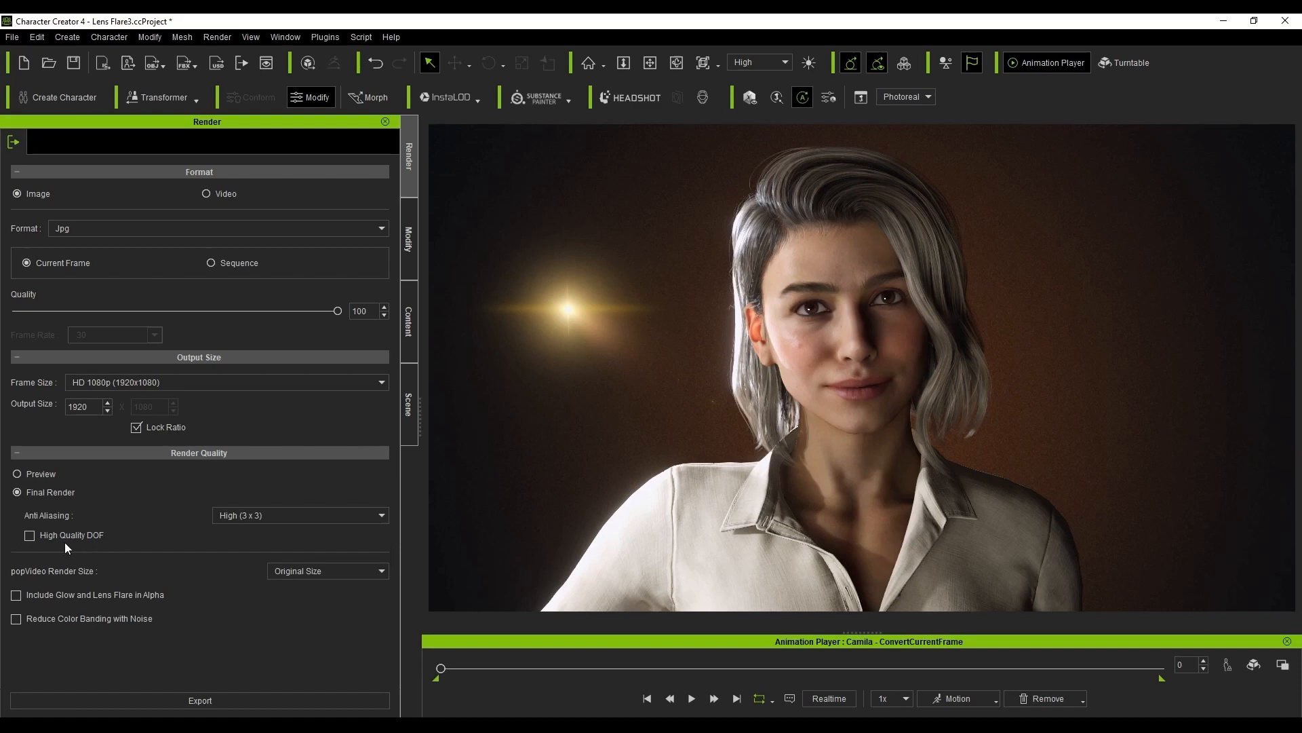
{"action": "mouse_move", "coordinate": [118, 539]}
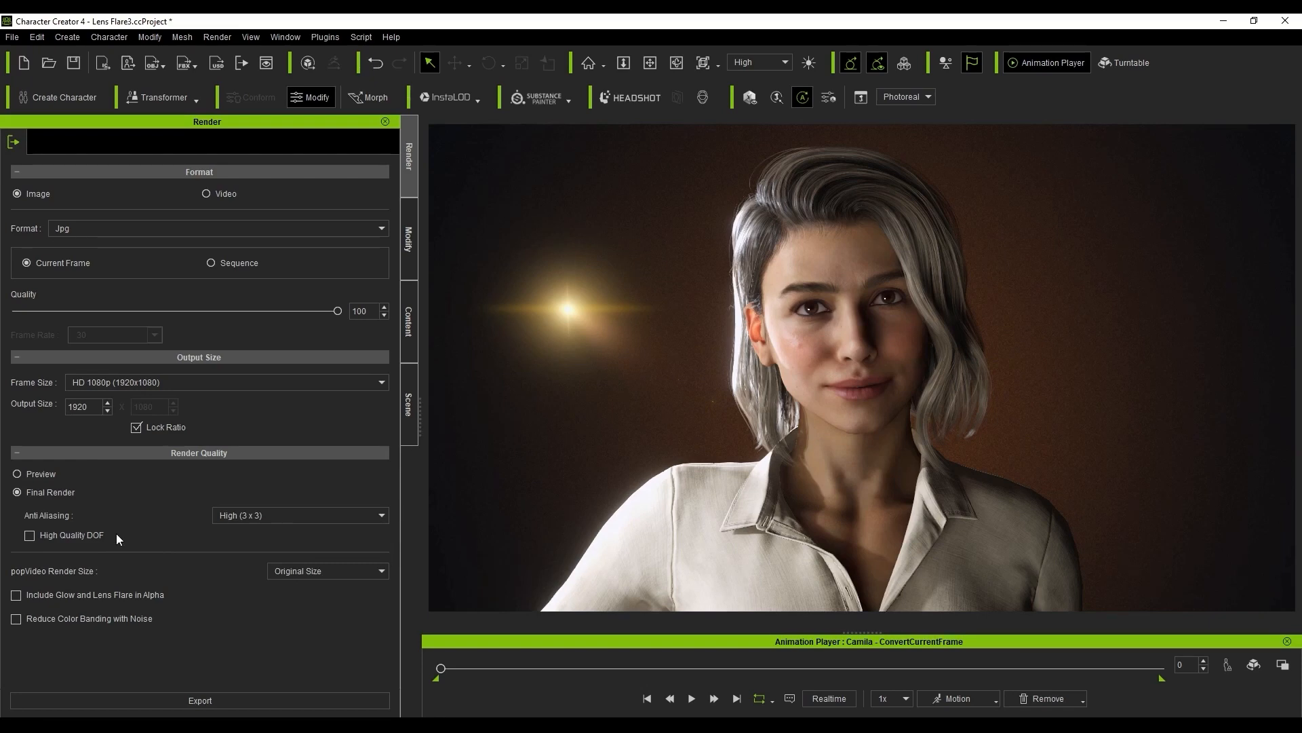
{"action": "mouse_move", "coordinate": [768, 76]}
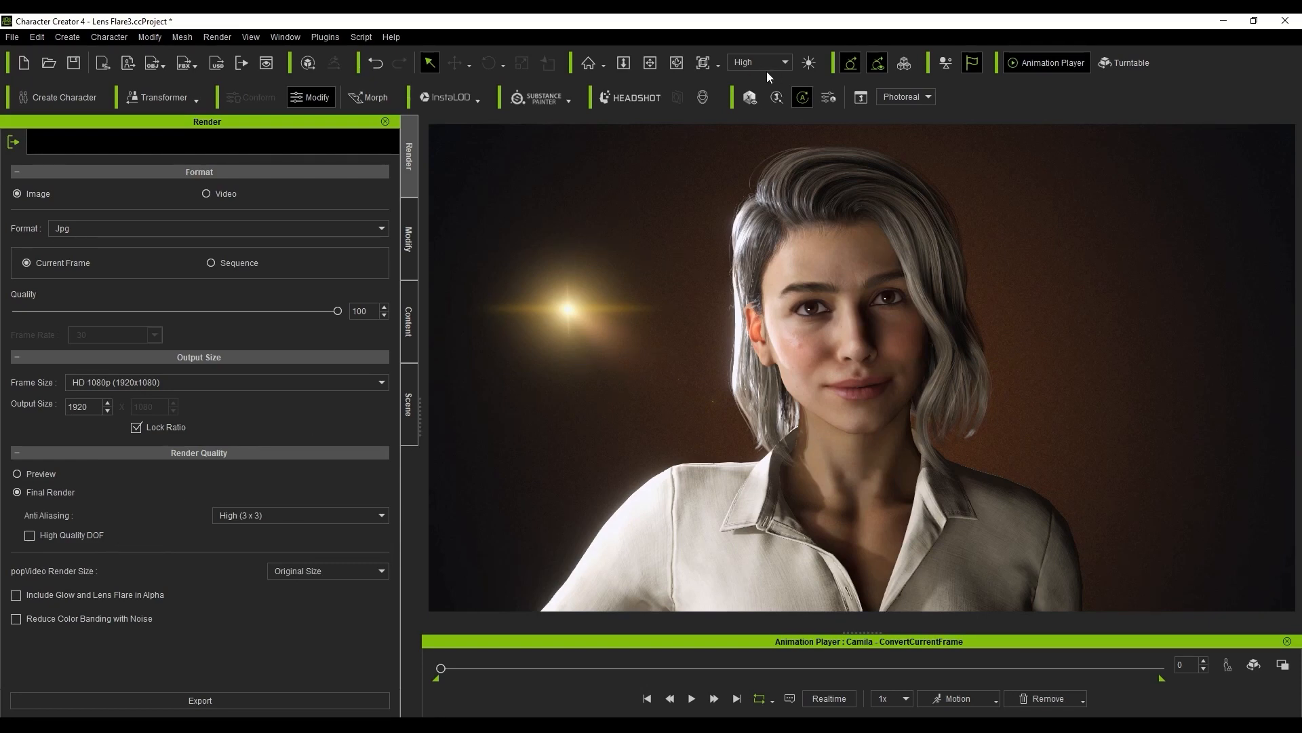
Step: Keep display quality High and save the JPEG render to the Desktop as Project 1
{"action": "left_click", "coordinate": [781, 62]}
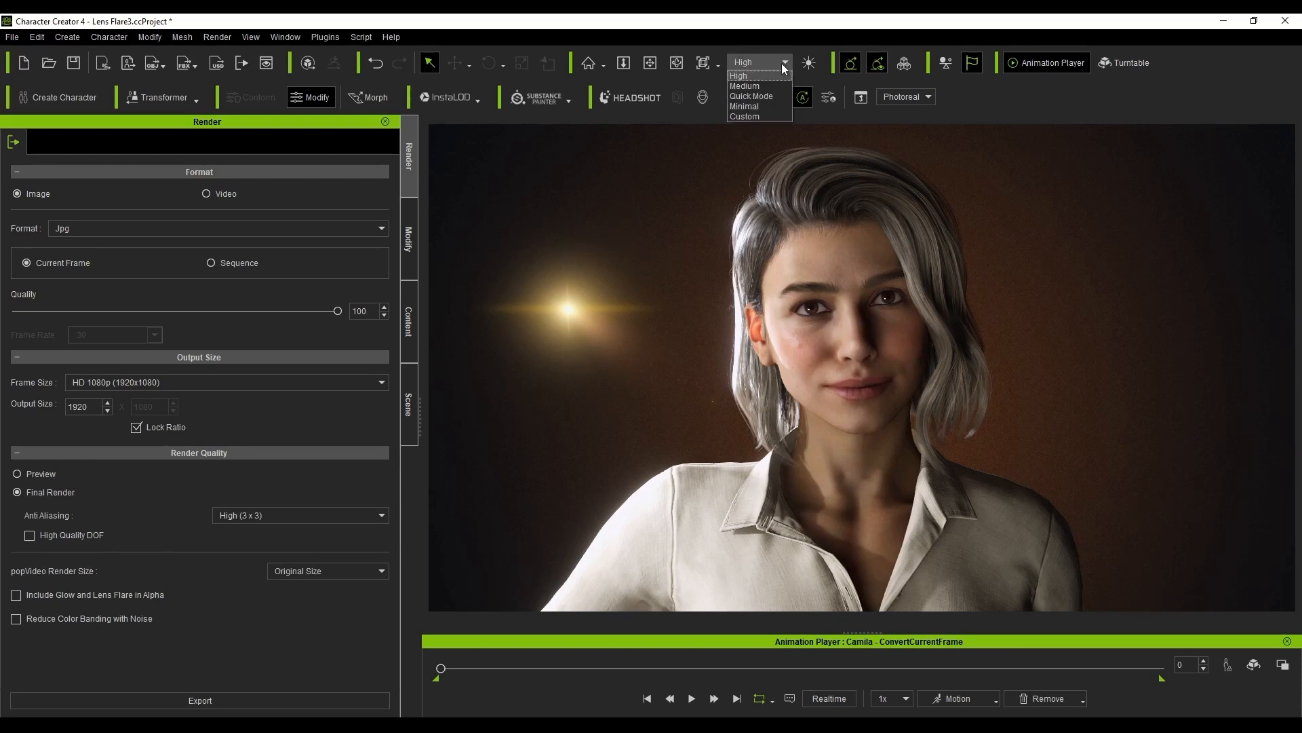
{"action": "left_click", "coordinate": [738, 74]}
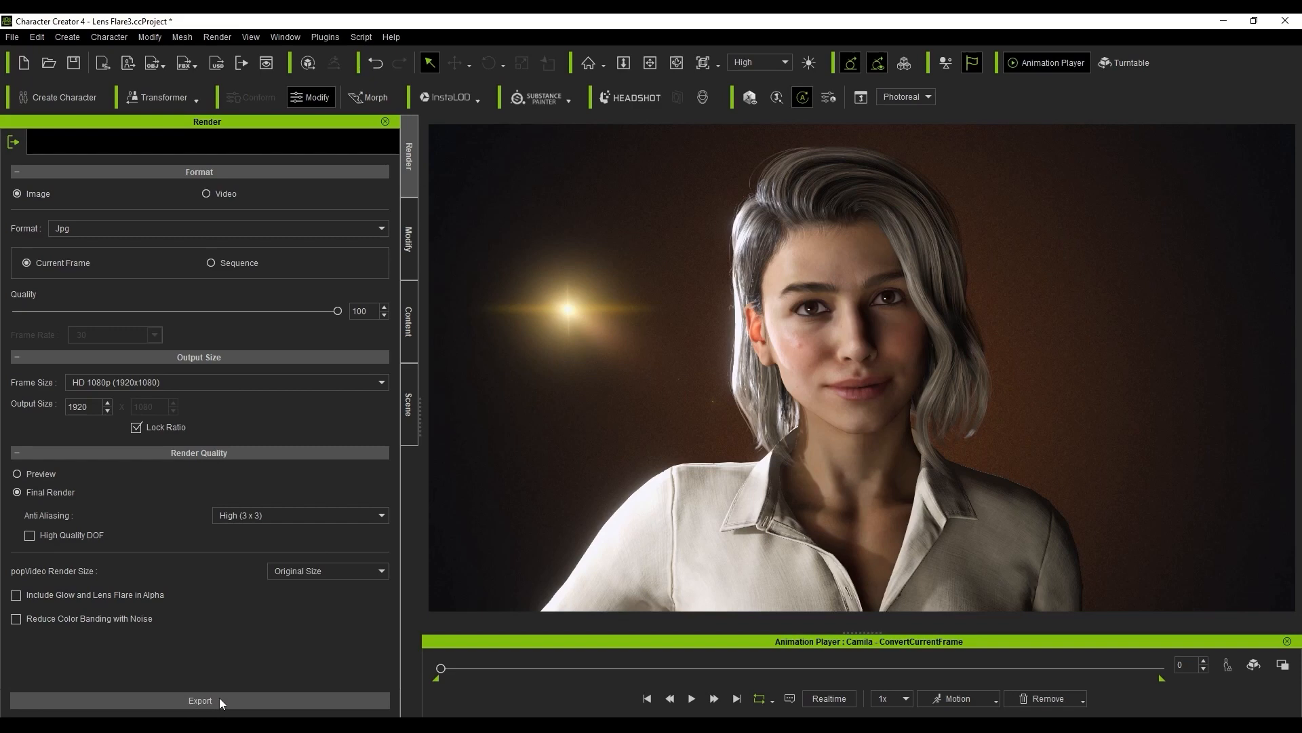
{"action": "left_click", "coordinate": [199, 700]}
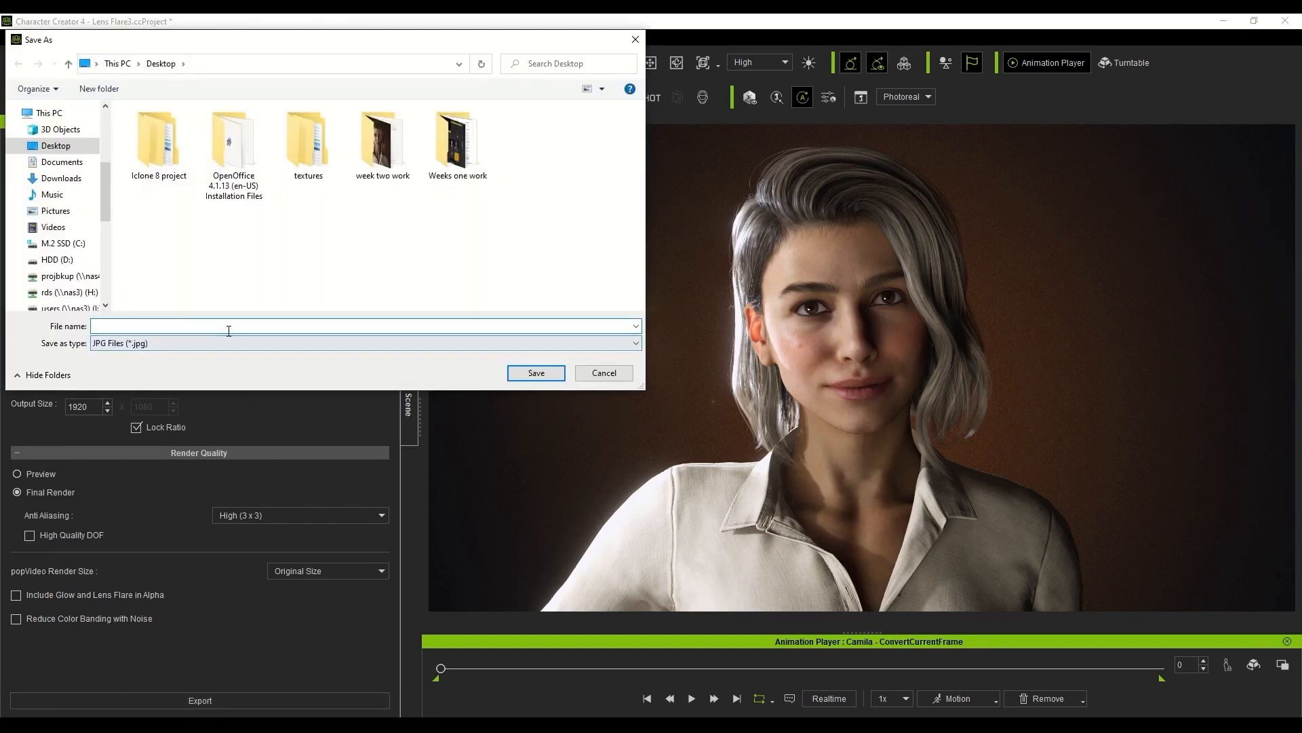
{"action": "type", "text": "Project 1"}
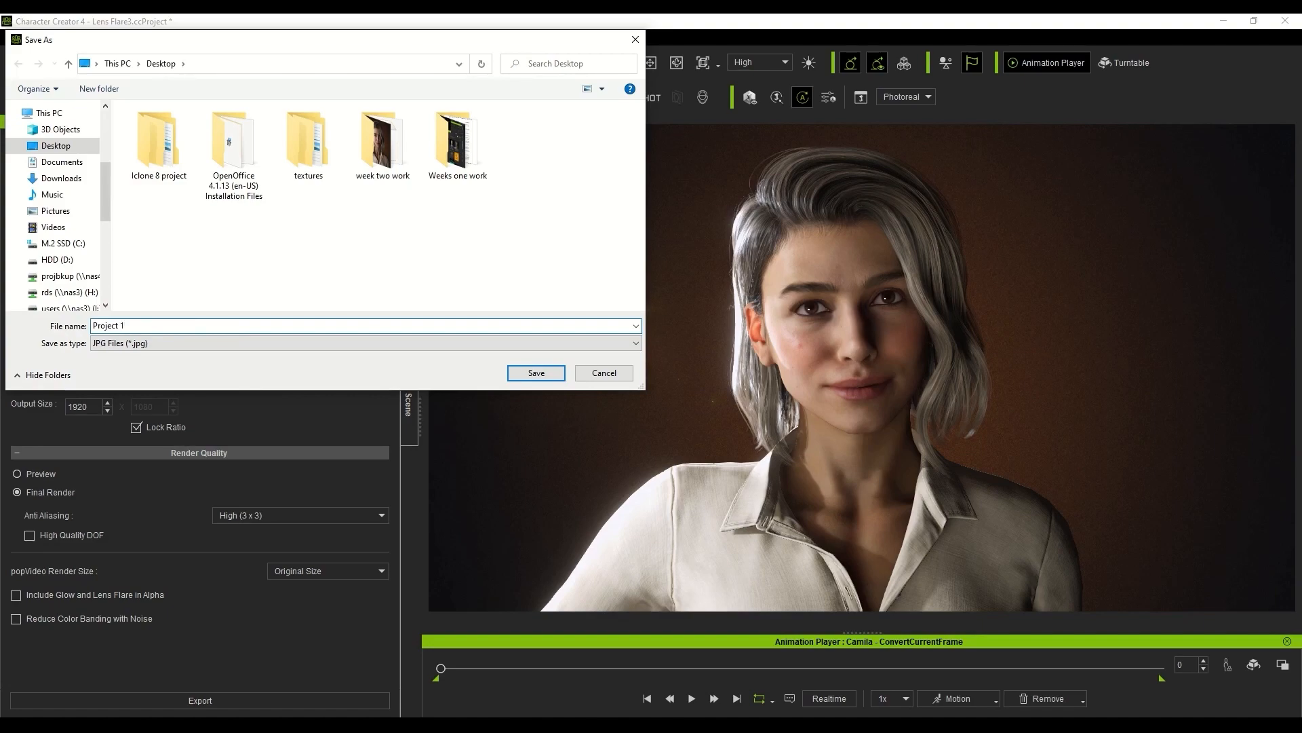
{"action": "left_click", "coordinate": [535, 372]}
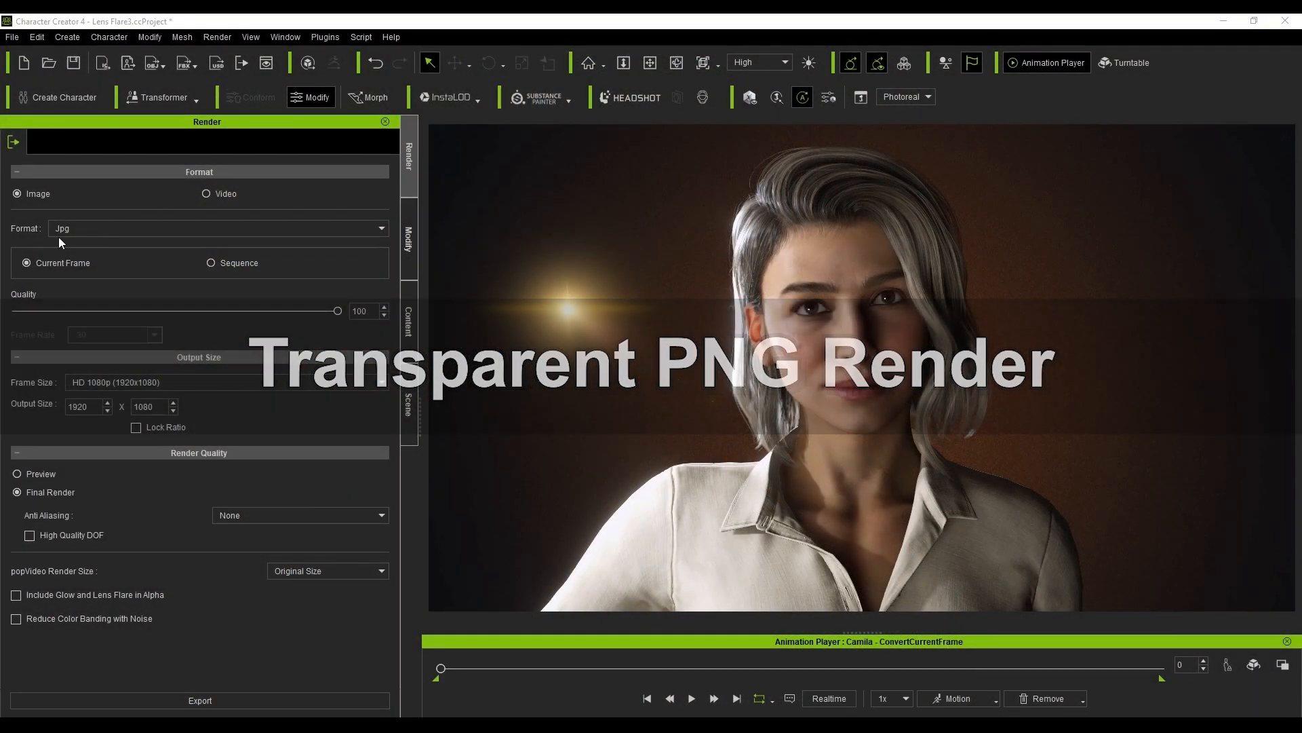
Step: Switch the format to Png and turn off the 2D background image in Project Settings
{"action": "left_click", "coordinate": [217, 228]}
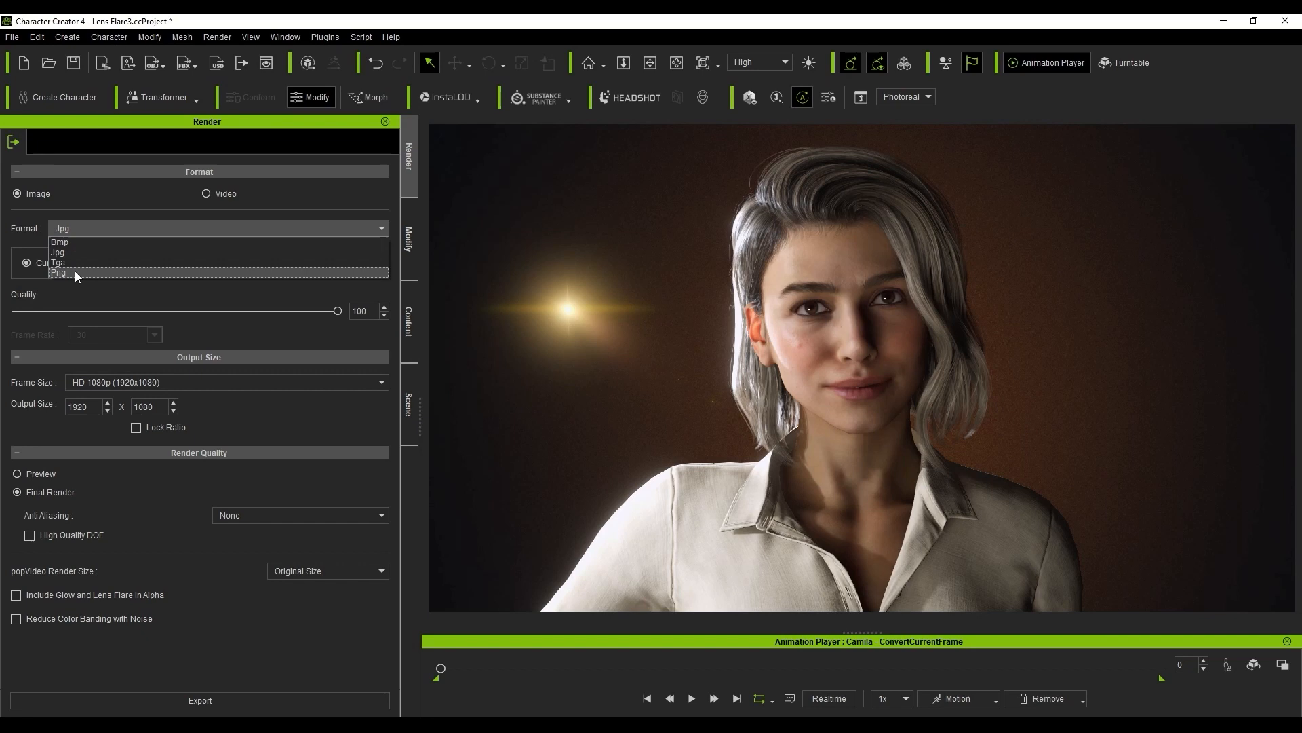
{"action": "left_click", "coordinate": [58, 272]}
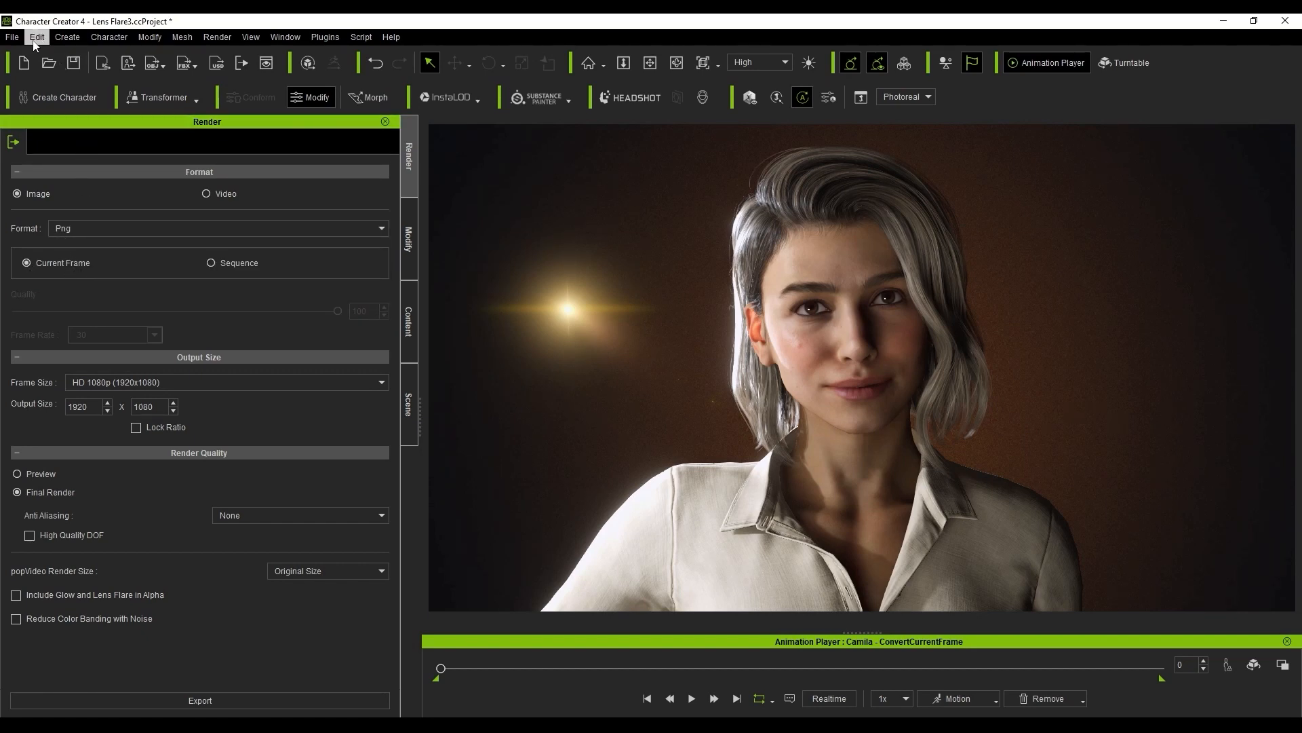
{"action": "left_click", "coordinate": [35, 36]}
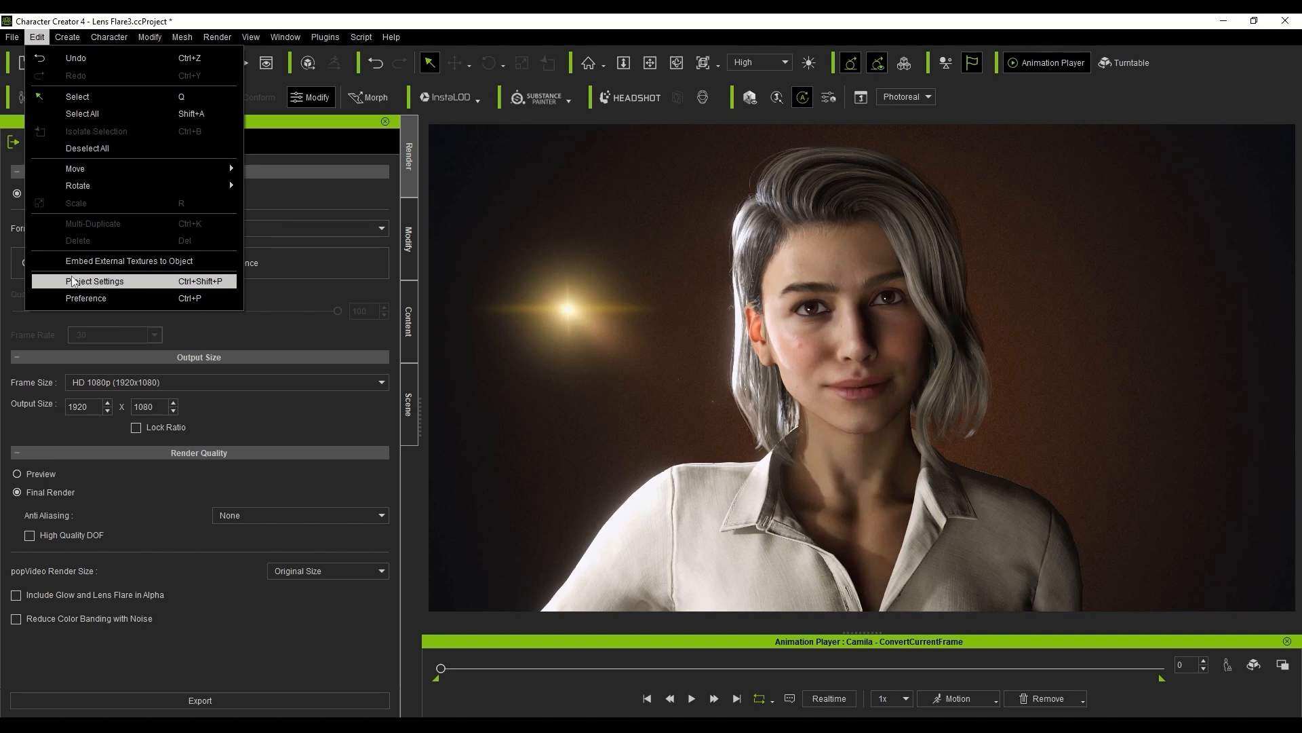
{"action": "left_click", "coordinate": [95, 280]}
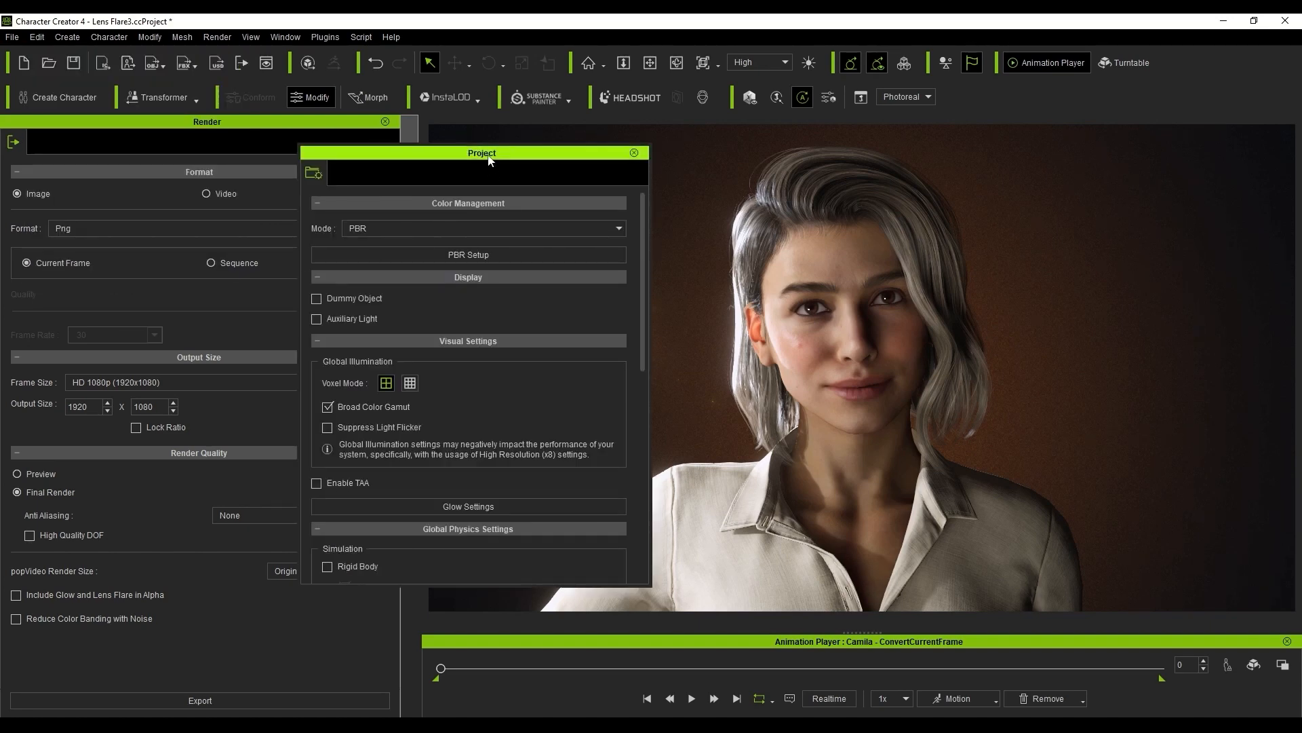
{"action": "scroll", "scroll_direction": "down", "scroll_amount": 3}
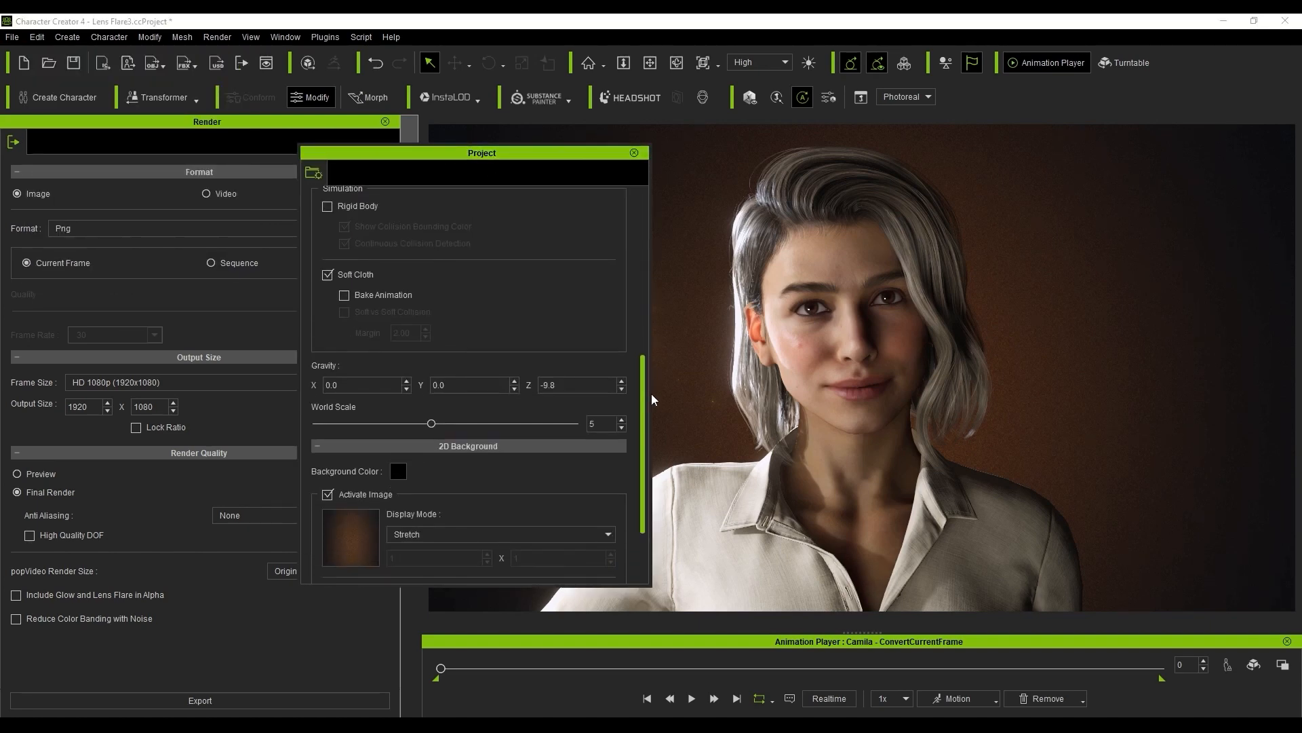
{"action": "scroll", "scroll_direction": "down", "scroll_amount": 3}
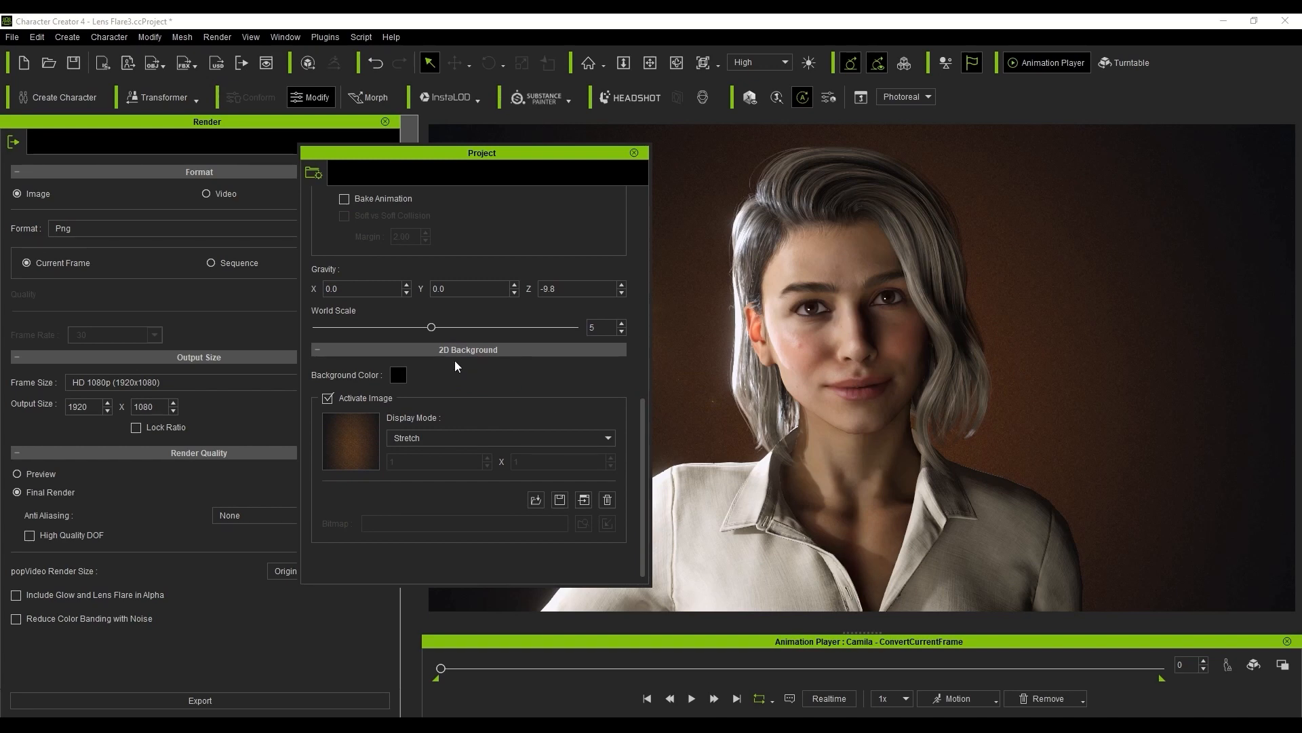
{"action": "left_click", "coordinate": [327, 397]}
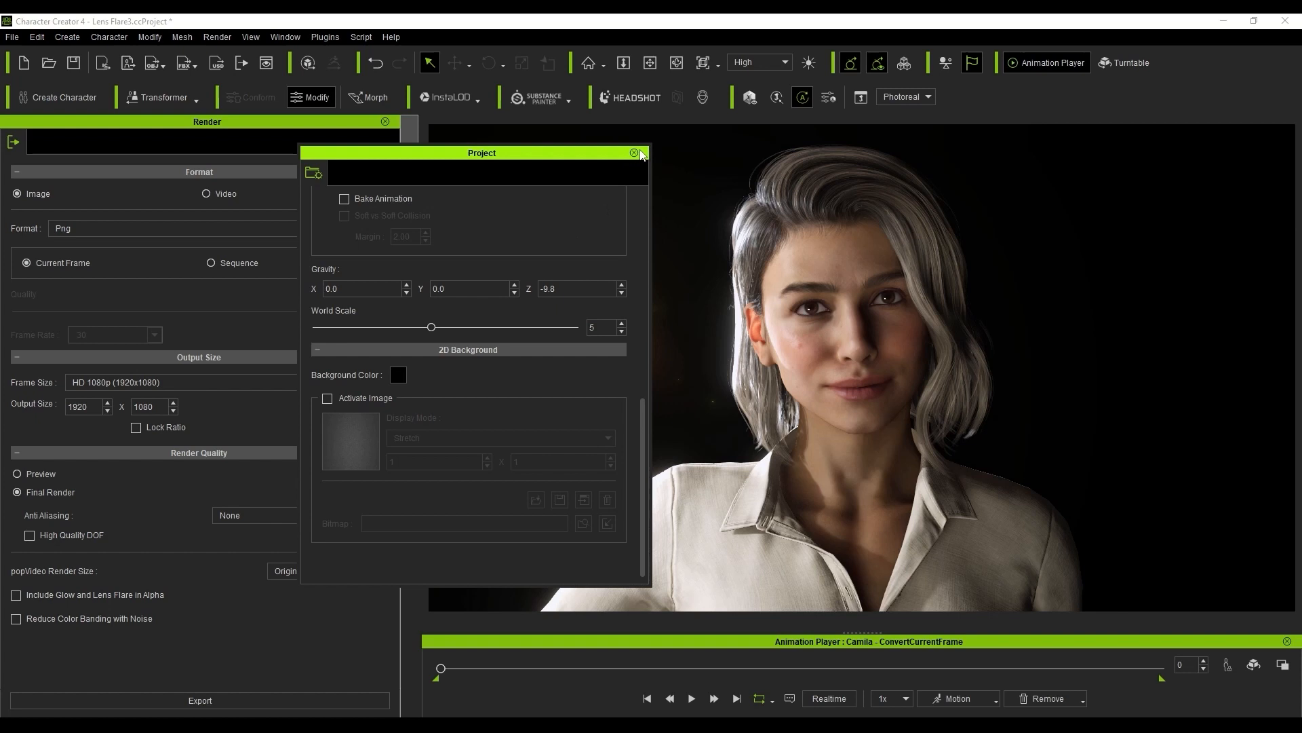
{"action": "left_click", "coordinate": [635, 154]}
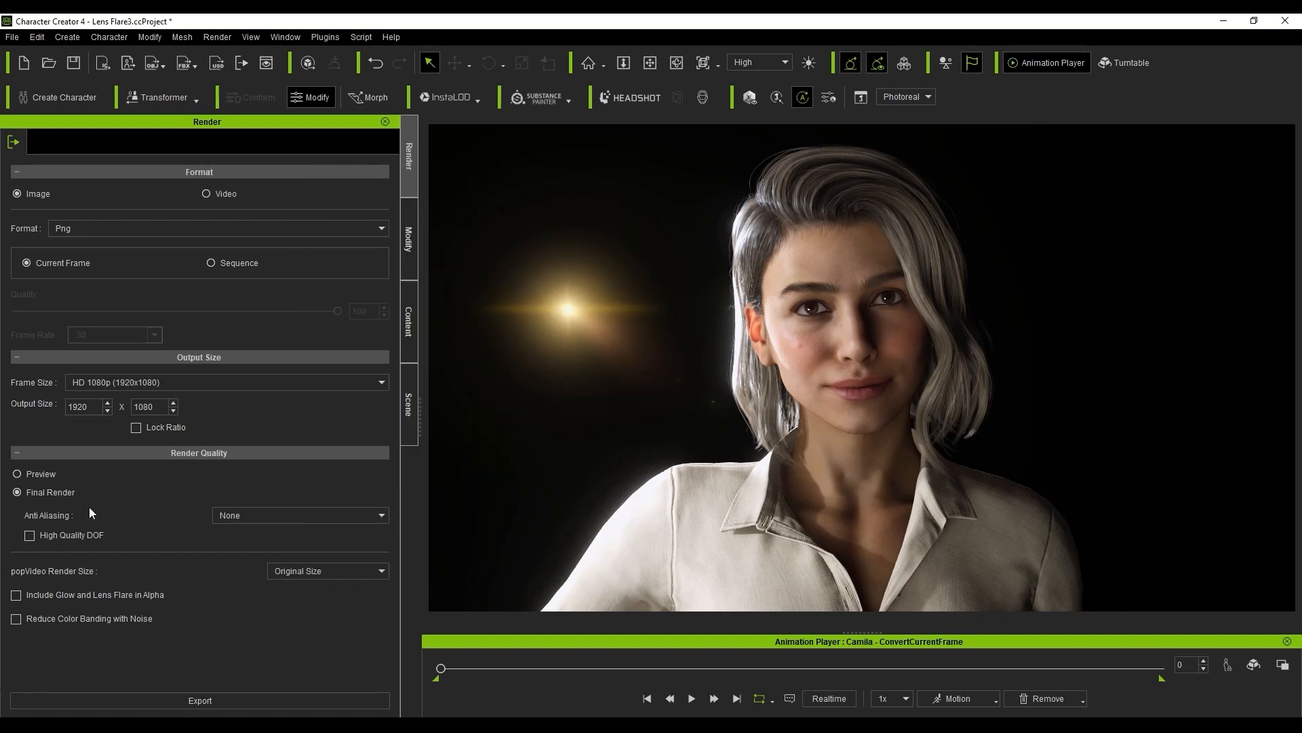
Step: Set anti-aliasing to High (3 x 3) and export the PNG render as Project 2
{"action": "left_click", "coordinate": [298, 514]}
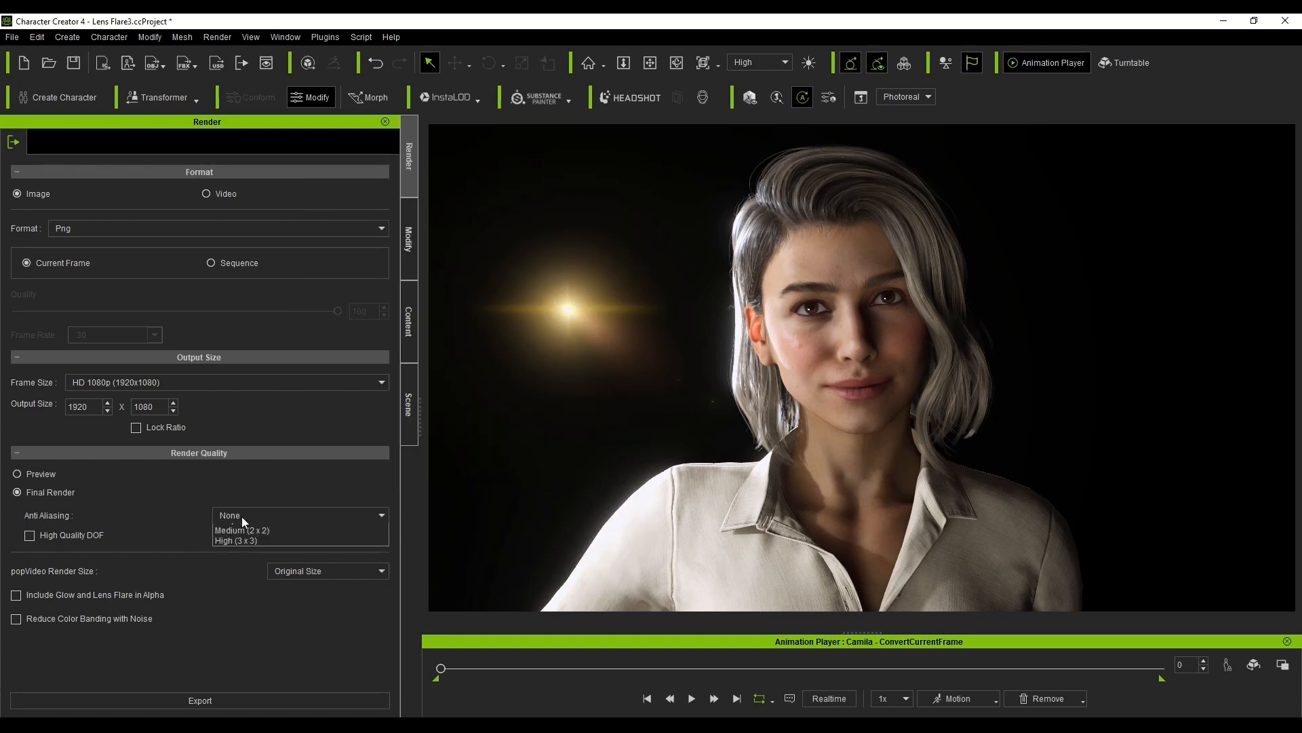
{"action": "left_click", "coordinate": [236, 540]}
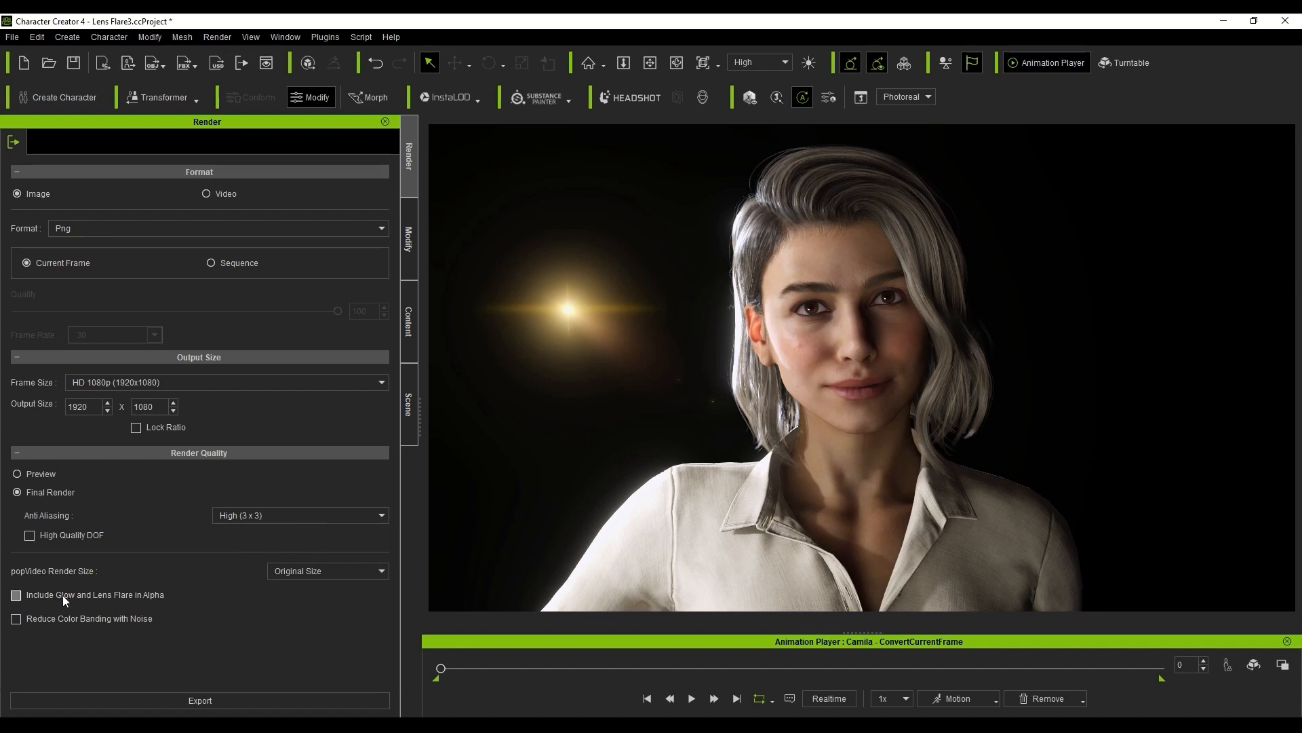
{"action": "mouse_move", "coordinate": [99, 606]}
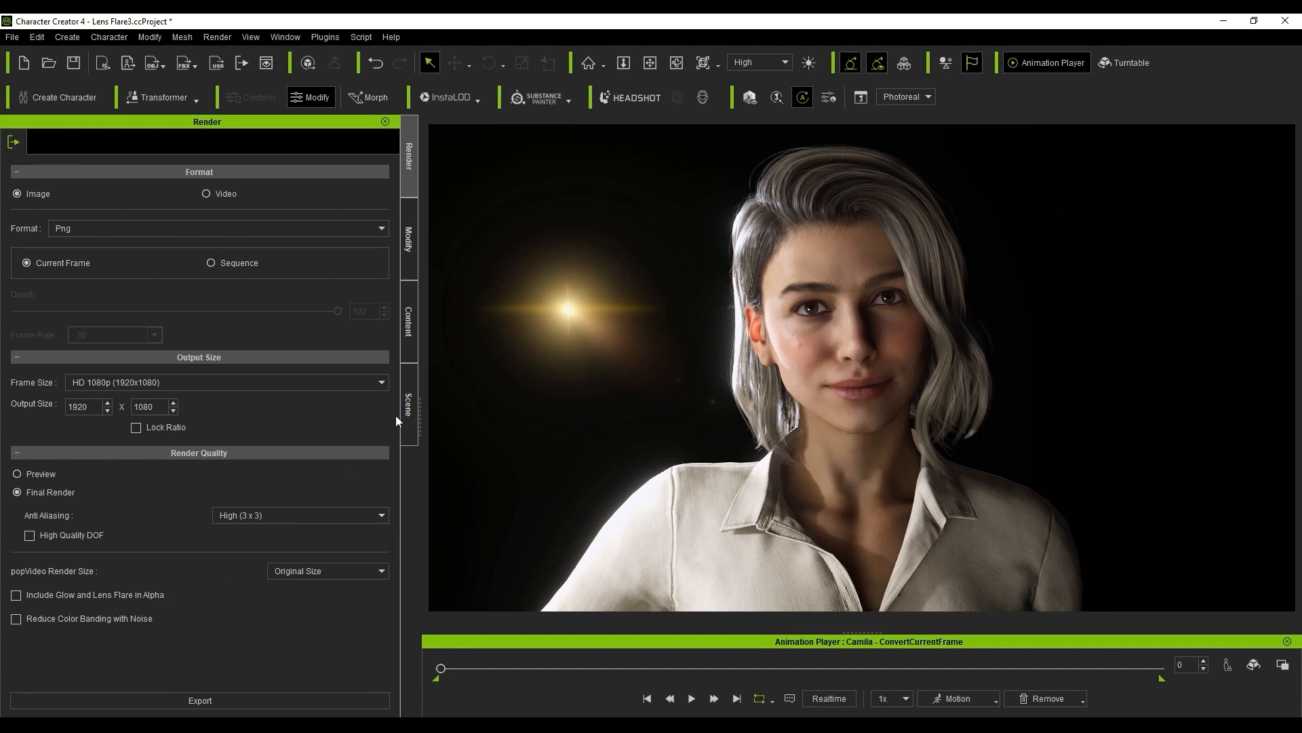
{"action": "left_click", "coordinate": [756, 63]}
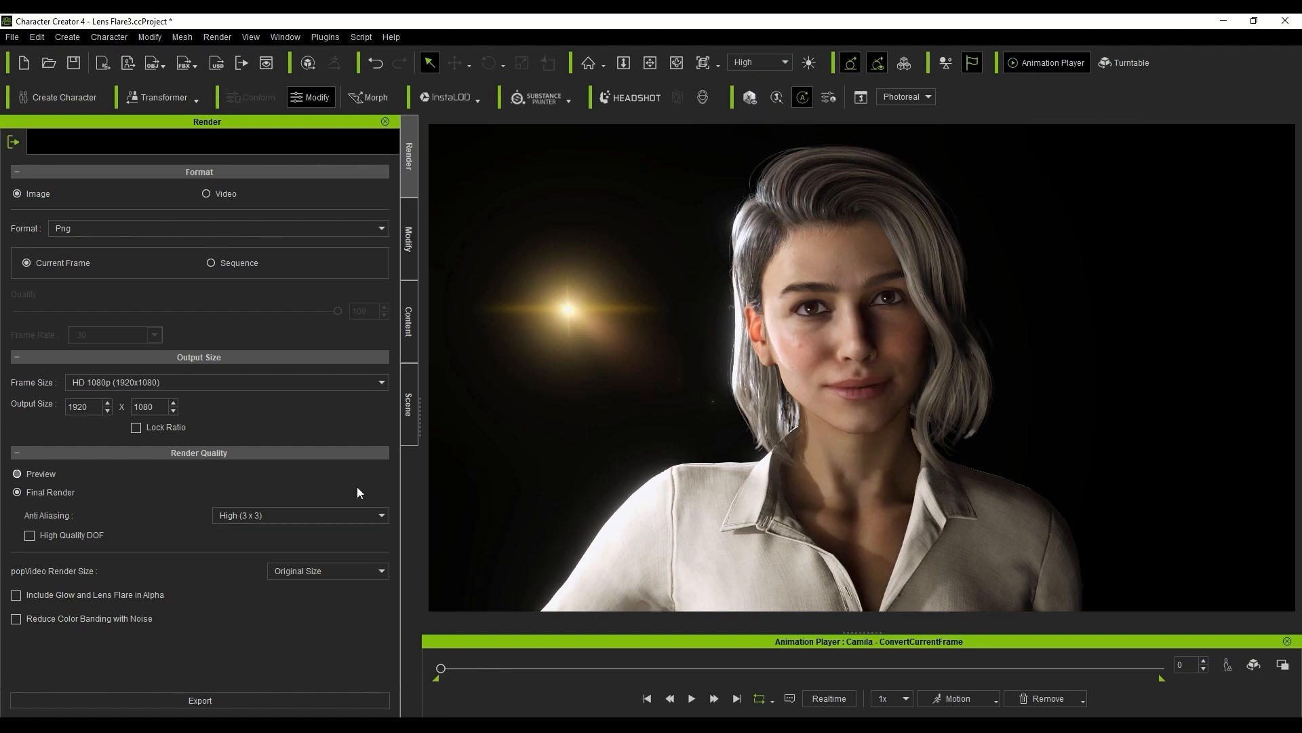
{"action": "left_click", "coordinate": [200, 700]}
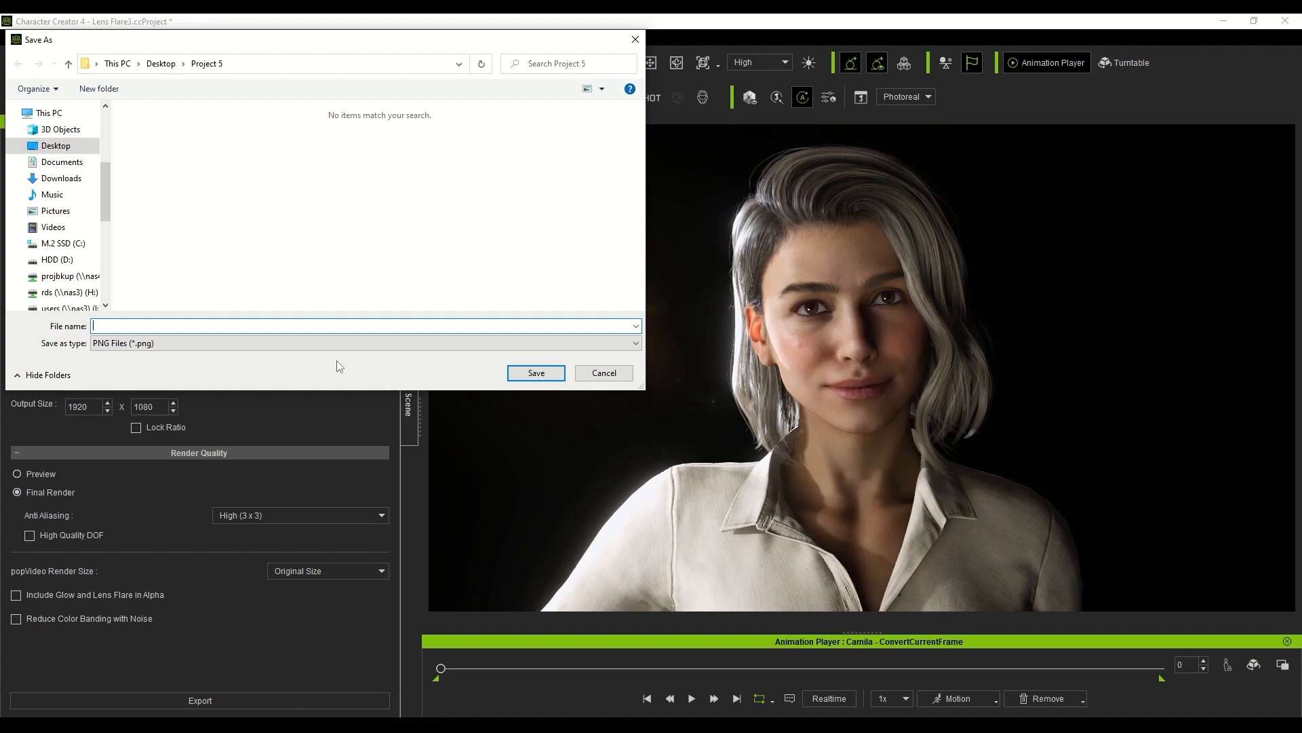
{"action": "left_click", "coordinate": [534, 372]}
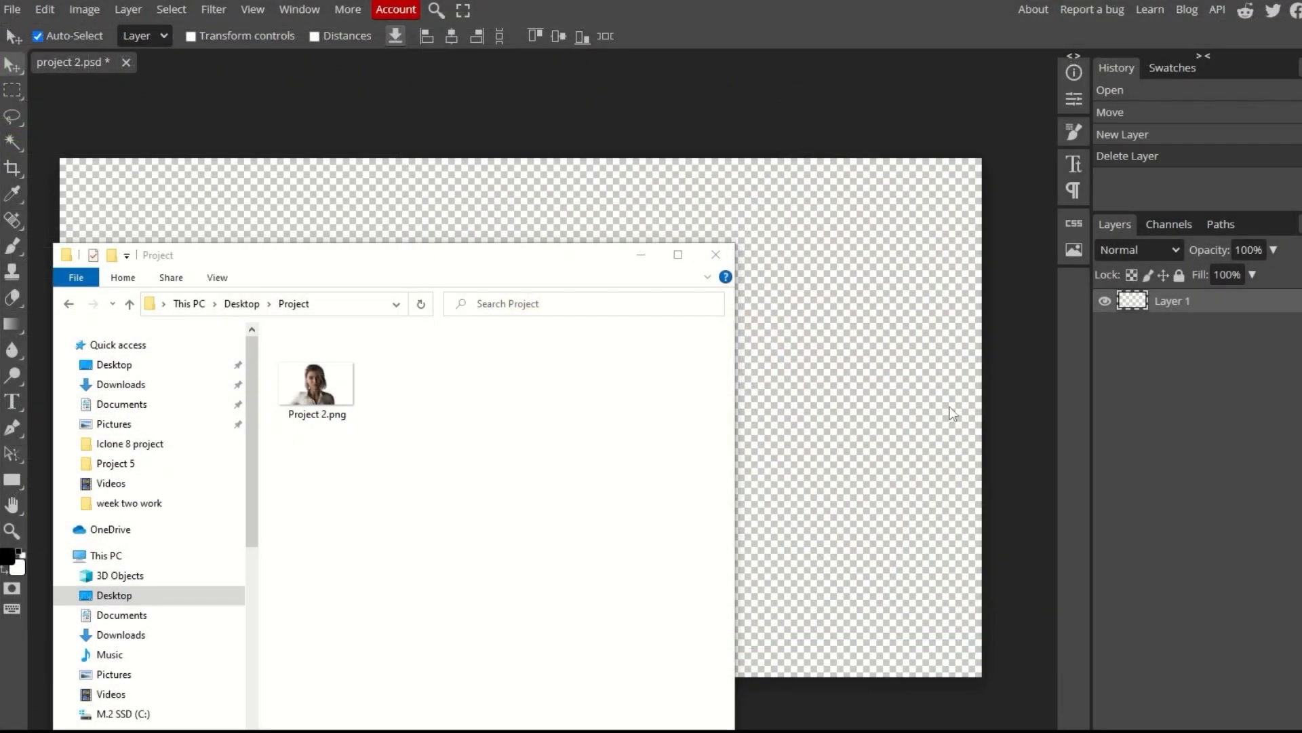
Step: Place Project 2.png into the Photopea document as a layer over a transparent background
{"action": "double_click", "coordinate": [316, 383]}
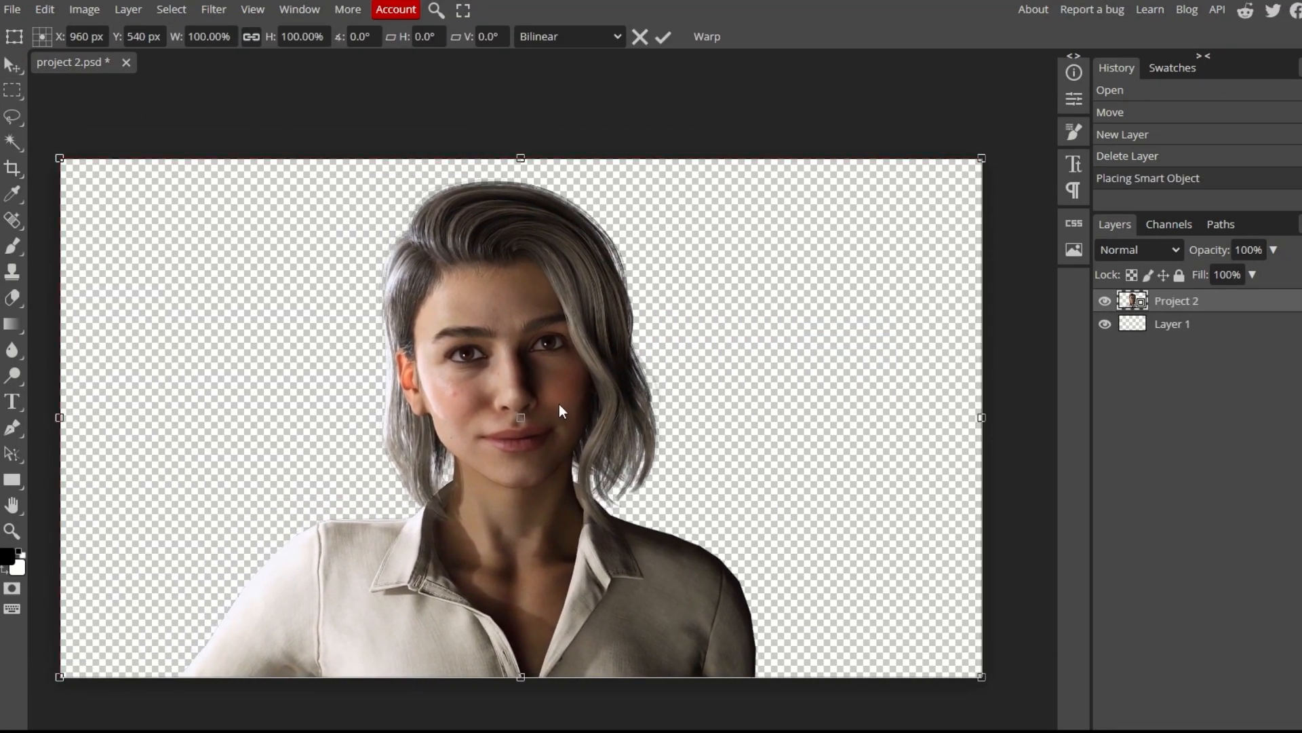
{"action": "left_click", "coordinate": [662, 36]}
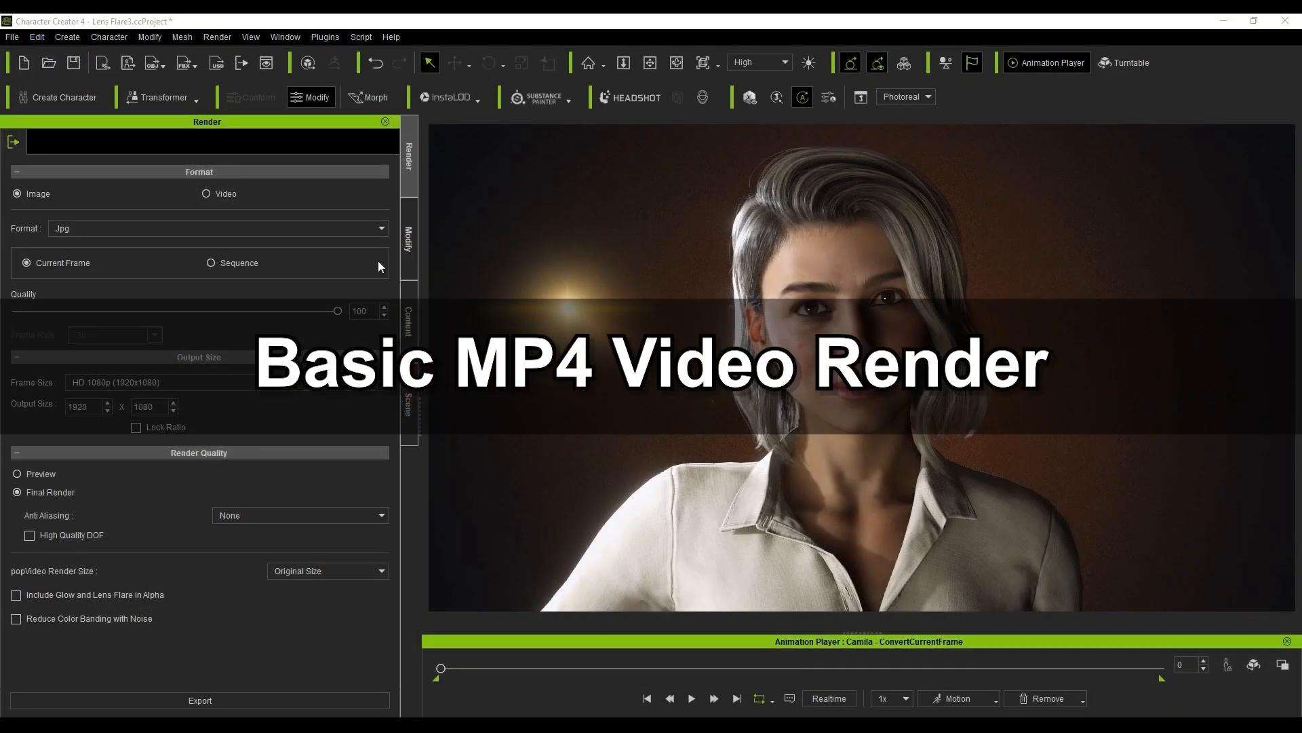
Step: Switch to video output in MP4 format at 30 fps
{"action": "left_click", "coordinate": [201, 194]}
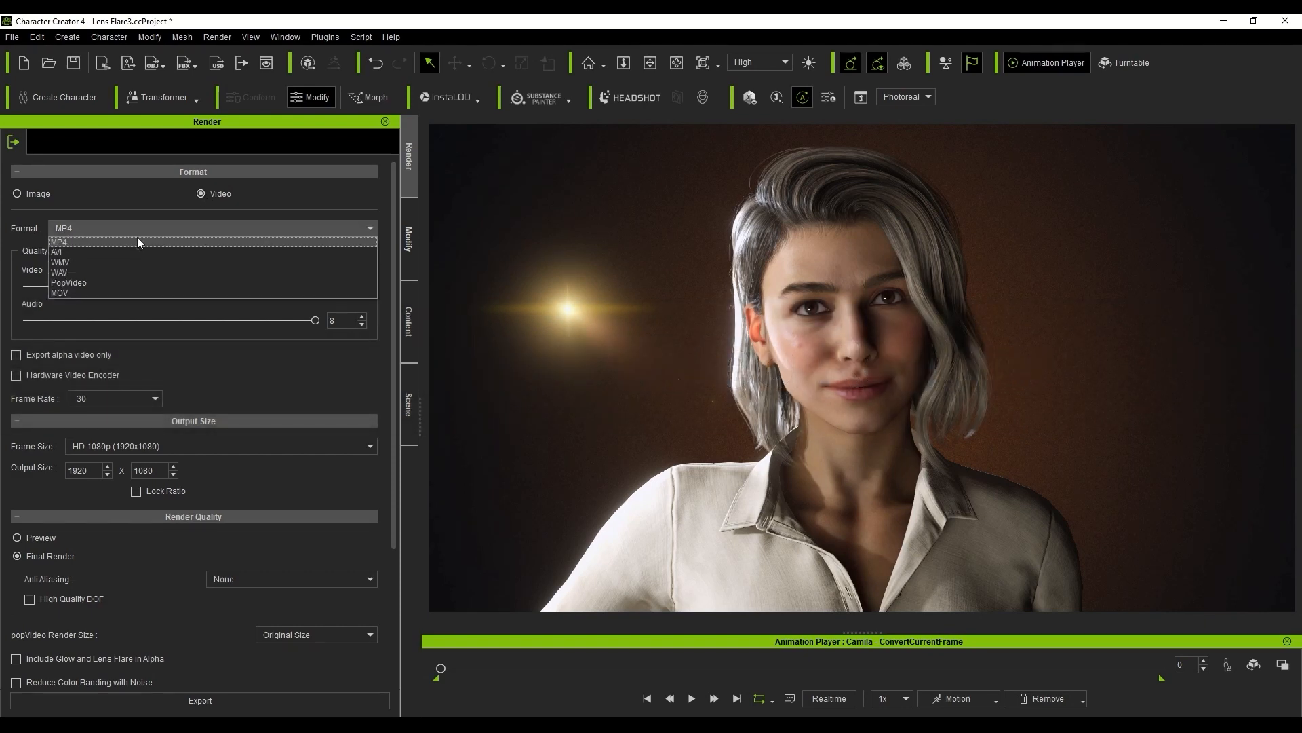
{"action": "left_click", "coordinate": [58, 241]}
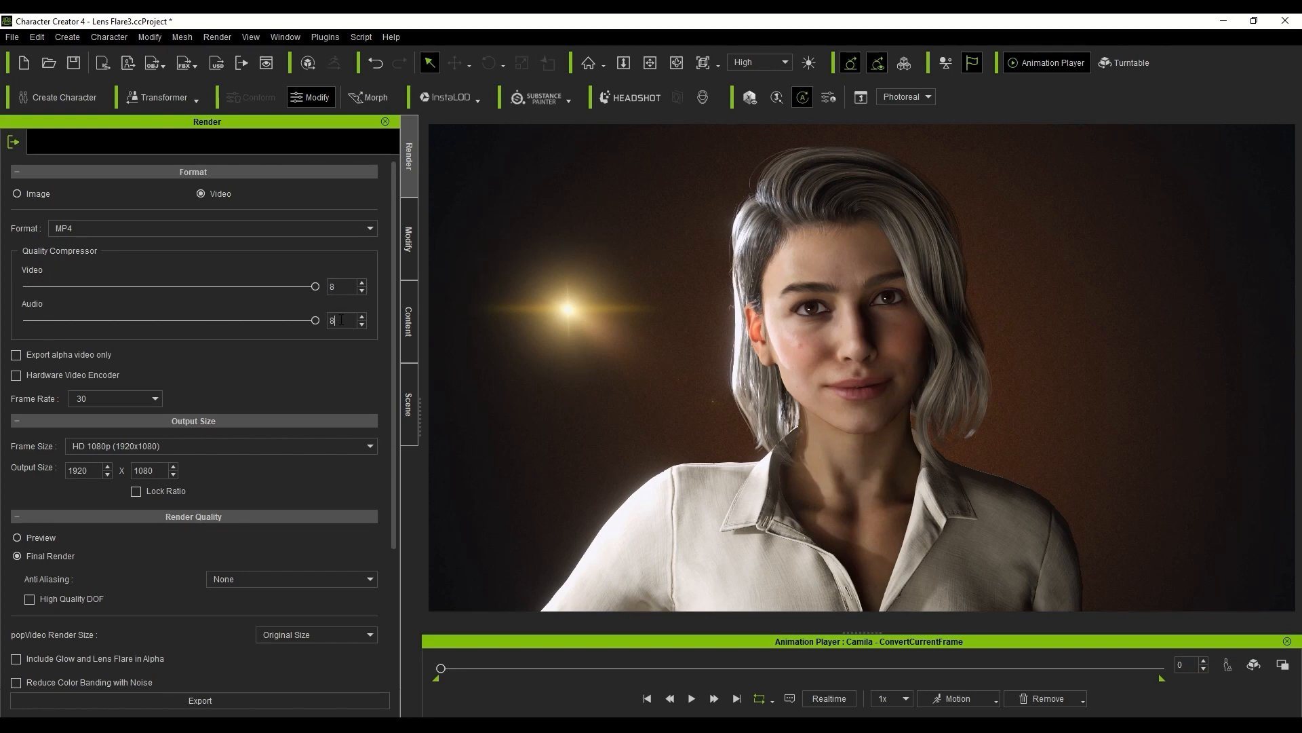
{"action": "triple_click", "coordinate": [340, 320]}
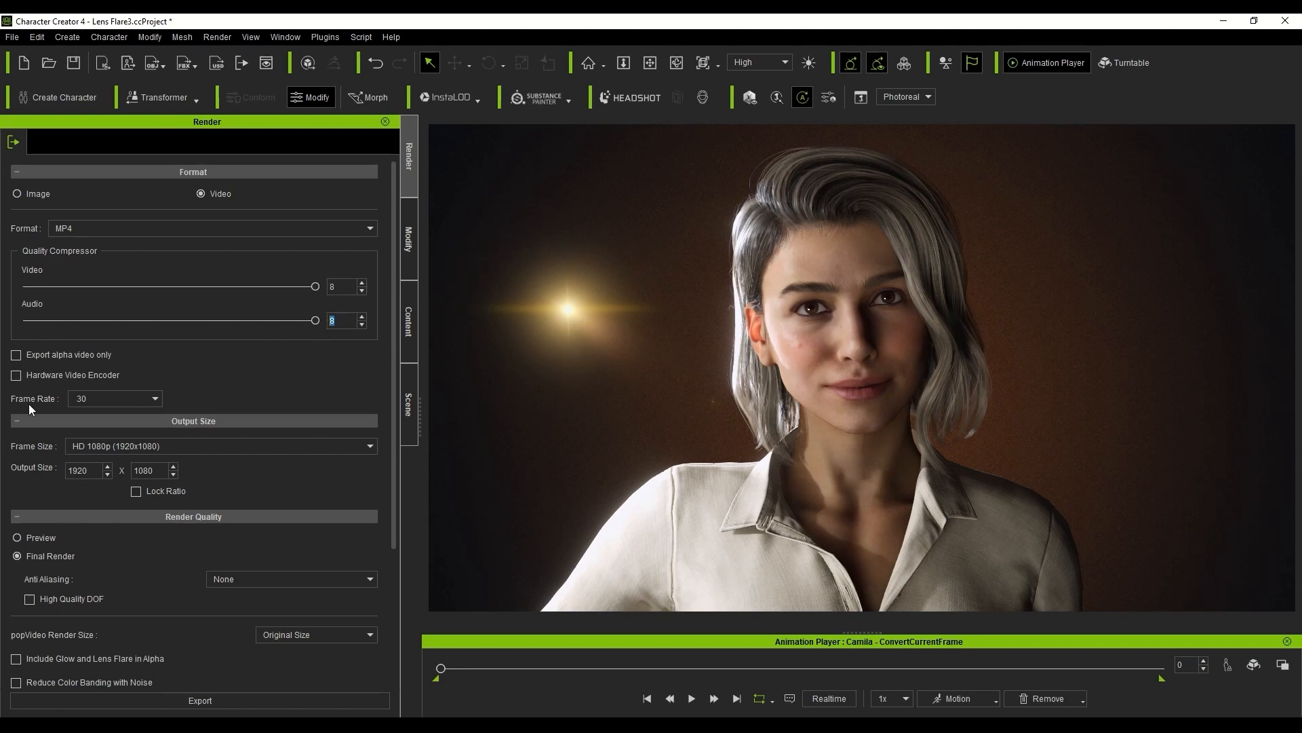
{"action": "left_click", "coordinate": [153, 399]}
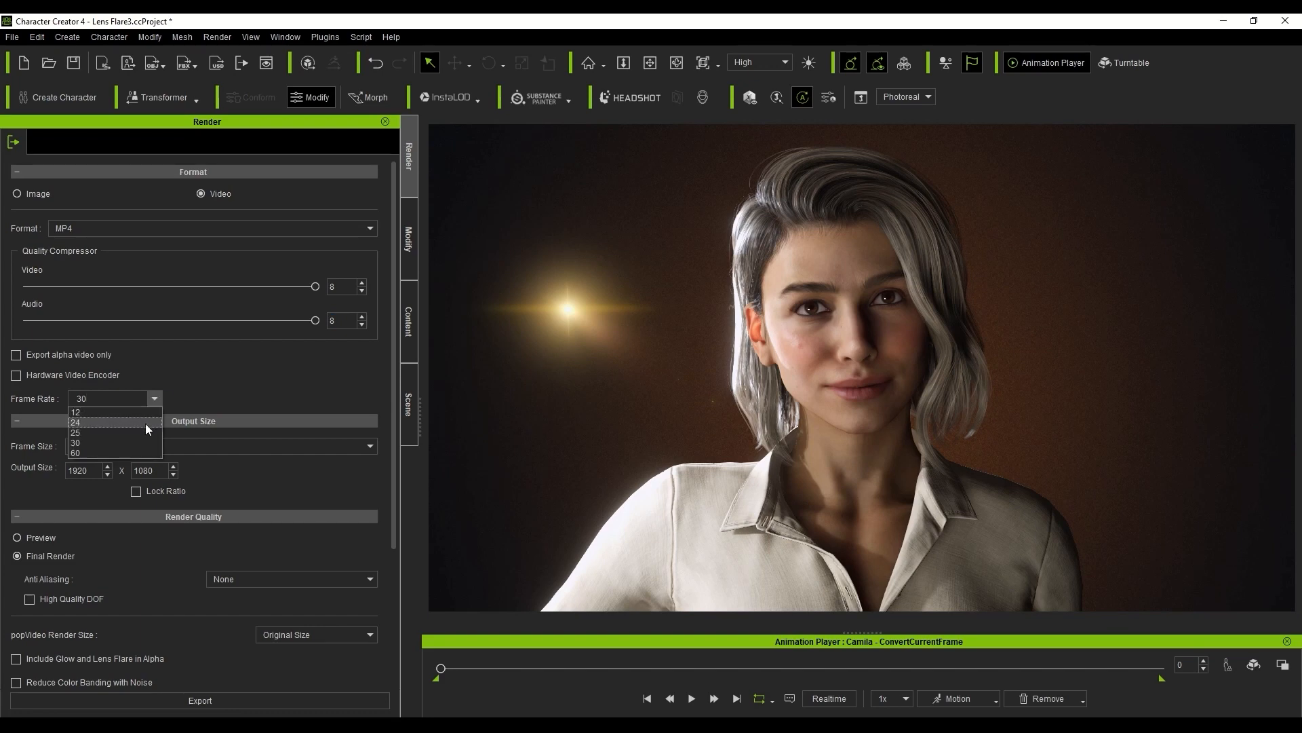
{"action": "left_click", "coordinate": [73, 442]}
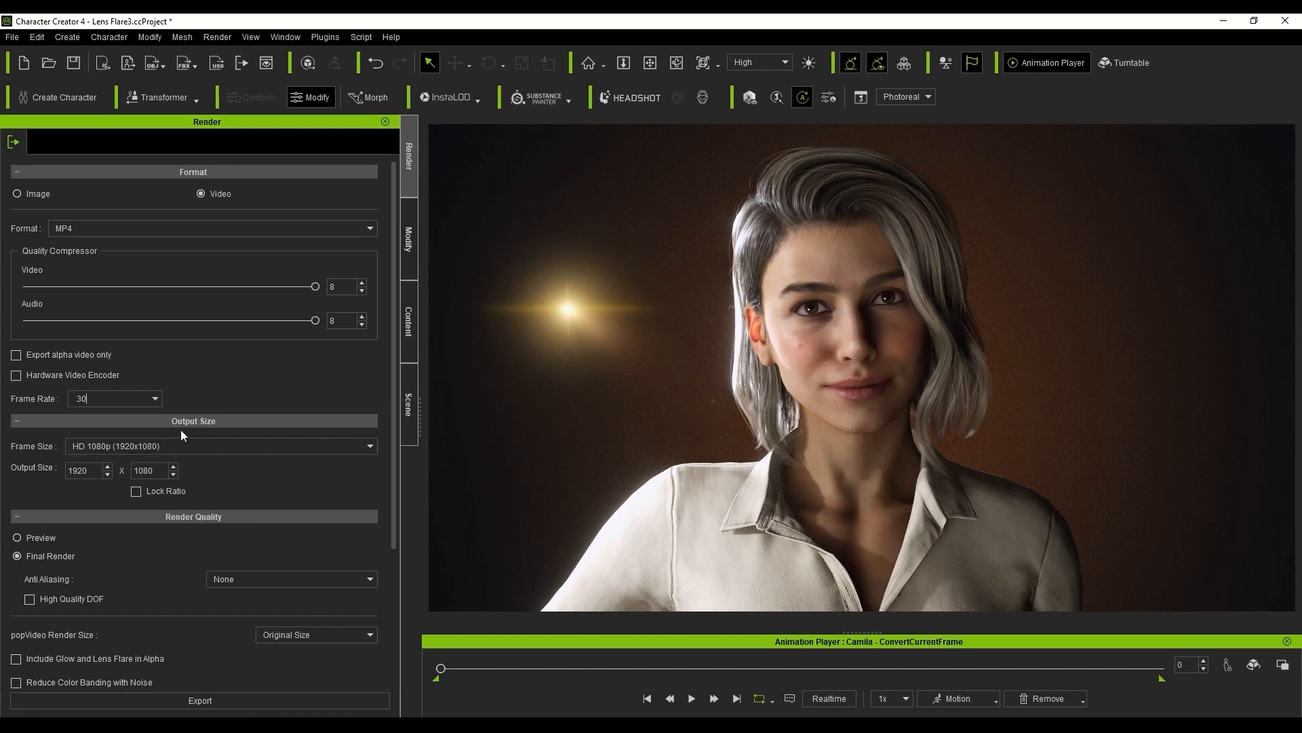
{"action": "mouse_move", "coordinate": [165, 453]}
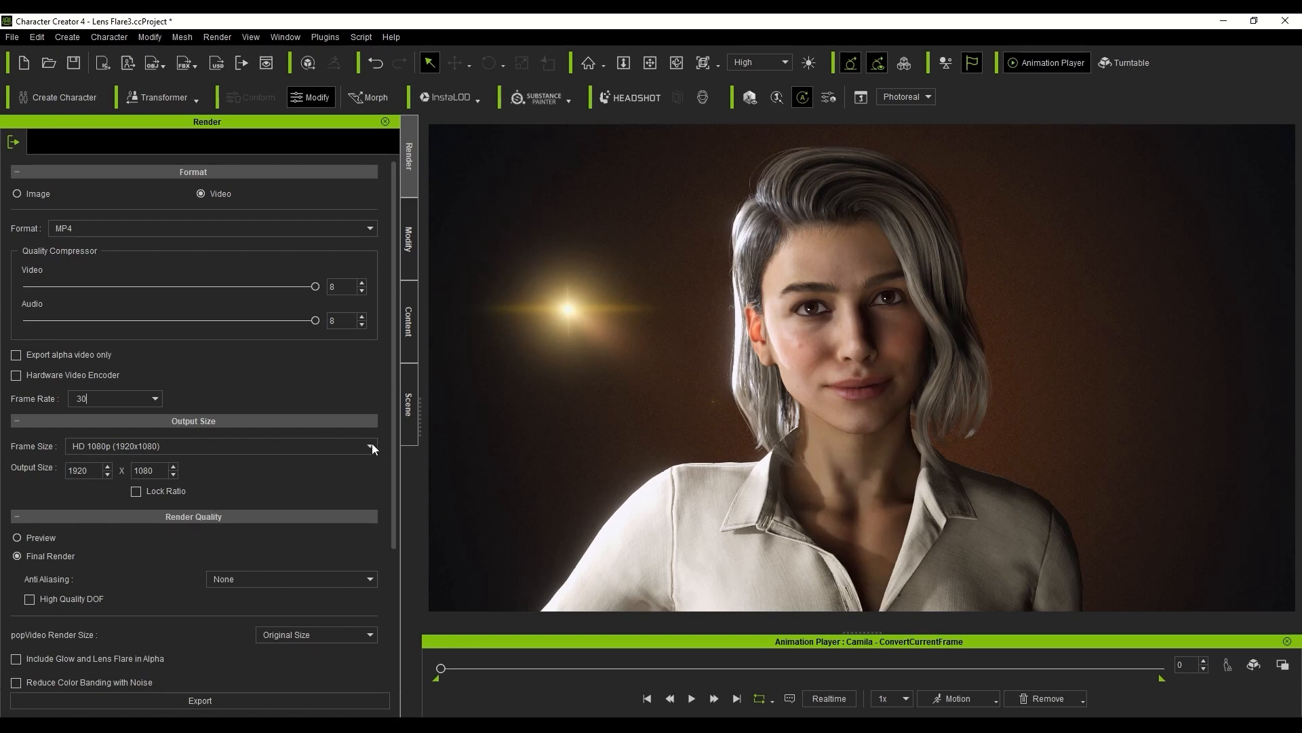
Step: Keep the output size at HD 1080p and move down to the remaining video settings
{"action": "left_click", "coordinate": [369, 447]}
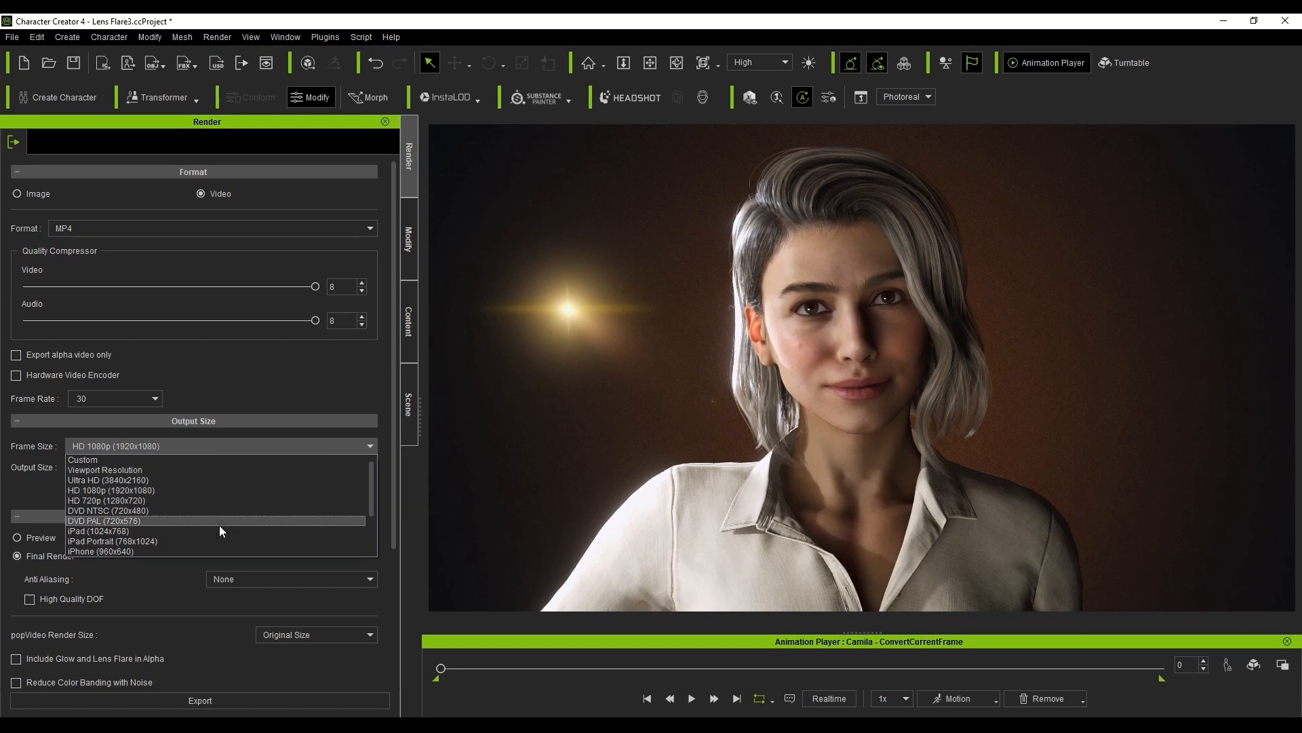
{"action": "left_click", "coordinate": [113, 490]}
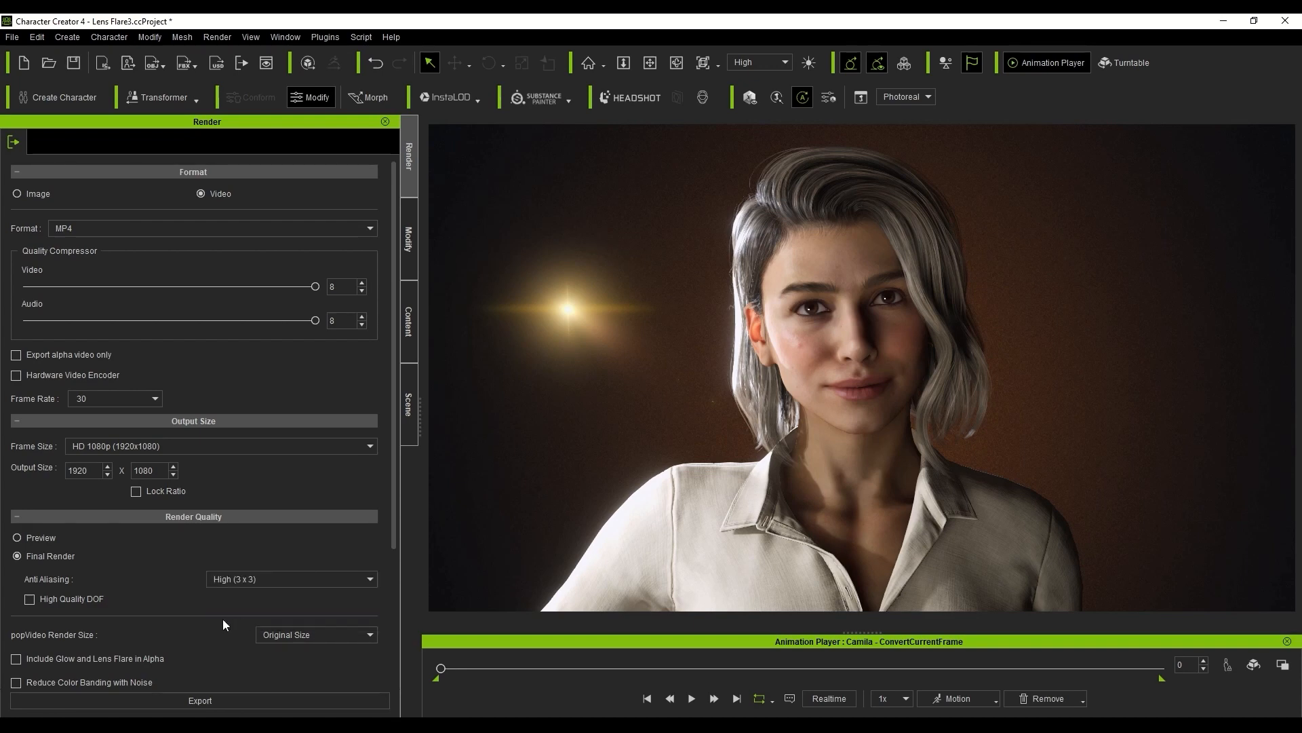
{"action": "scroll", "scroll_direction": "down", "scroll_amount": 3}
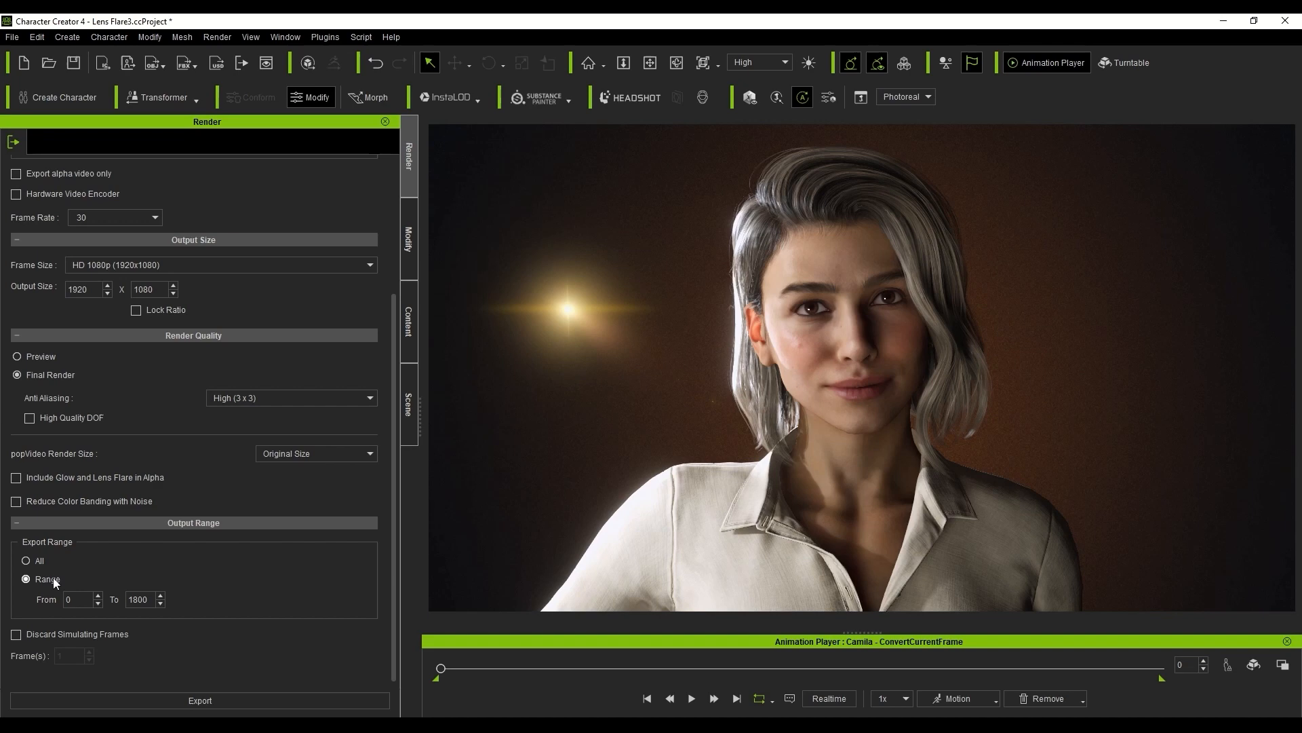
{"action": "mouse_move", "coordinate": [455, 430]}
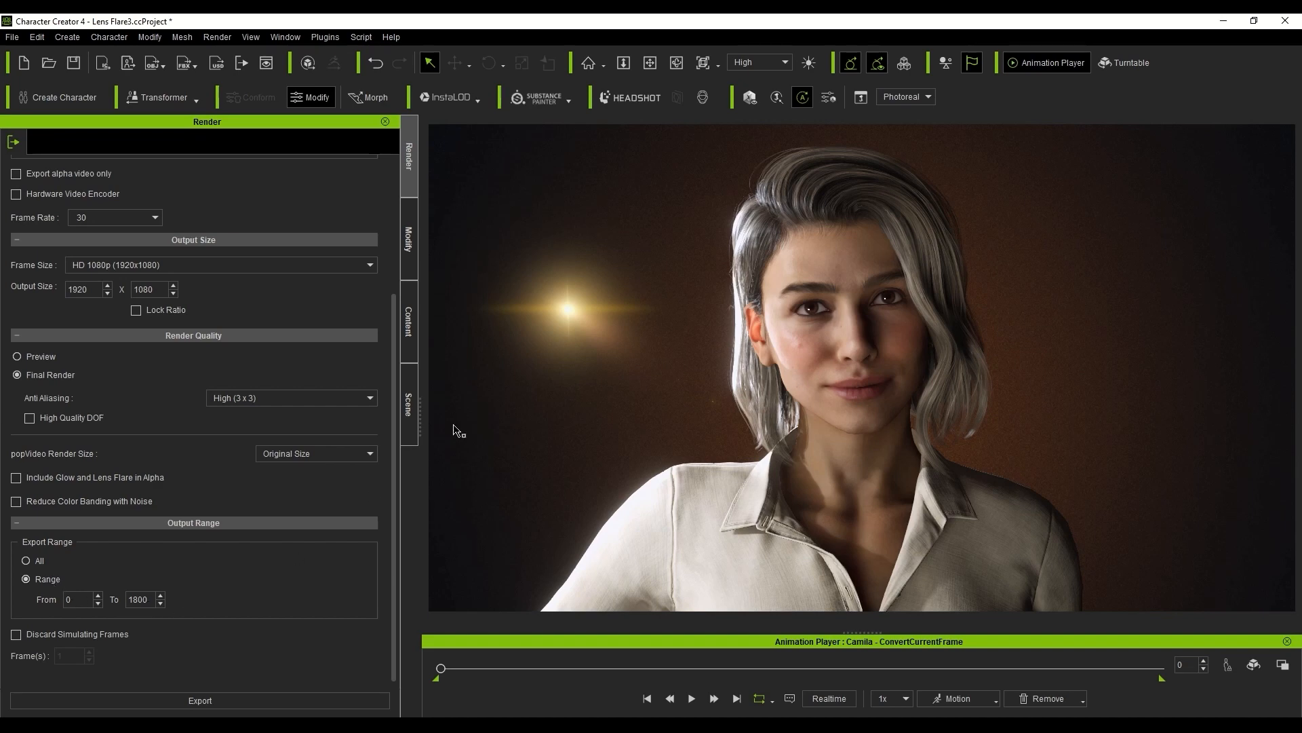
Step: Export the video to the Desktop as 'project 4' and decline opening it afterwards
{"action": "left_click", "coordinate": [756, 61]}
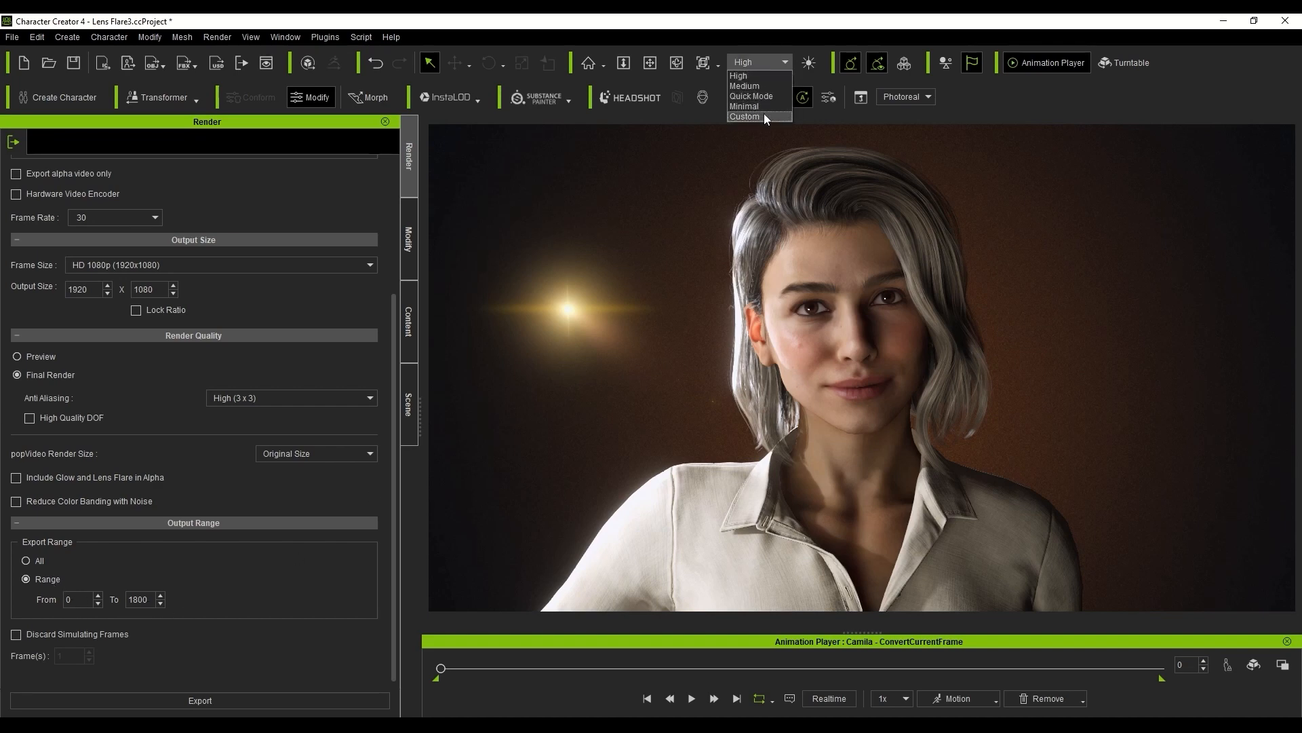
{"action": "left_click", "coordinate": [735, 74]}
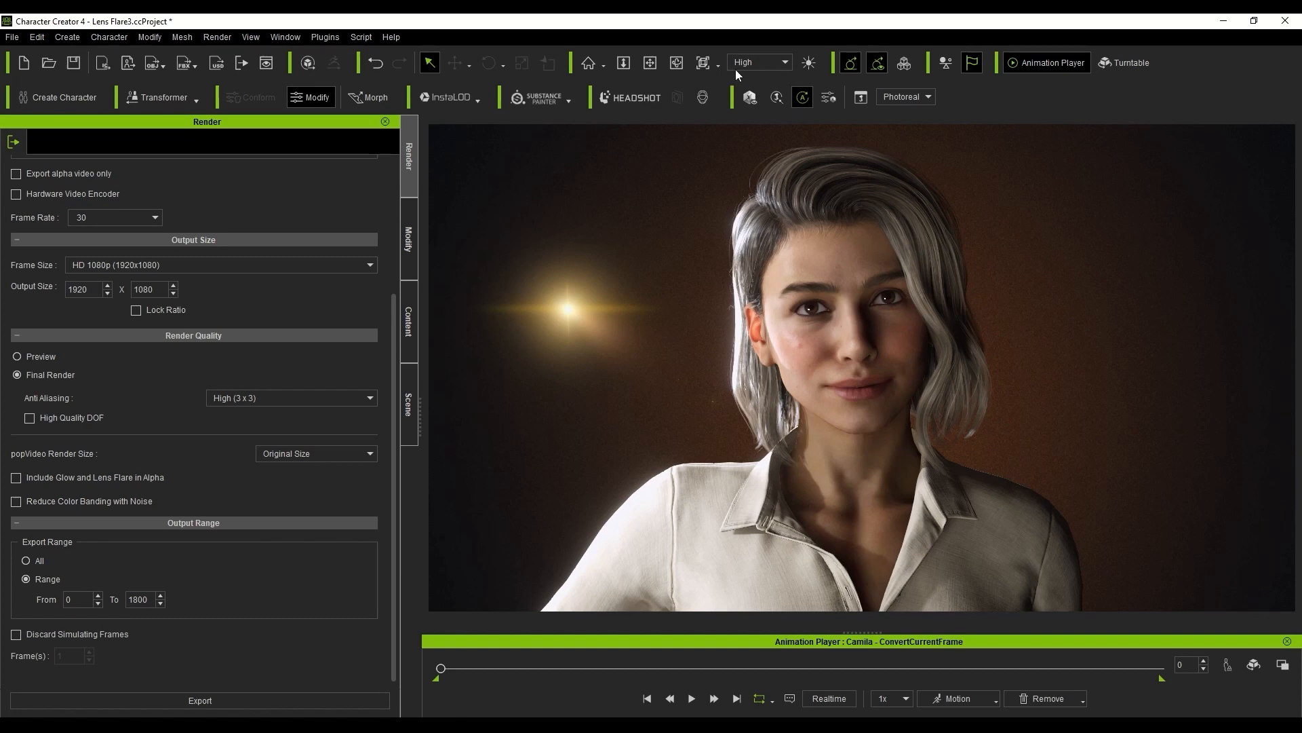
{"action": "mouse_move", "coordinate": [200, 700]}
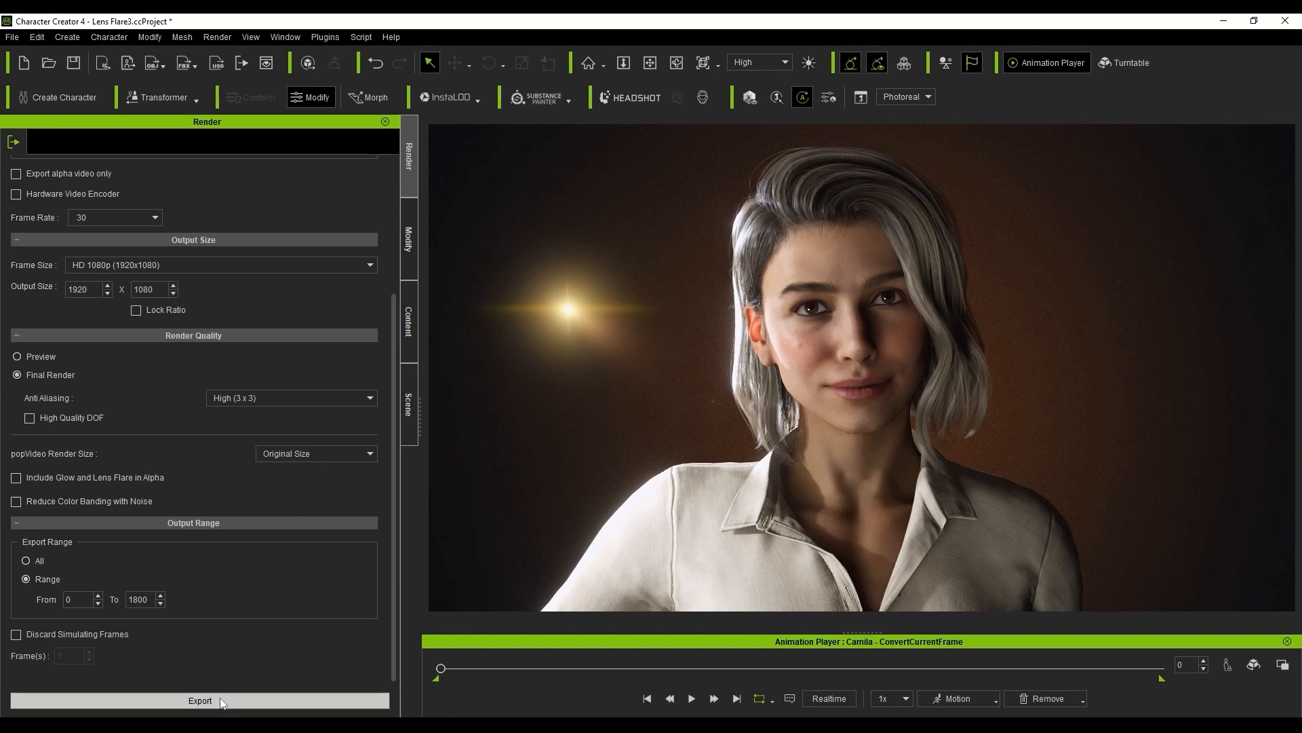
{"action": "left_click", "coordinate": [199, 700]}
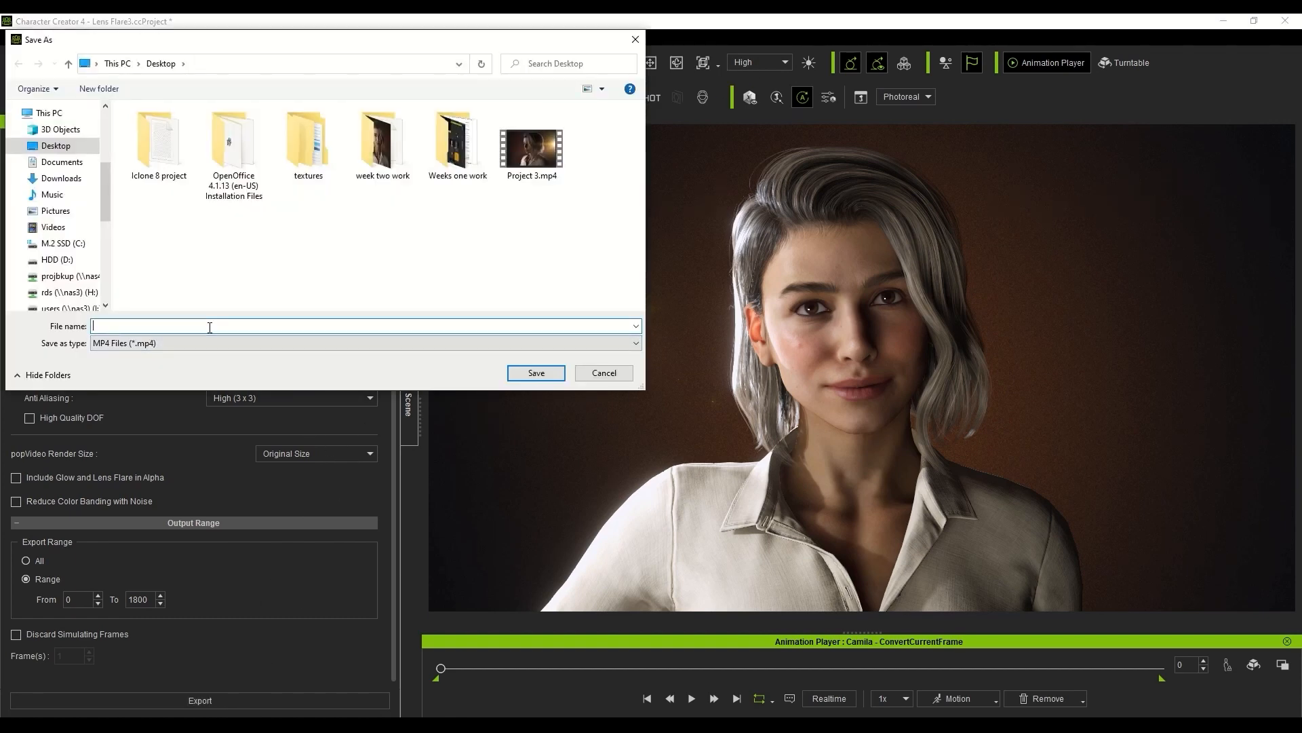
{"action": "type", "text": "project 4"}
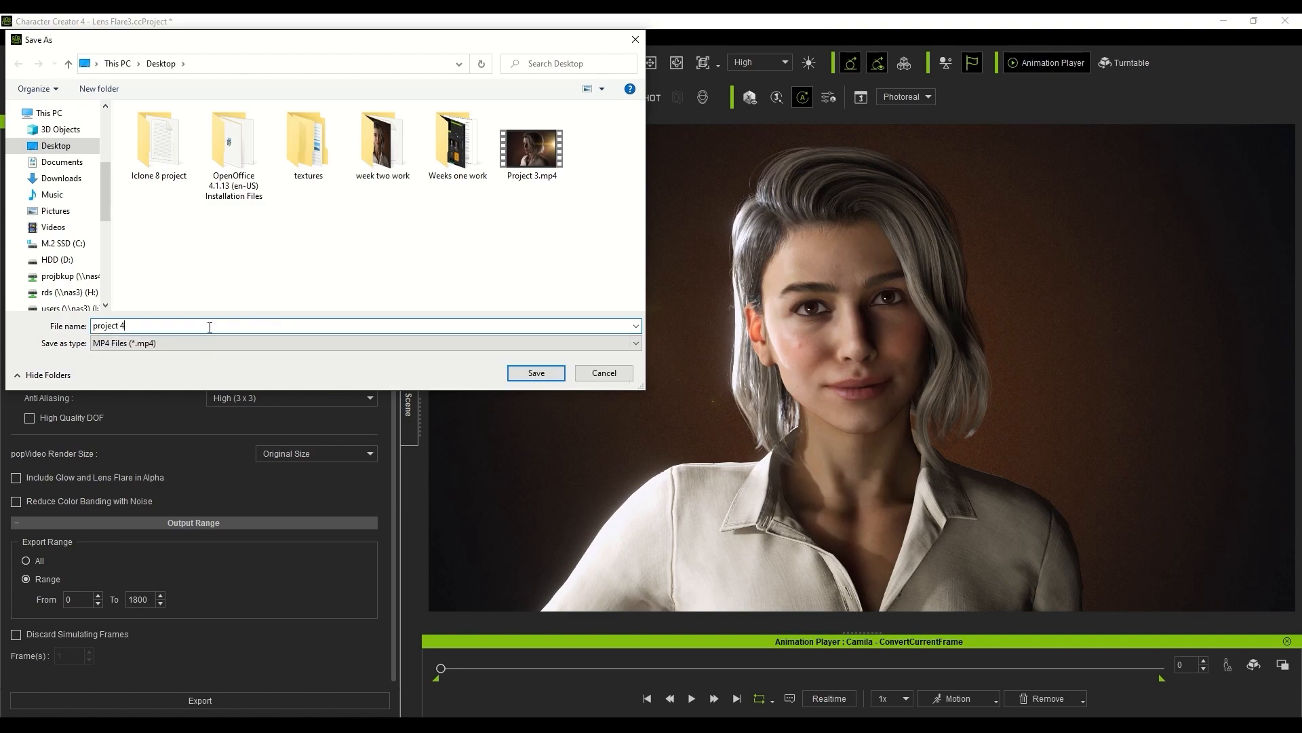
{"action": "left_click", "coordinate": [536, 372]}
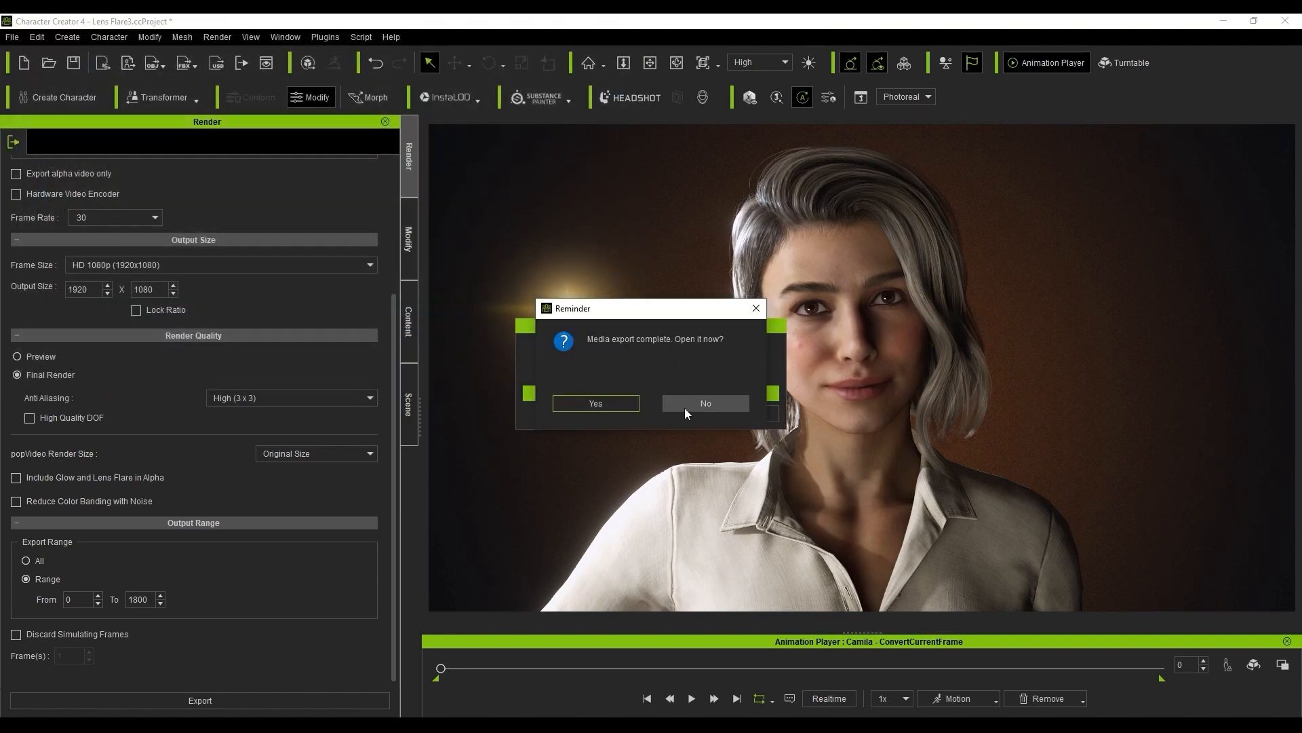
{"action": "left_click", "coordinate": [705, 403]}
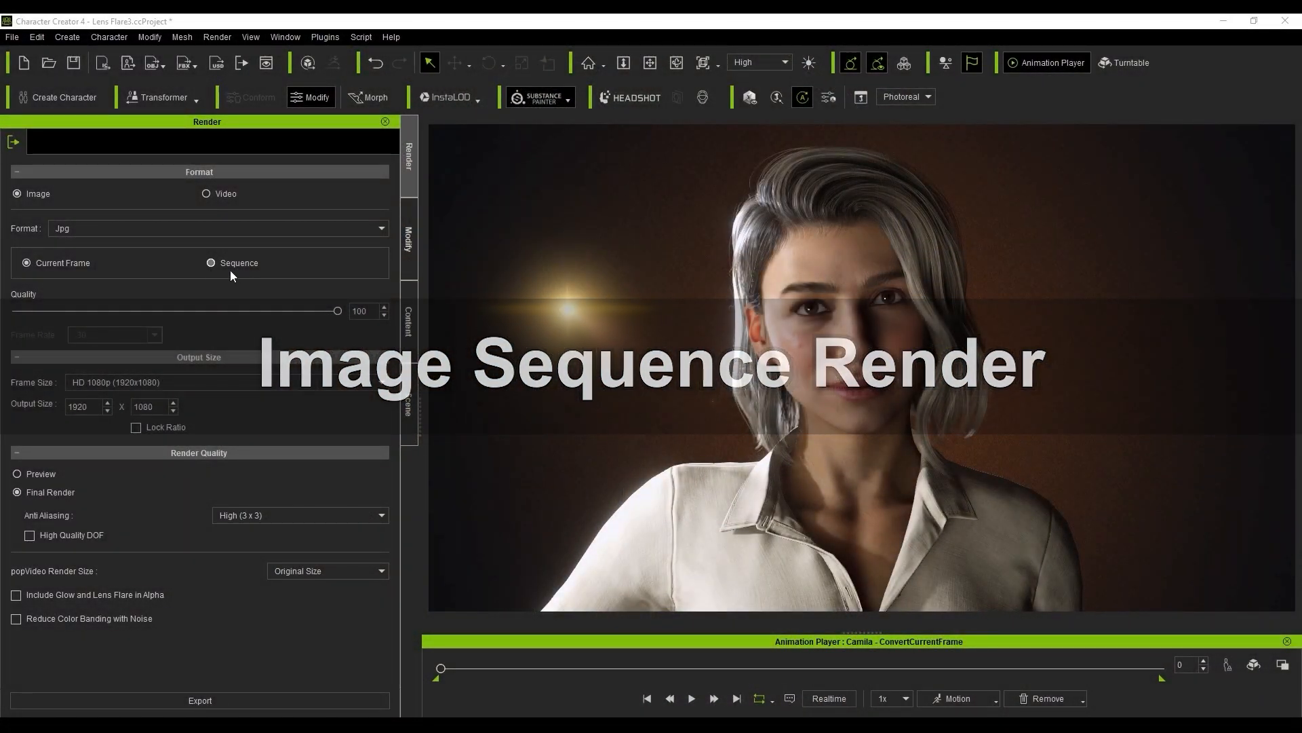
Step: Set the image render to Sequence at 30 fps and start the export
{"action": "left_click", "coordinate": [211, 262]}
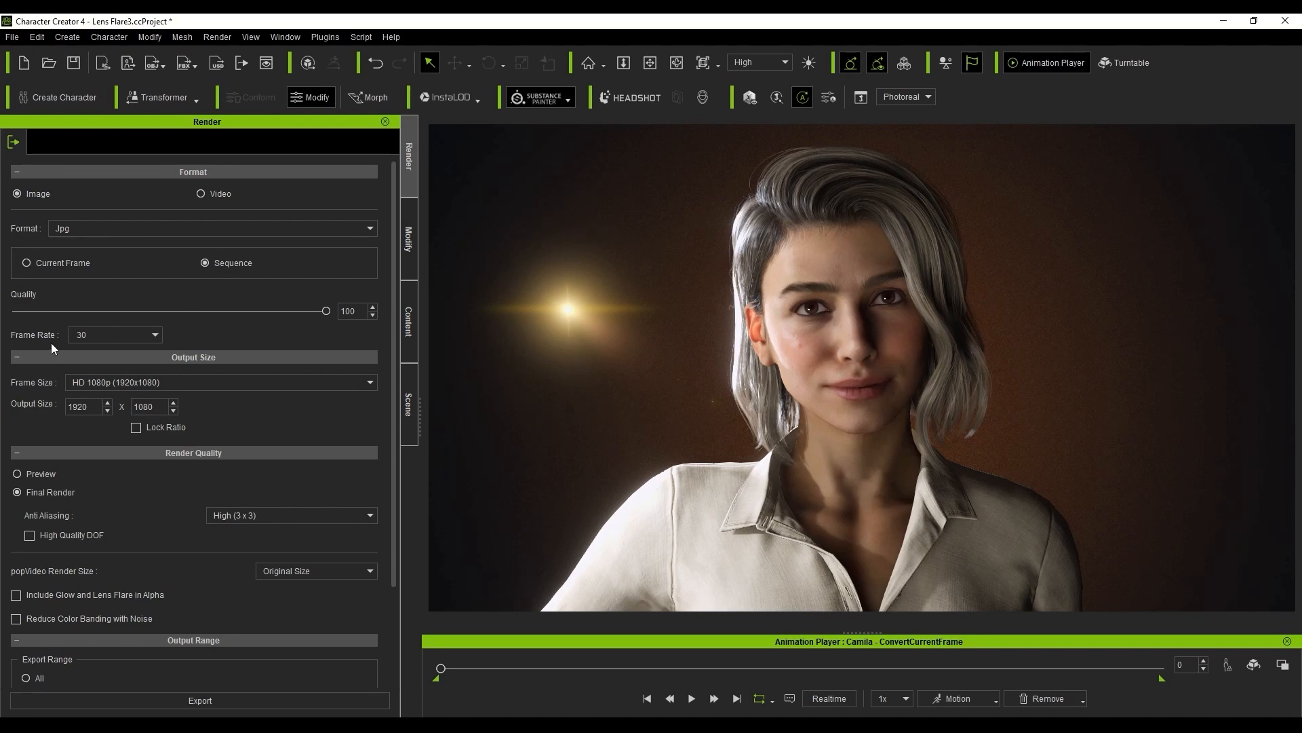
{"action": "left_click", "coordinate": [153, 333]}
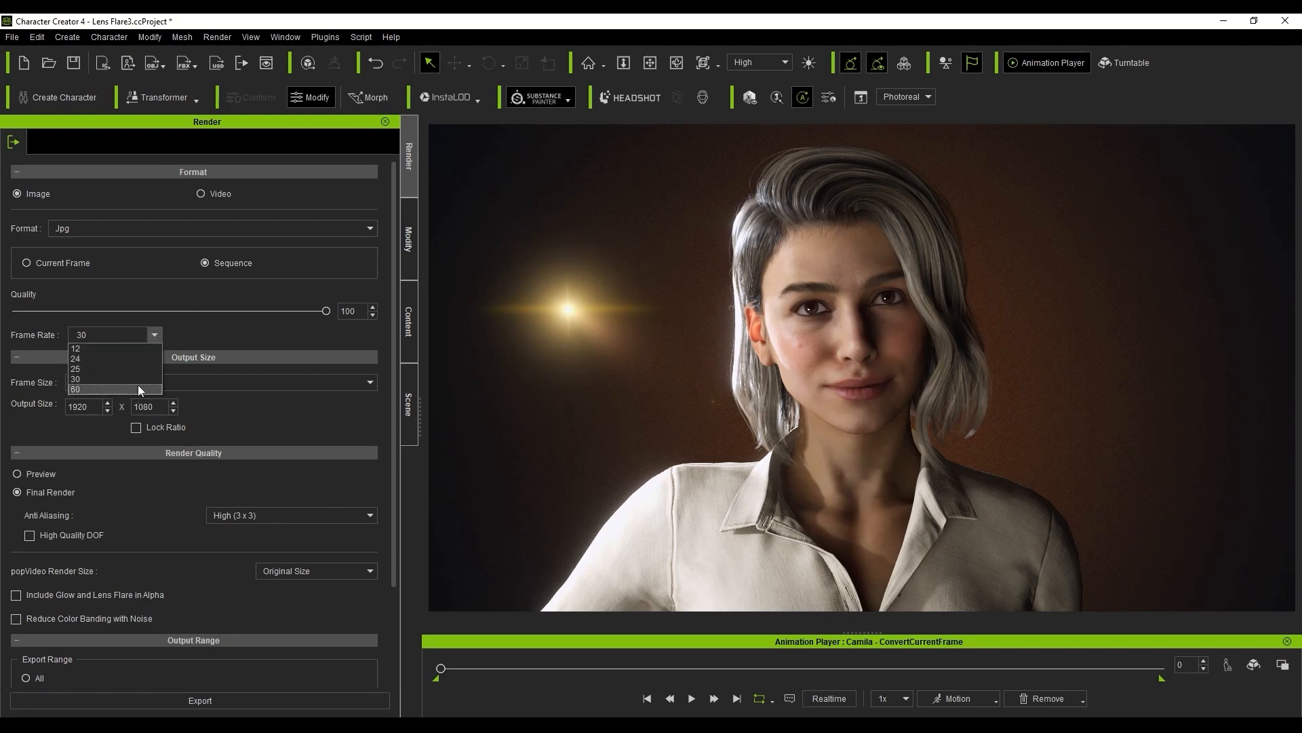
{"action": "left_click", "coordinate": [75, 379]}
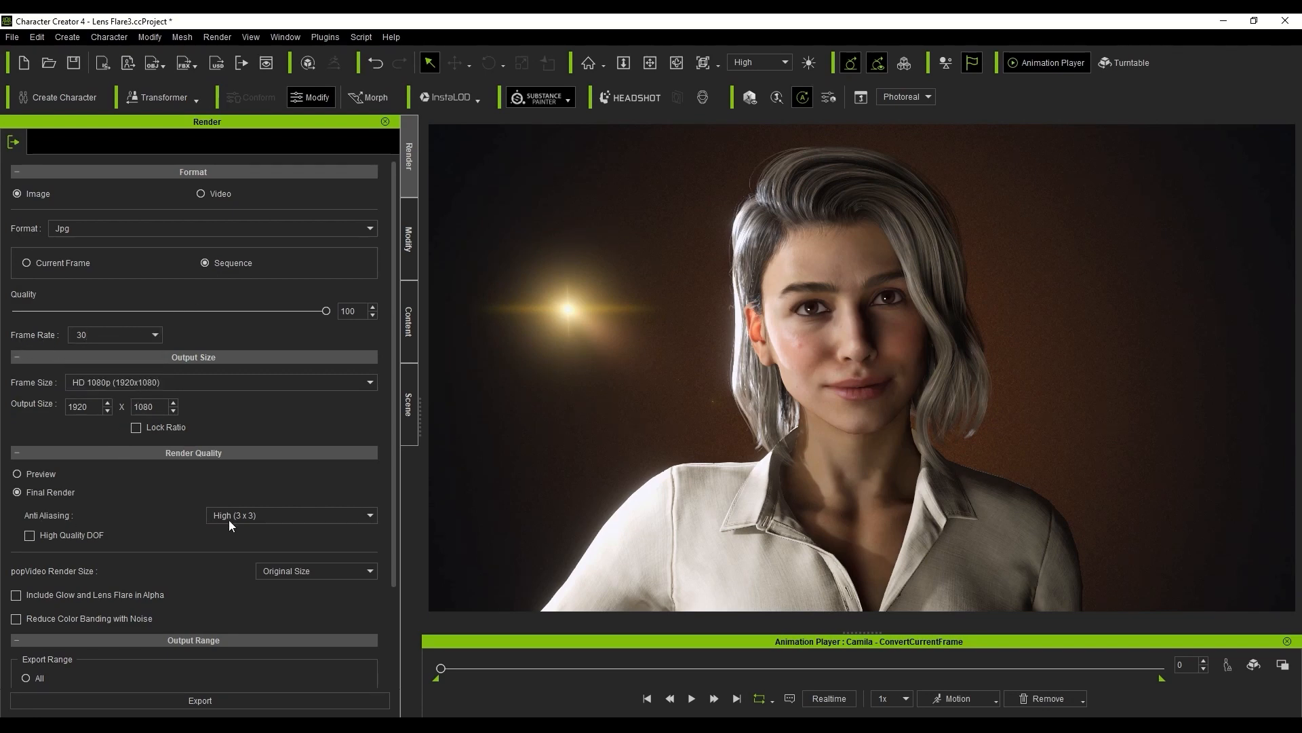
{"action": "left_click", "coordinate": [757, 63]}
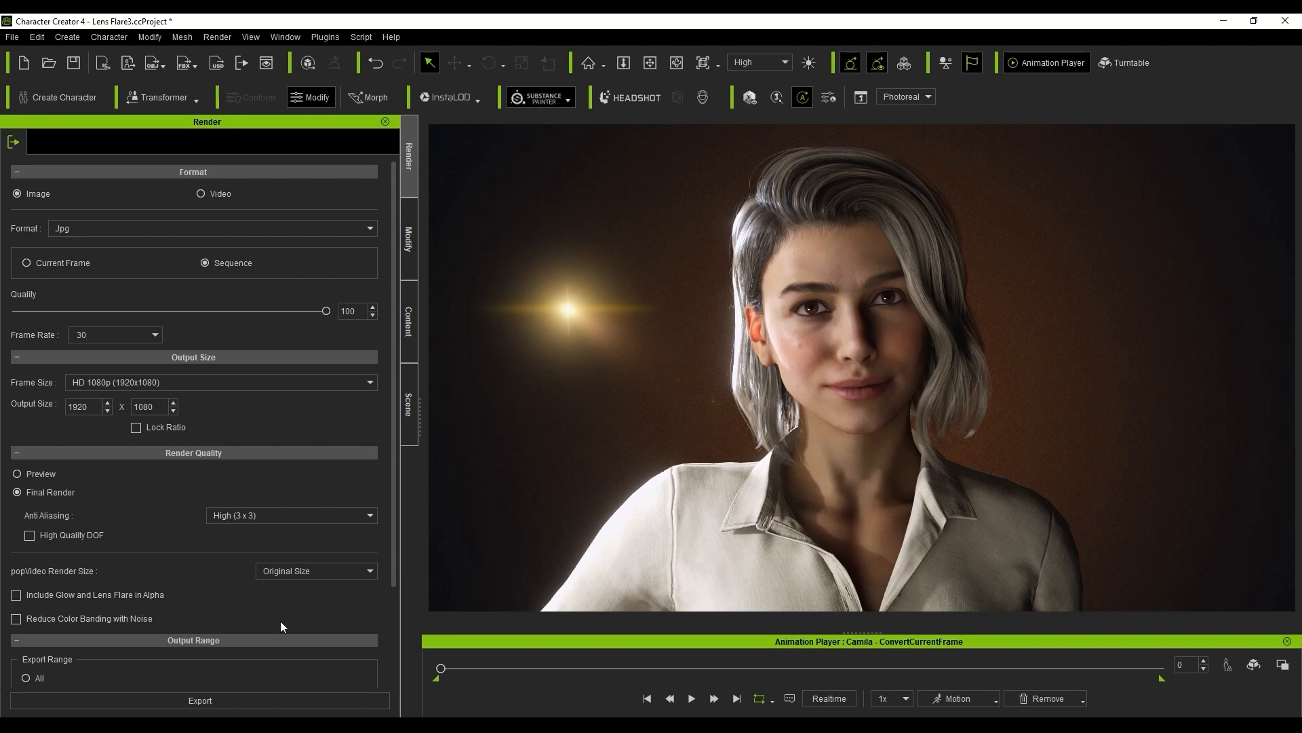
{"action": "left_click", "coordinate": [199, 700]}
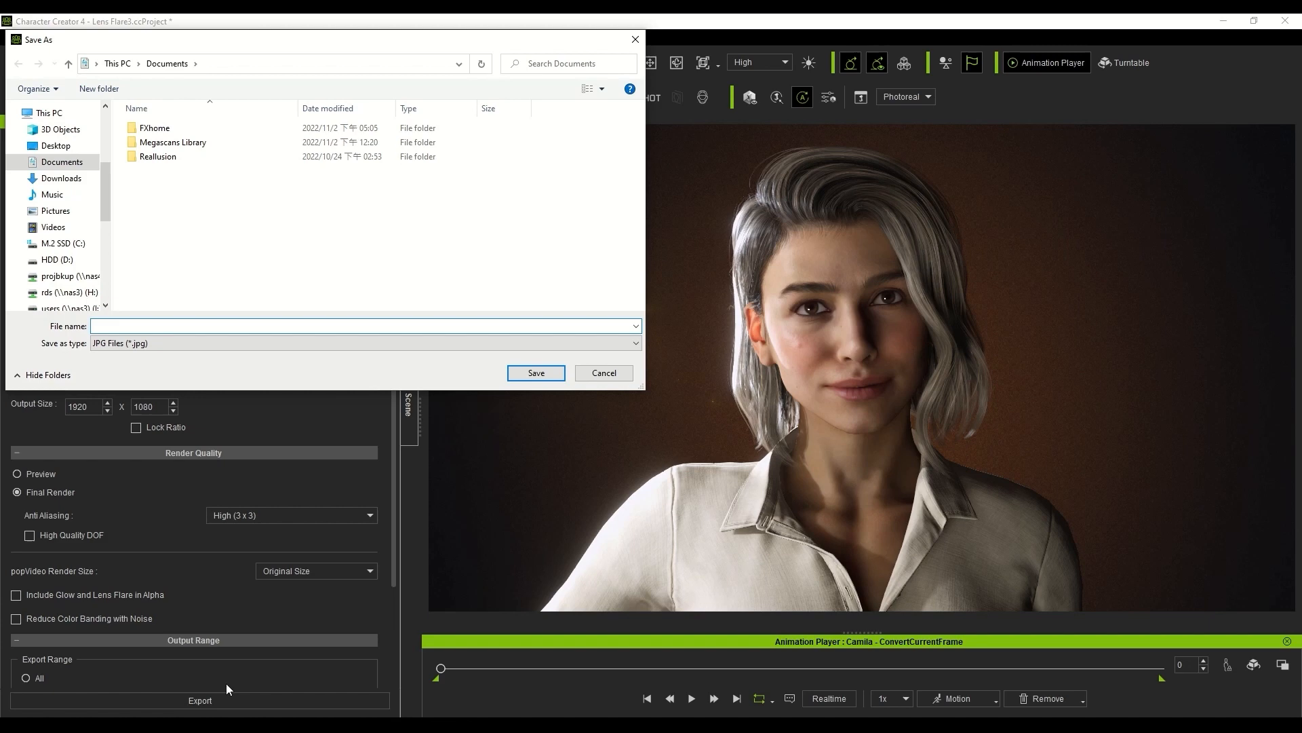
Step: Create a Project 5 folder on the Desktop and save the image sequence into it as Project 5
{"action": "left_click", "coordinate": [56, 145]}
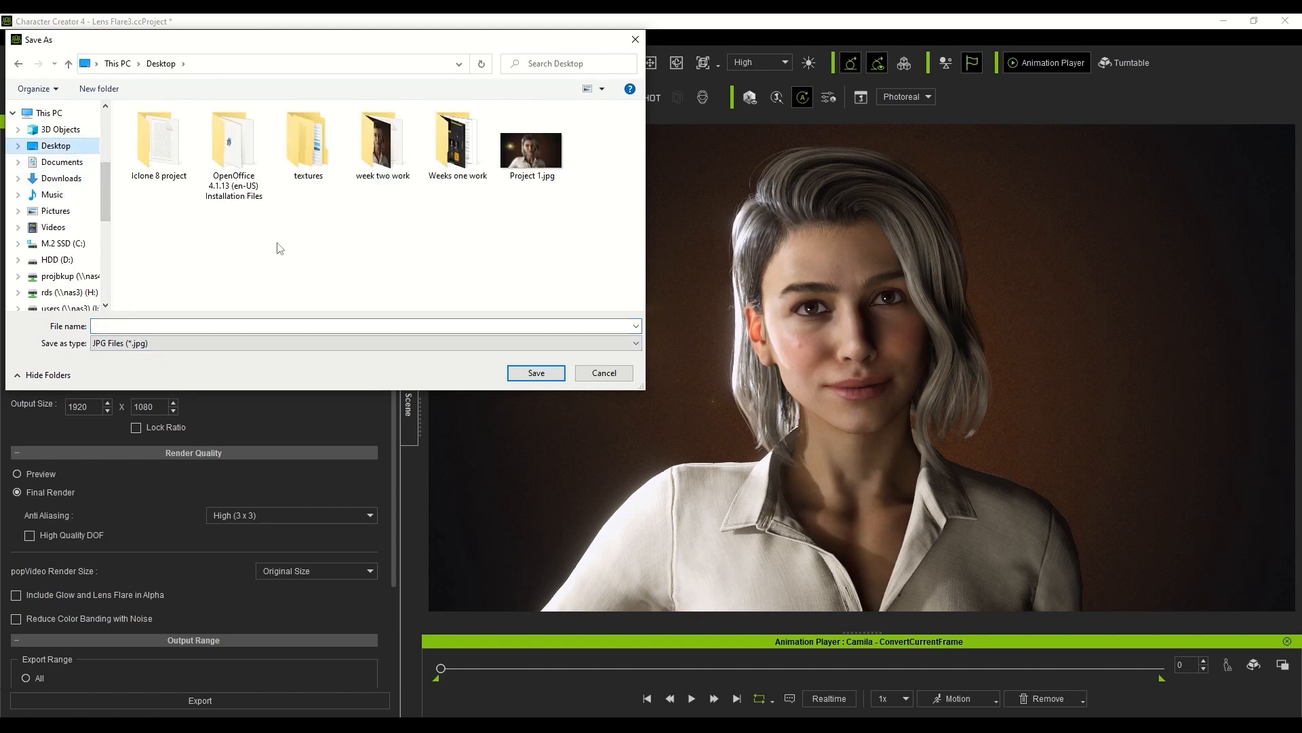
{"action": "right_click", "coordinate": [279, 247]}
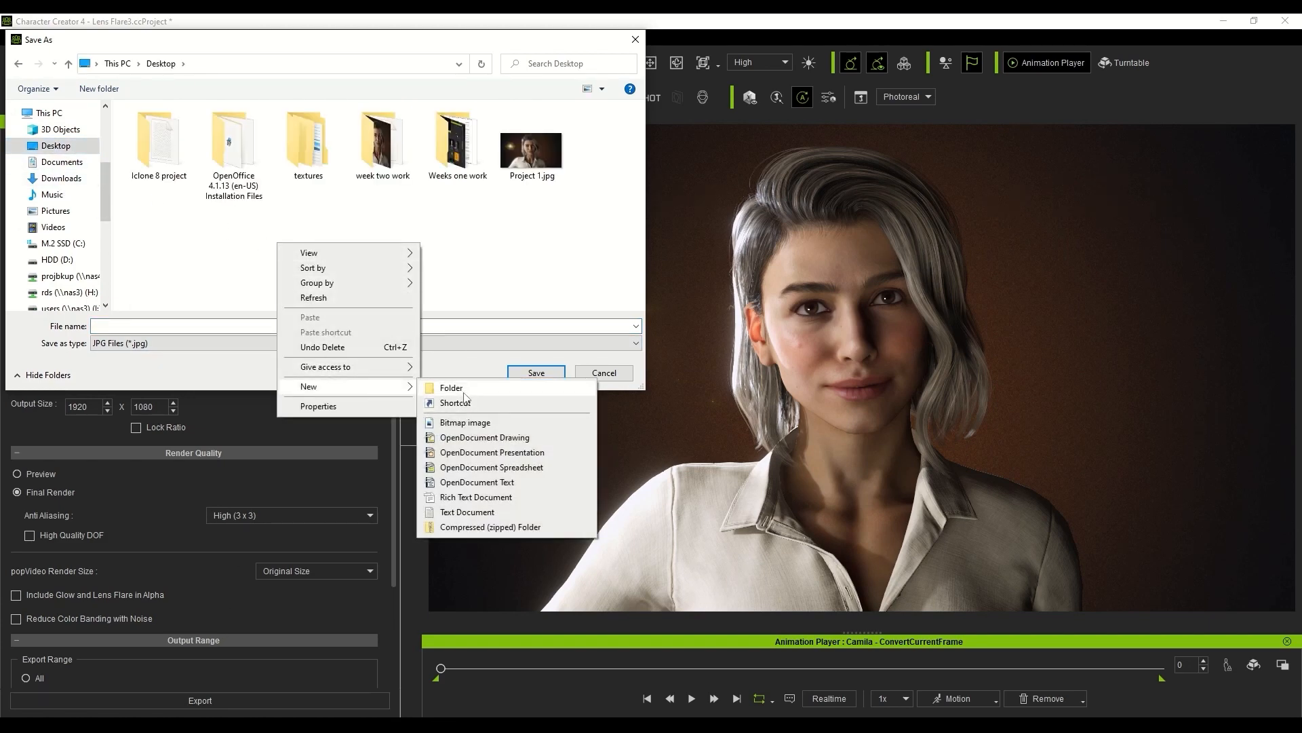
{"action": "left_click", "coordinate": [451, 388]}
{"action": "type", "text": "Project 5"}
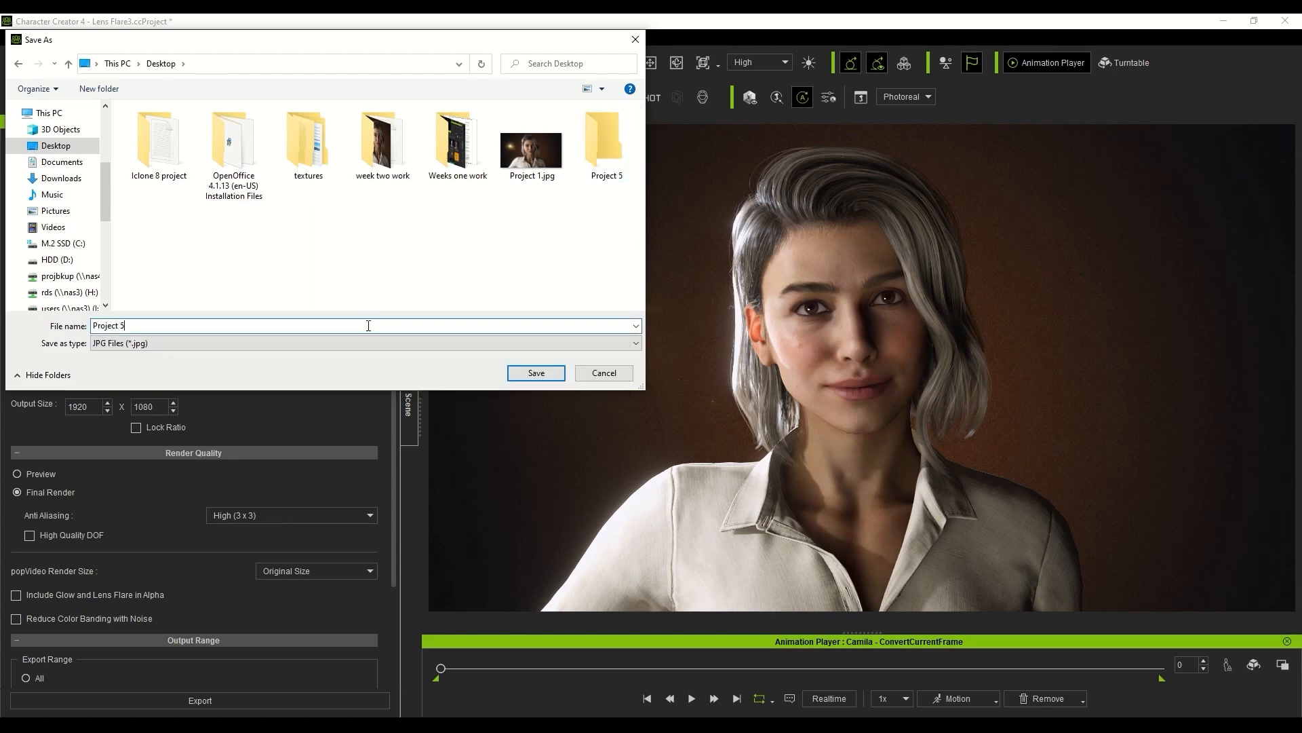
{"action": "double_click", "coordinate": [605, 140]}
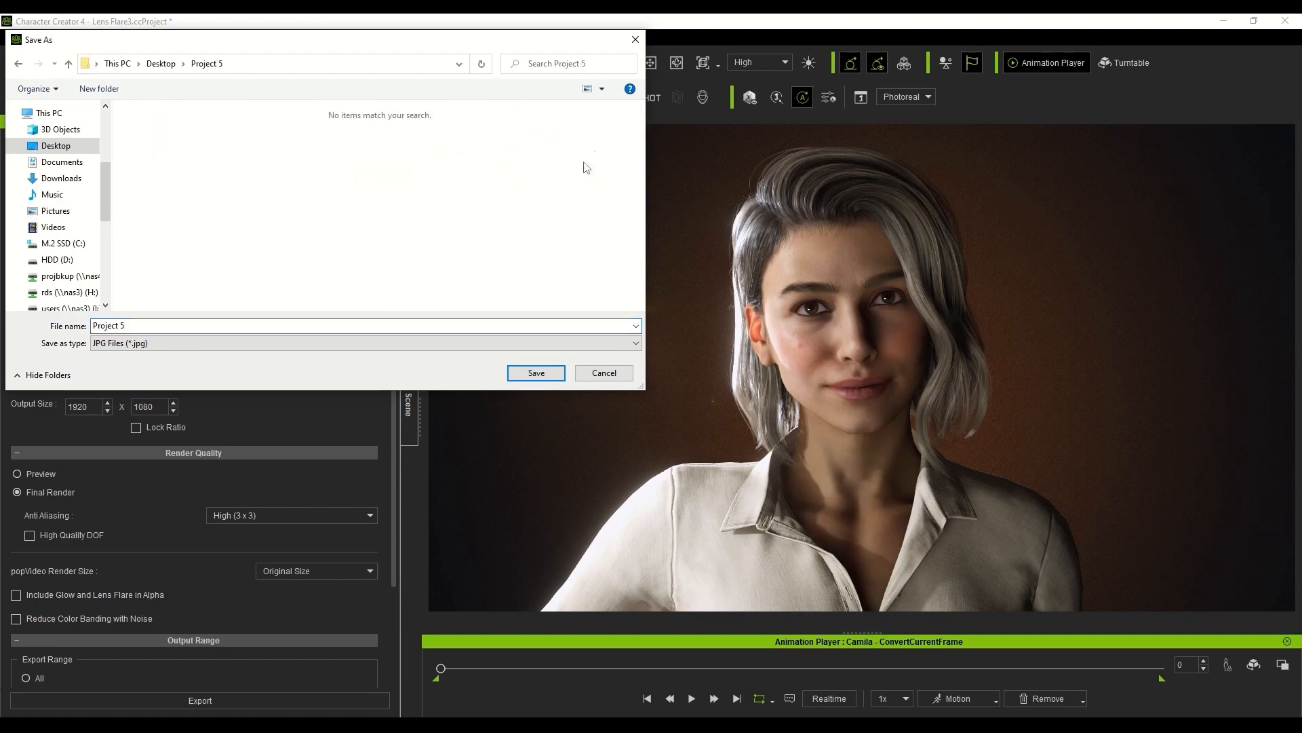
{"action": "left_click", "coordinate": [603, 372]}
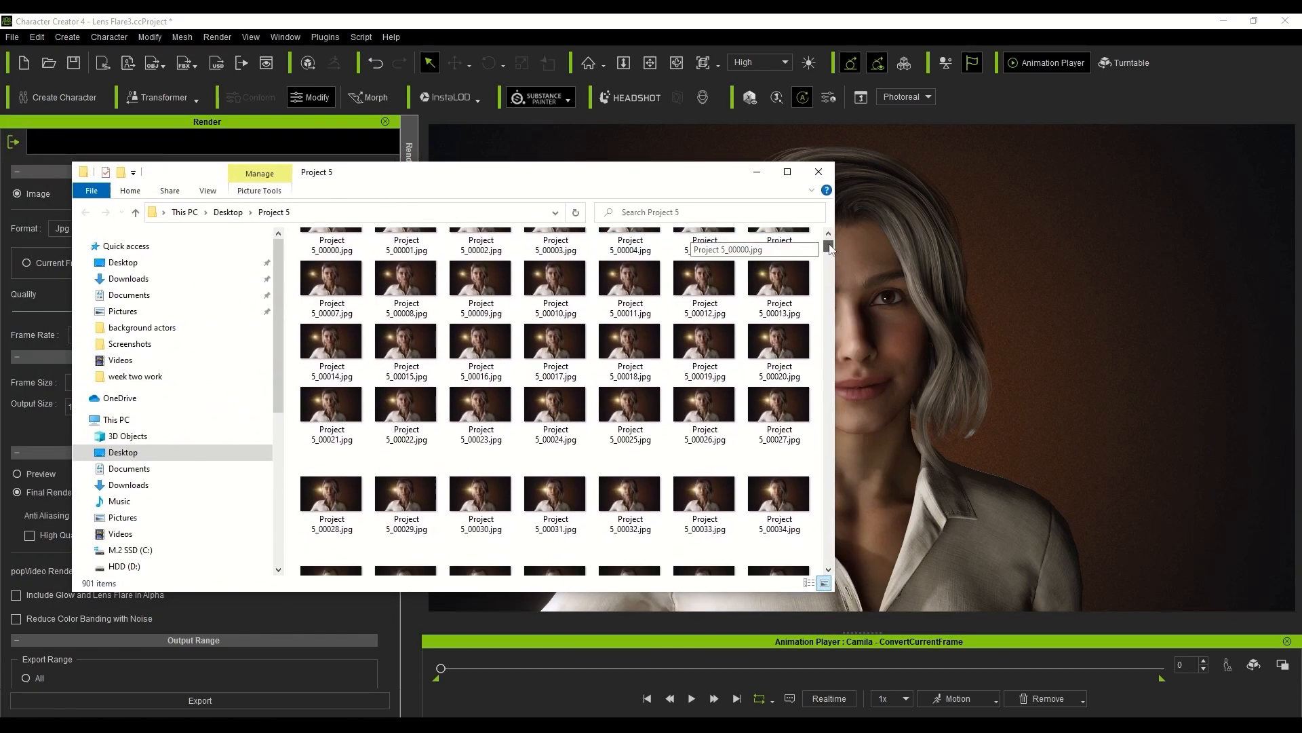
{"action": "scroll", "scroll_direction": "down", "scroll_amount": 3}
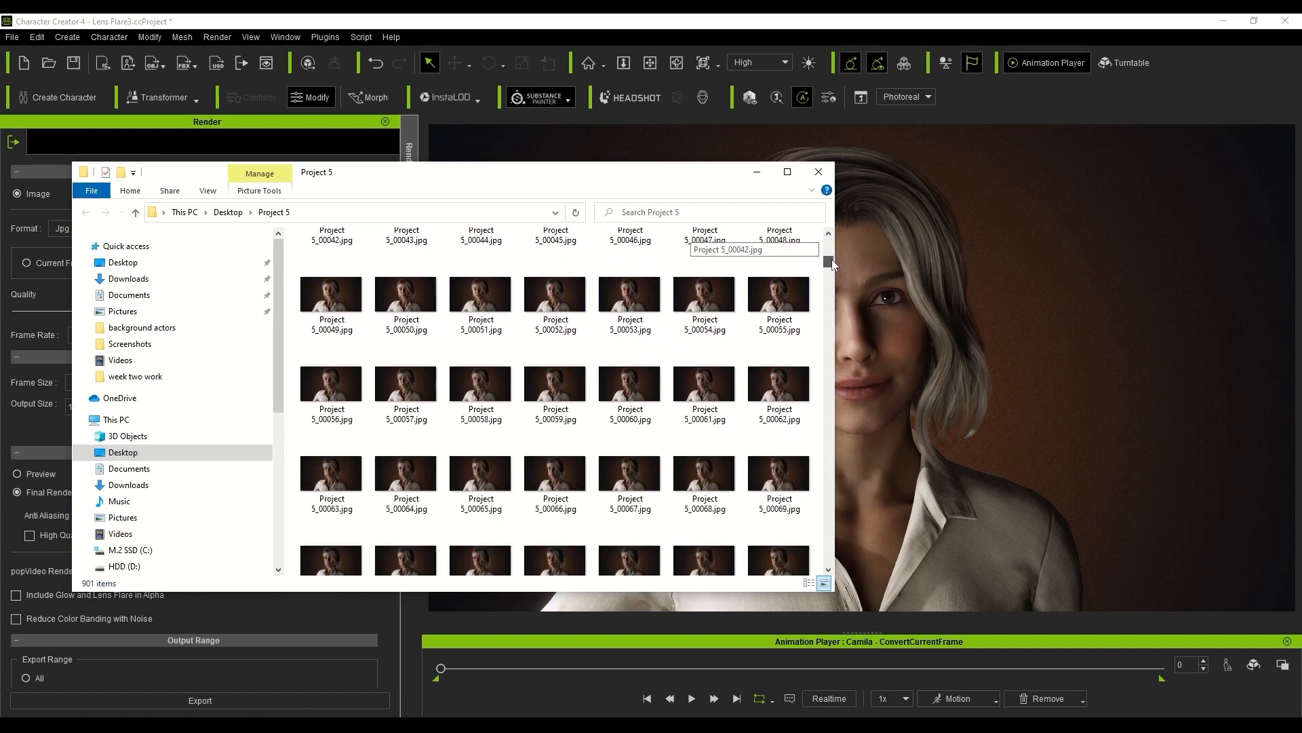
{"action": "scroll", "scroll_direction": "down", "scroll_amount": 3}
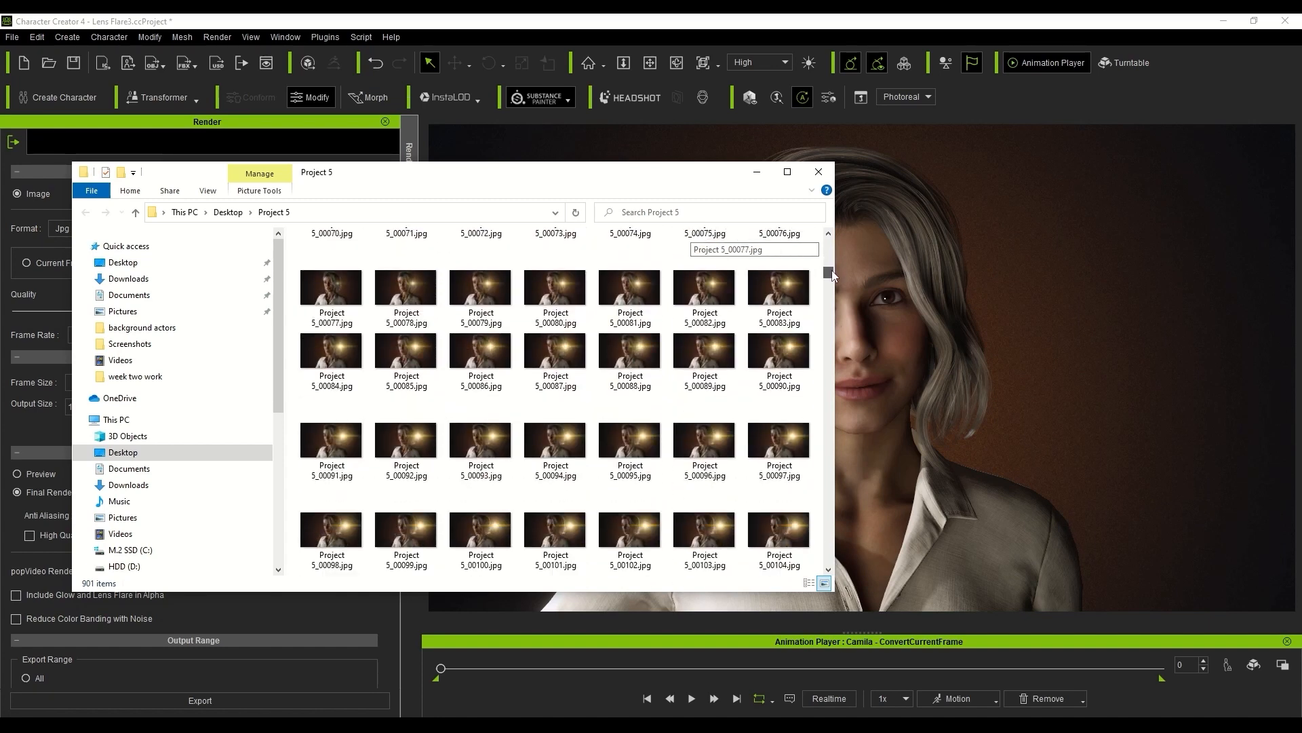
{"action": "scroll", "scroll_direction": "down", "scroll_amount": 3}
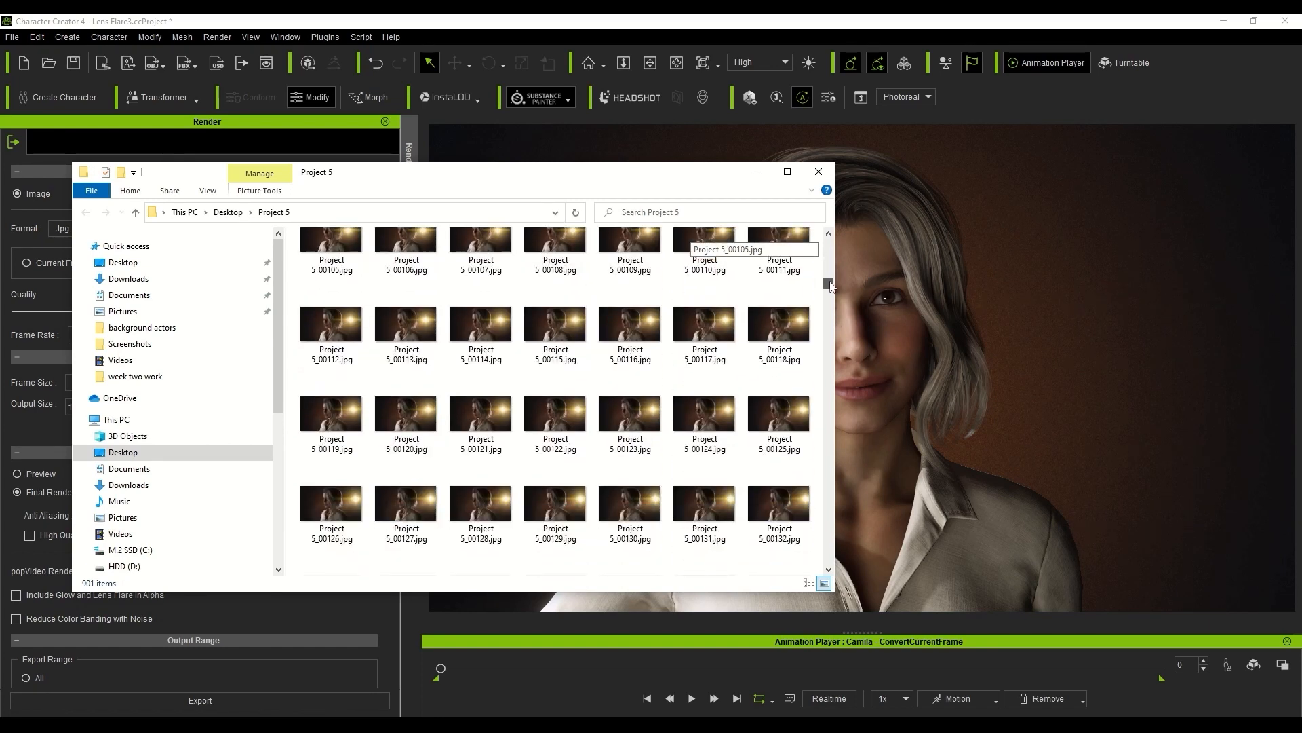